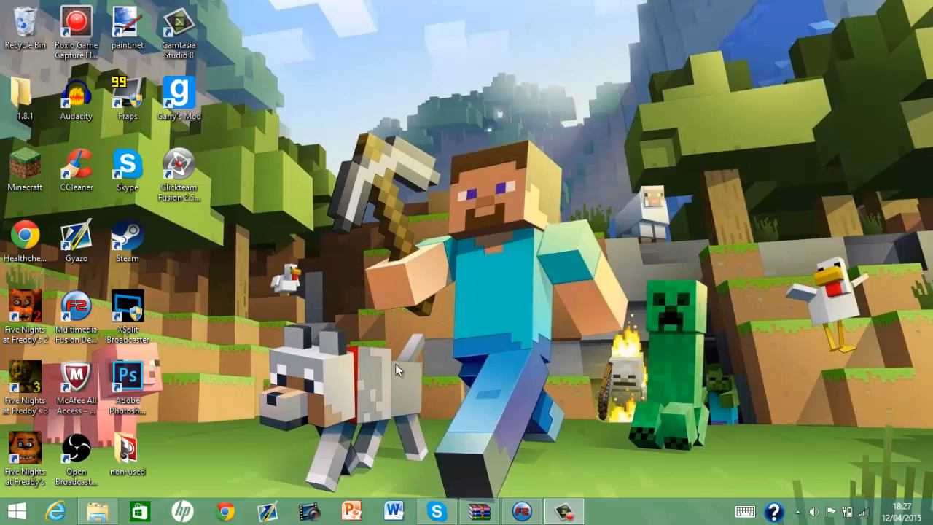
pyautogui.moveTo(546, 376)
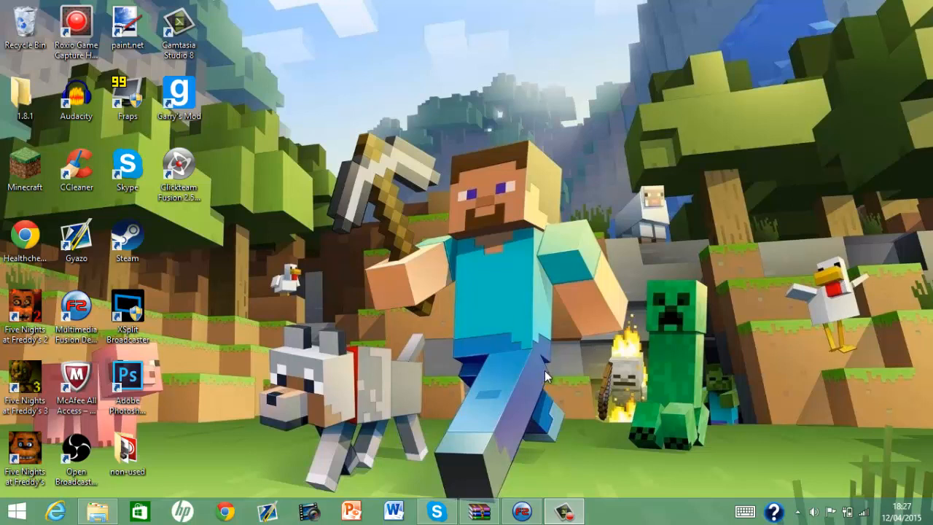
pyautogui.moveTo(528, 460)
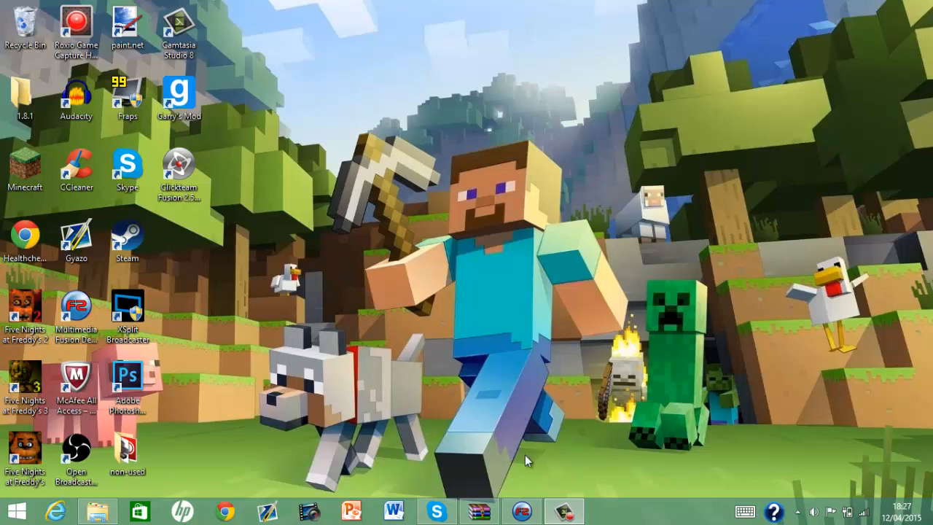
pyautogui.moveTo(610, 166)
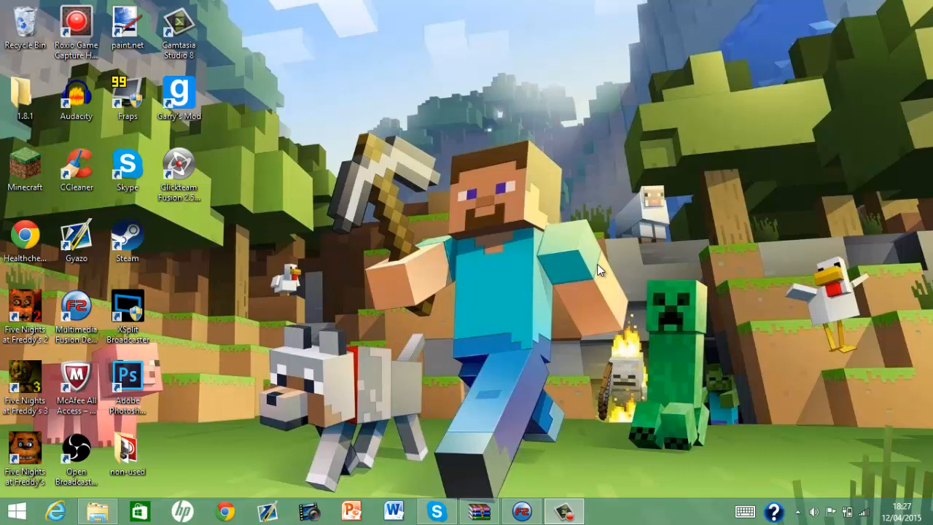
pyautogui.moveTo(445, 277)
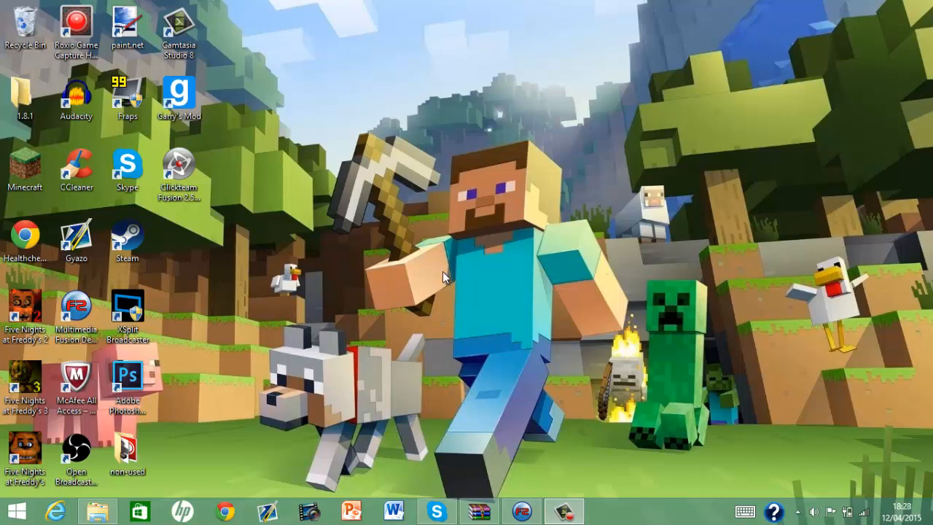
pyautogui.moveTo(484, 324)
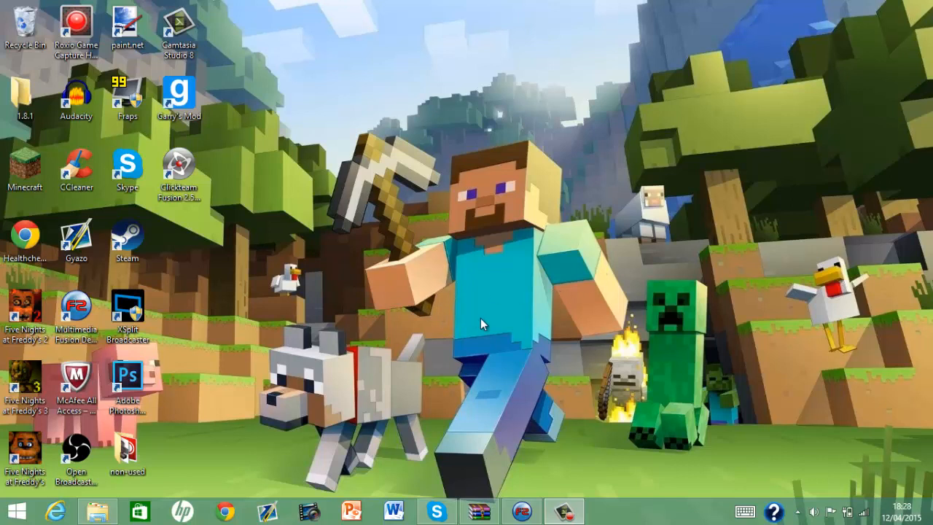
pyautogui.moveTo(481, 341)
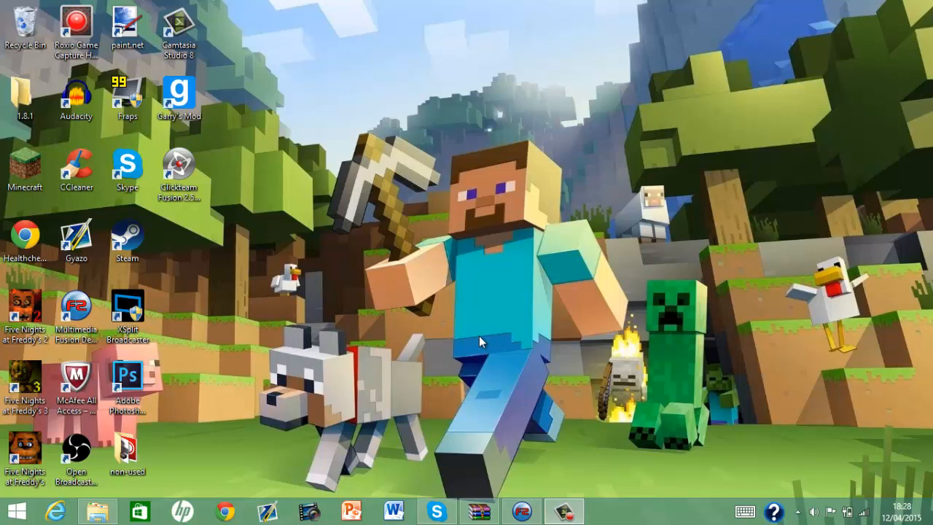
pyautogui.moveTo(486, 348)
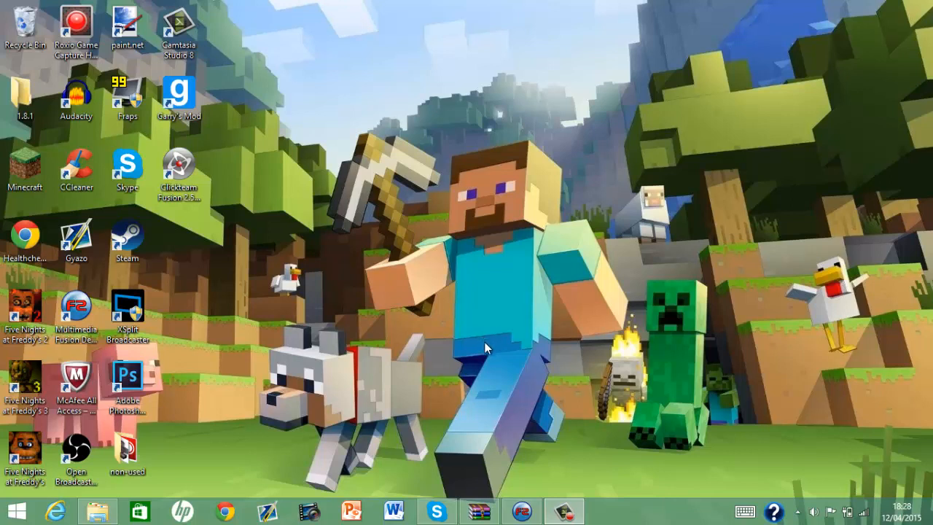
pyautogui.moveTo(537, 474)
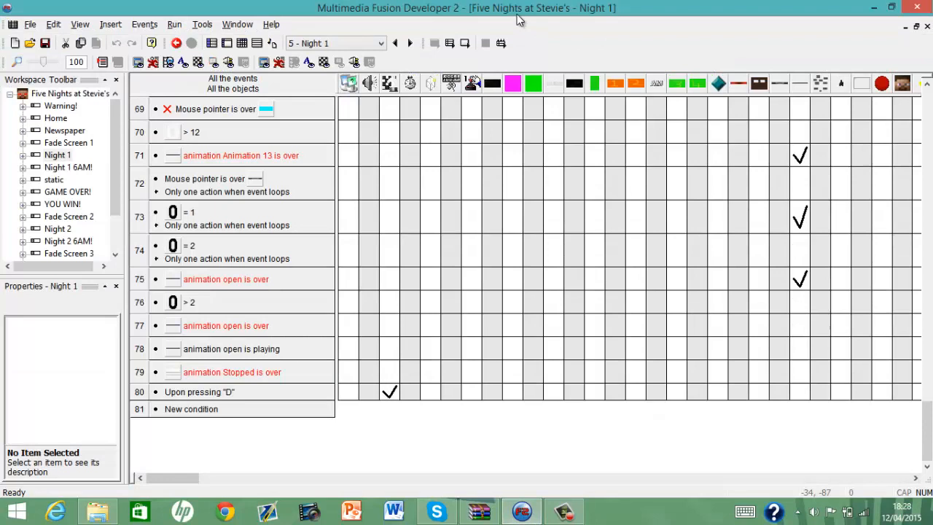
pyautogui.moveTo(438, 347)
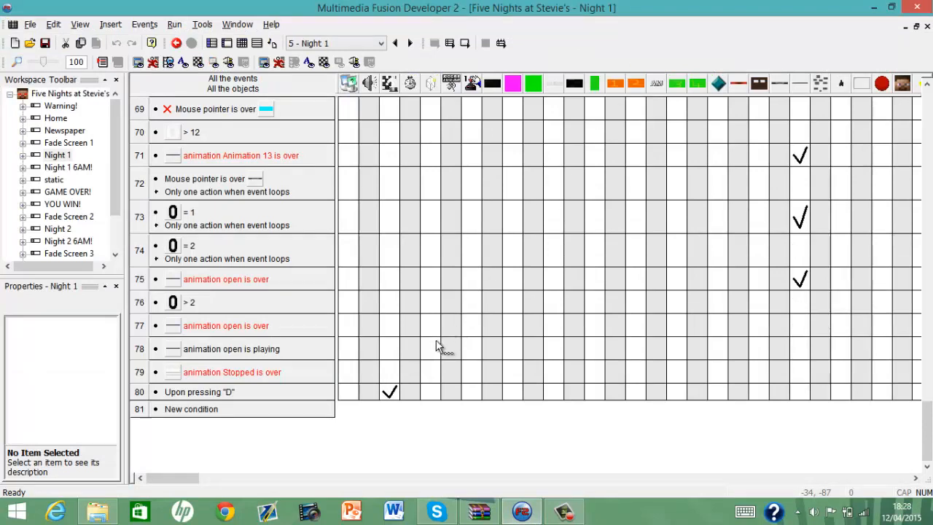
pyautogui.moveTo(434, 437)
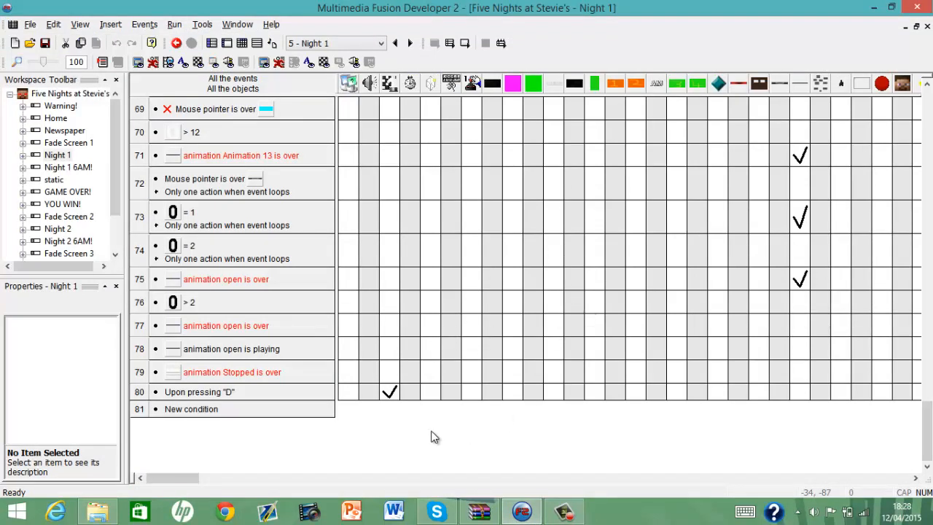
pyautogui.moveTo(440, 496)
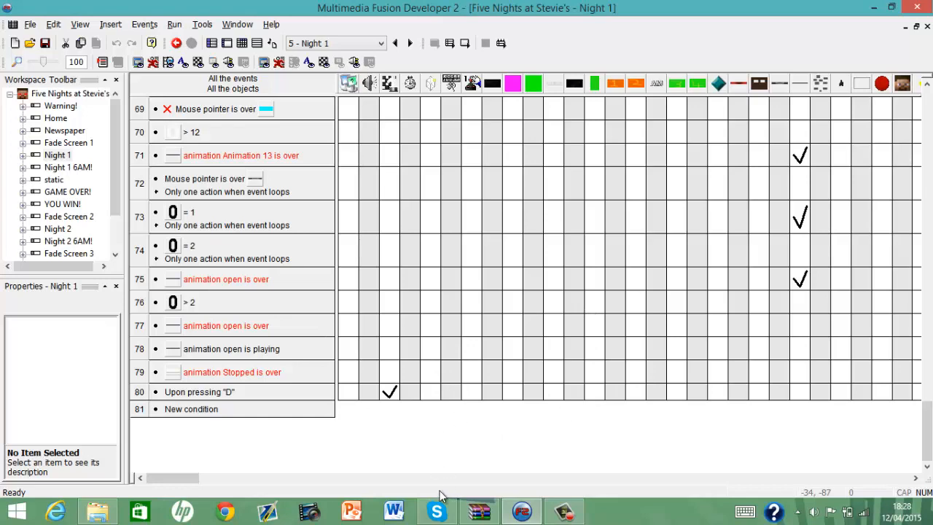
# Scroll Night 1's event list to its end where the new condition row sits.
pyautogui.scroll(3)
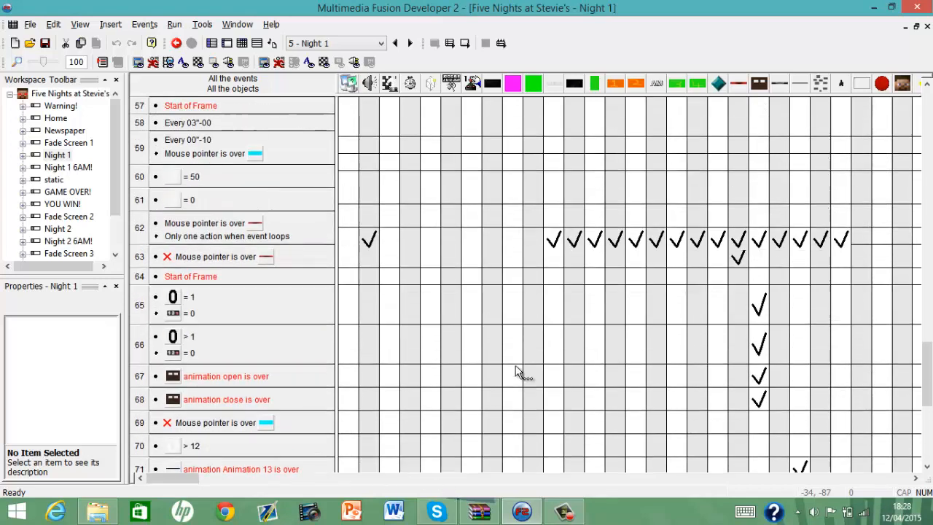
pyautogui.scroll(3)
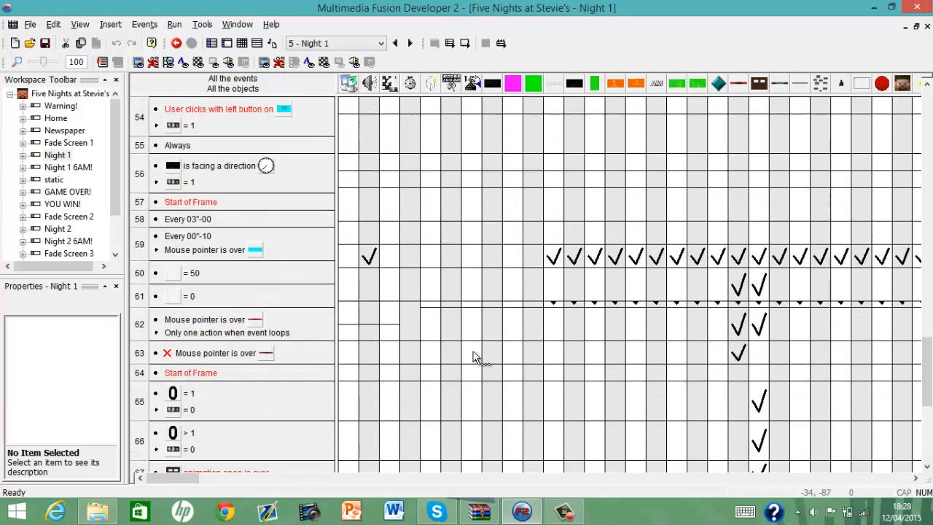
pyautogui.scroll(-3)
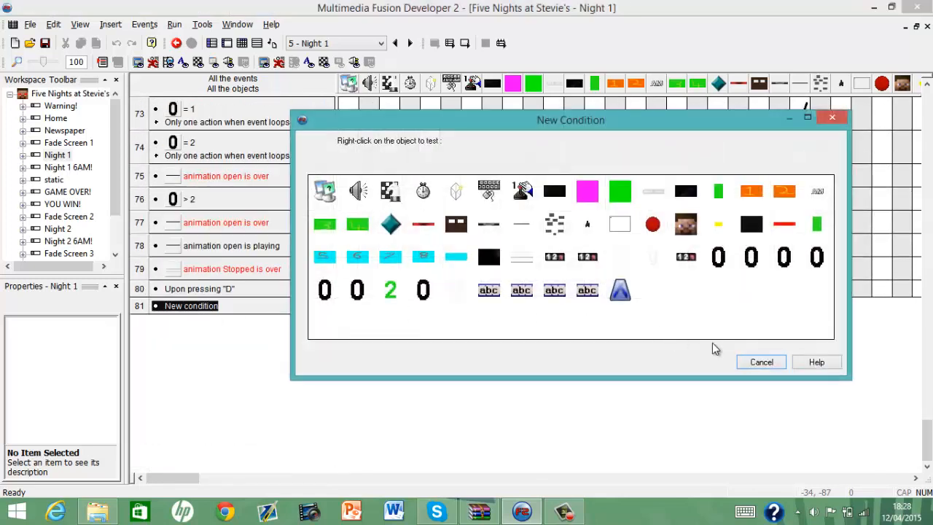
# Cancel the pending condition and insert an event group named 'animatronic movement' at row 81.
pyautogui.click(761, 362)
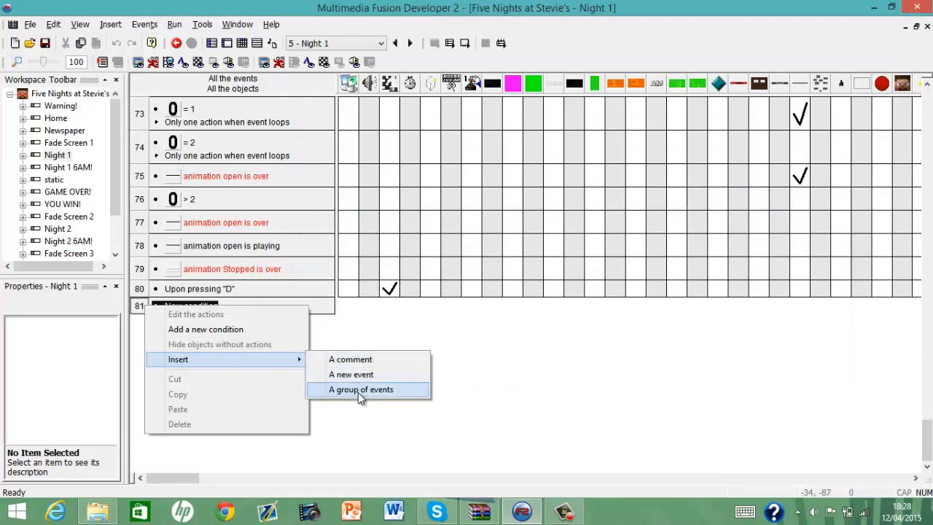
pyautogui.click(361, 388)
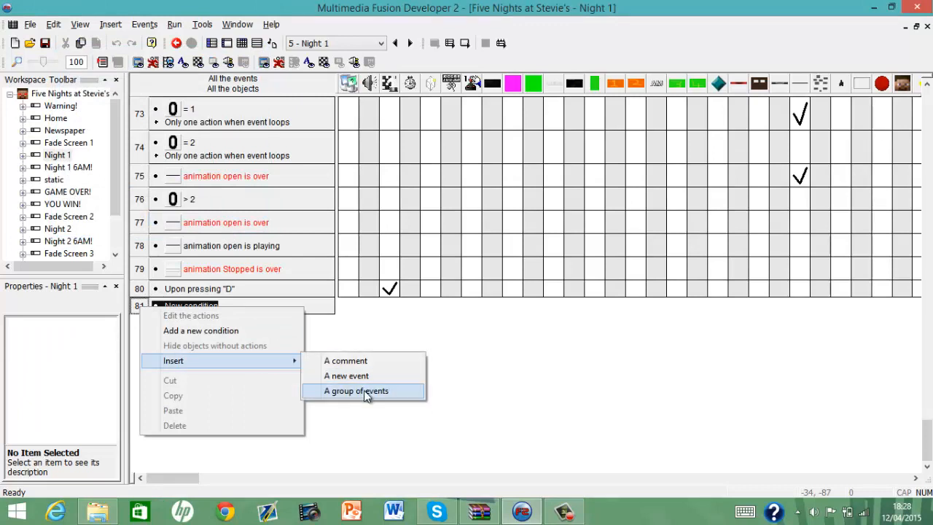
pyautogui.click(356, 390)
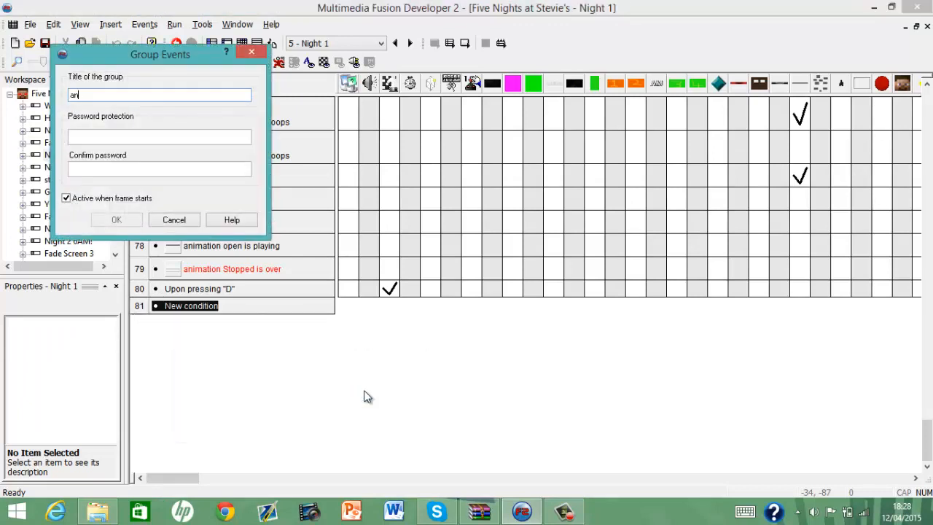
pyautogui.write('imatronic movem')
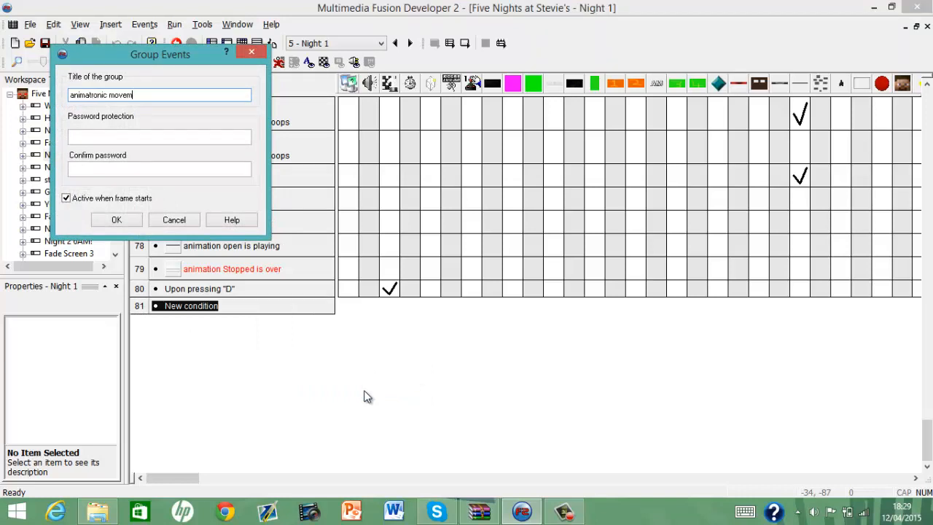
pyautogui.click(117, 219)
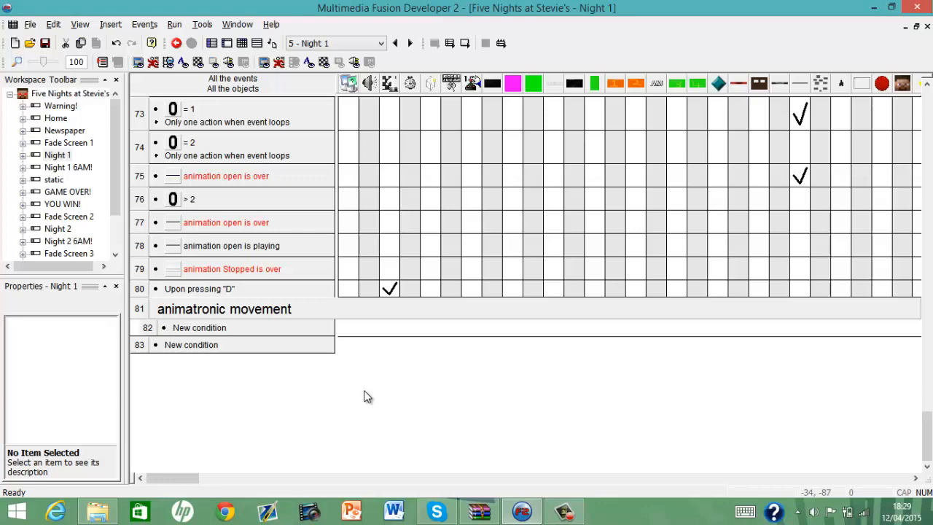
# Scroll the event list around the stray Every 05"-00 event above the Animatronic Movement group.
pyautogui.scroll(3)
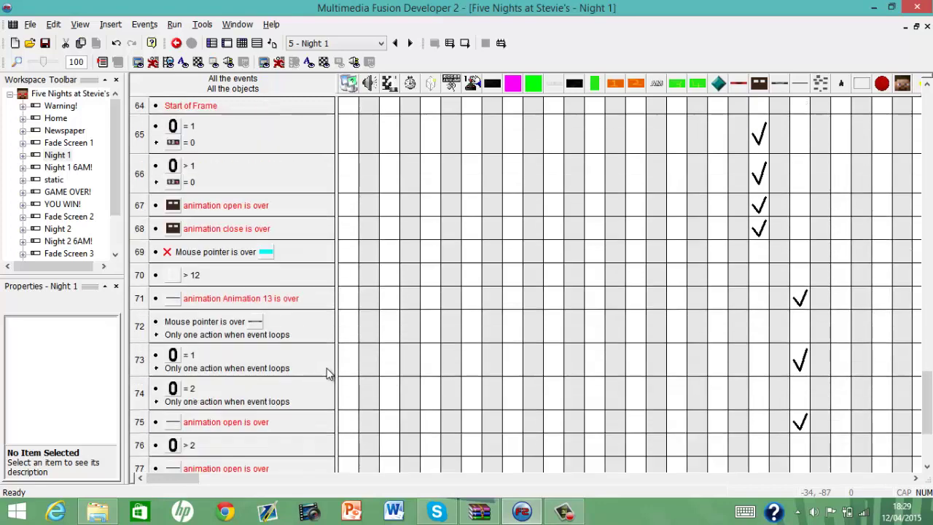
pyautogui.scroll(3)
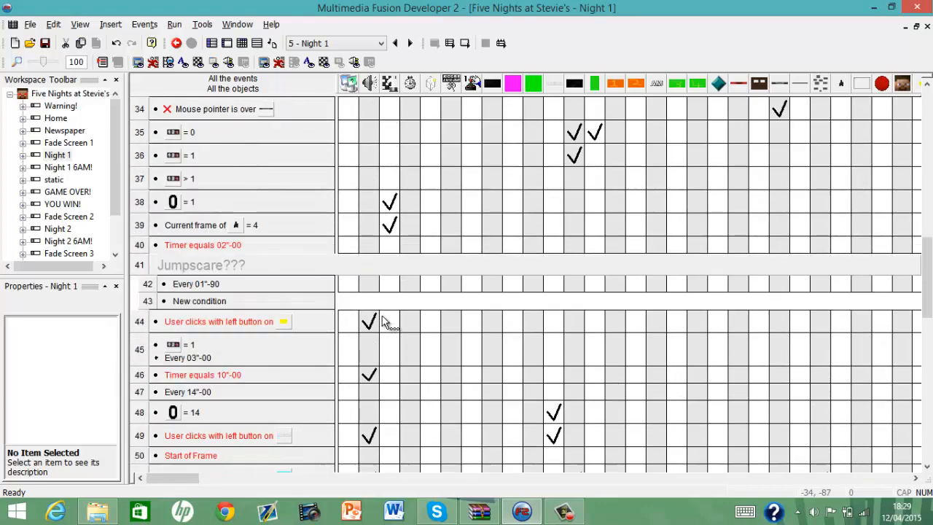
pyautogui.scroll(3)
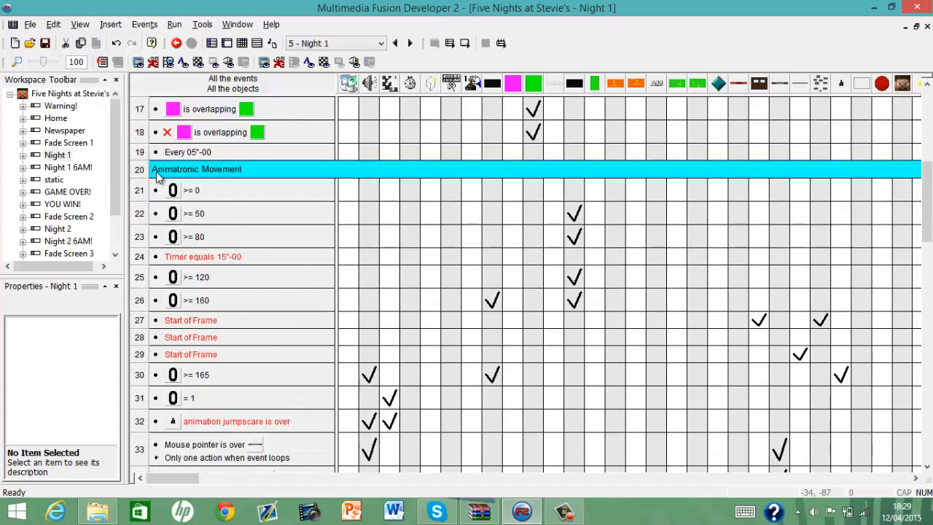
pyautogui.moveTo(207, 207)
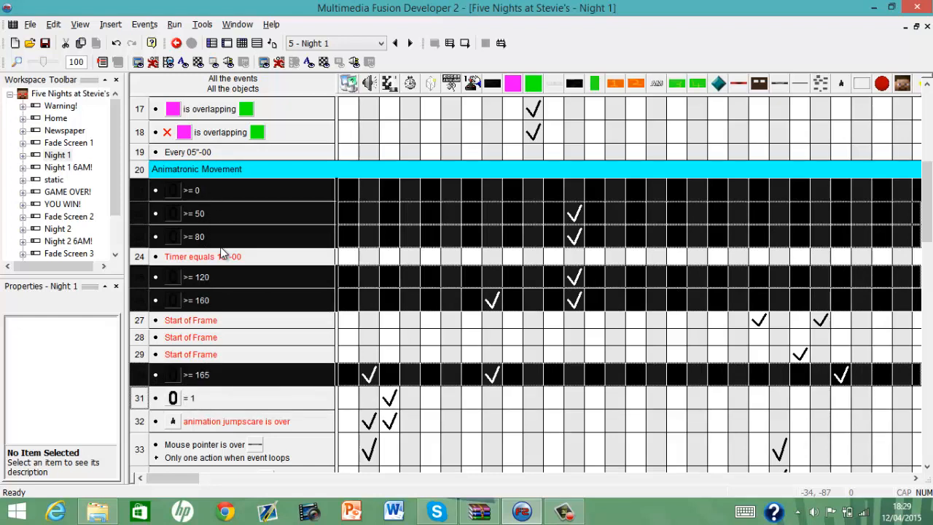
pyautogui.moveTo(182, 226)
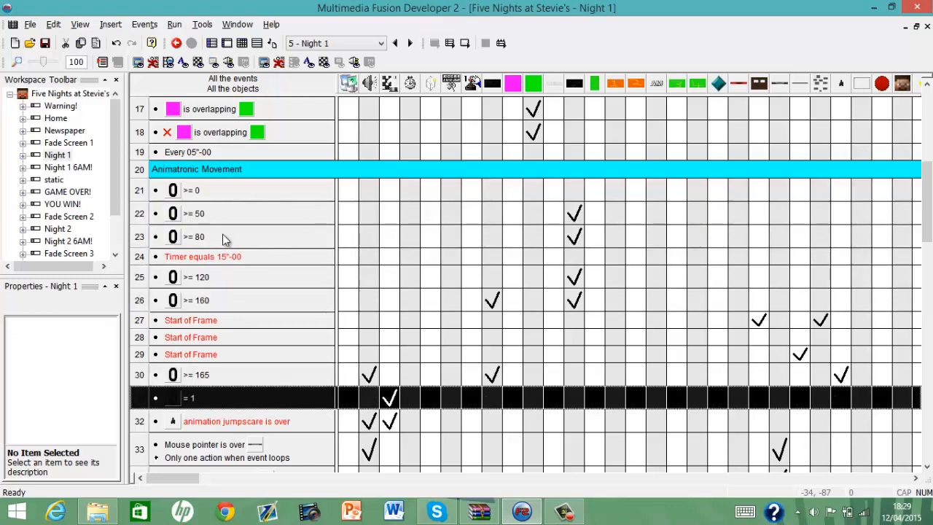
pyautogui.scroll(-3)
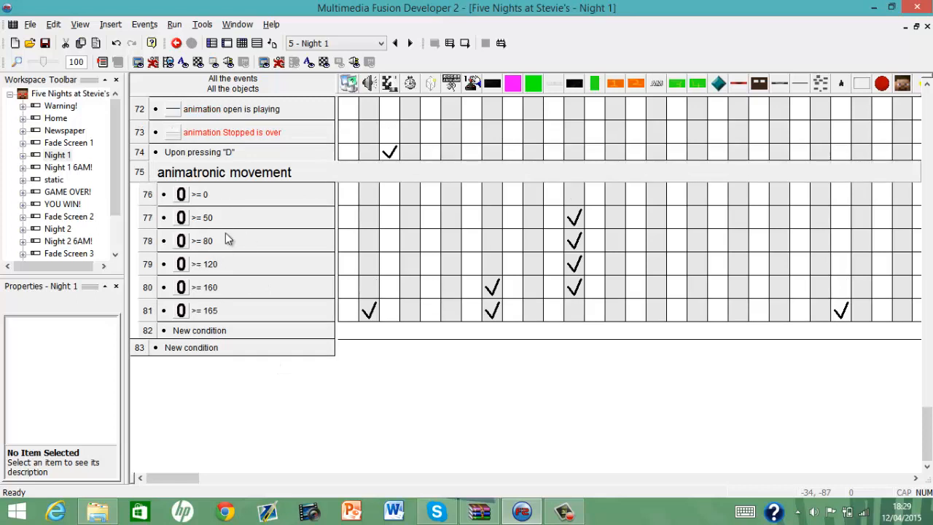
pyautogui.moveTo(250, 257)
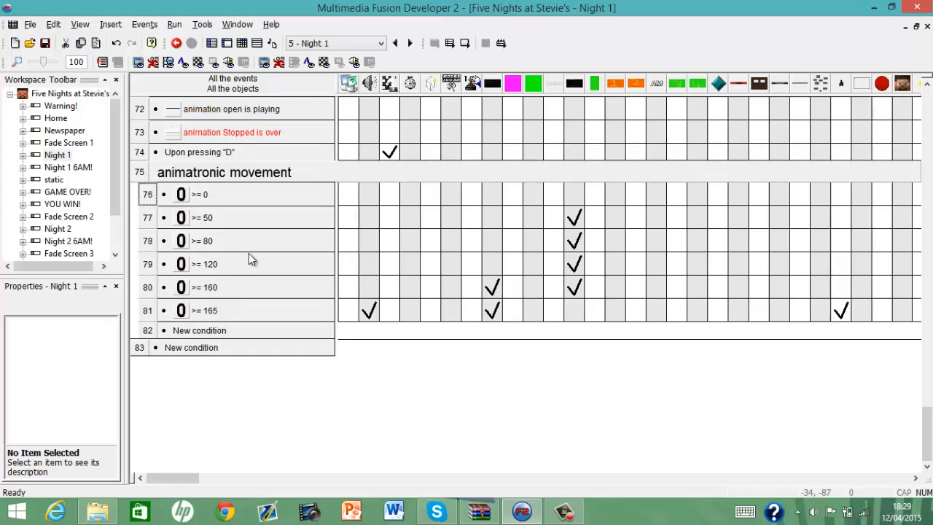
pyautogui.moveTo(268, 226)
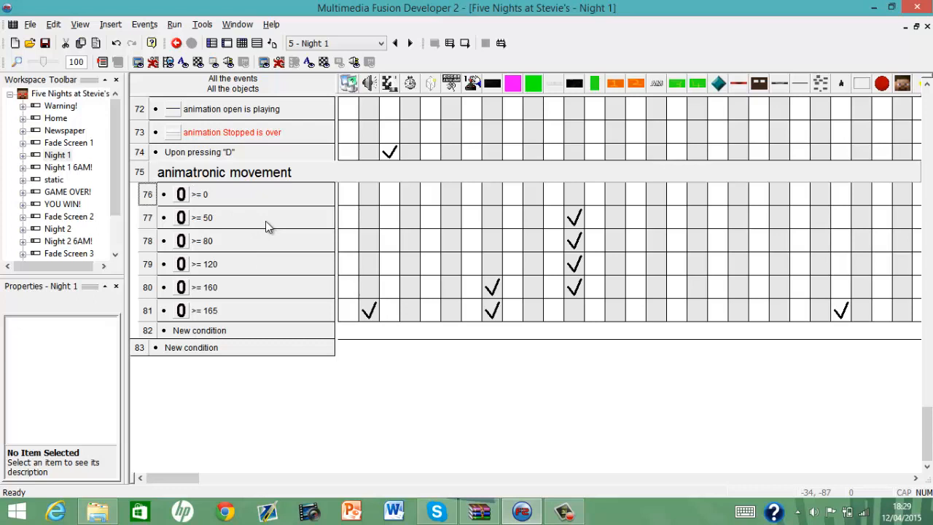
pyautogui.scroll(3)
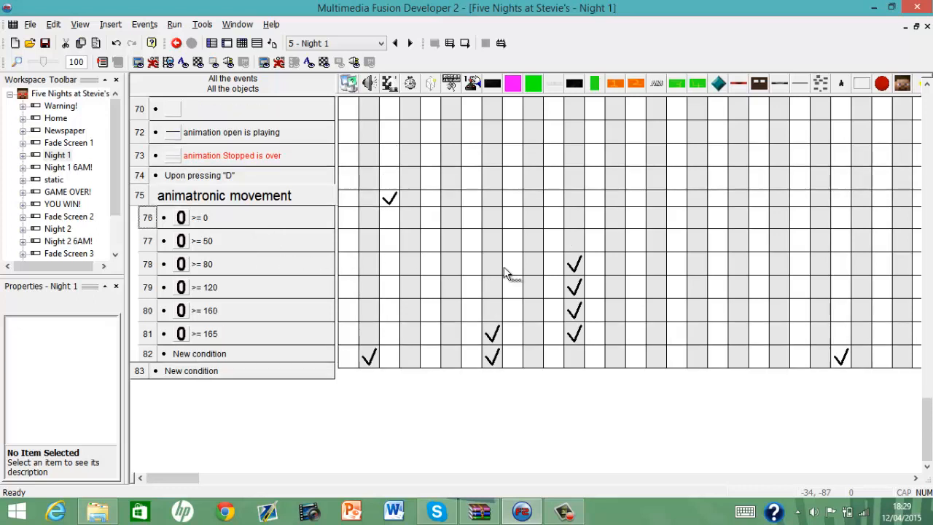
pyautogui.scroll(3)
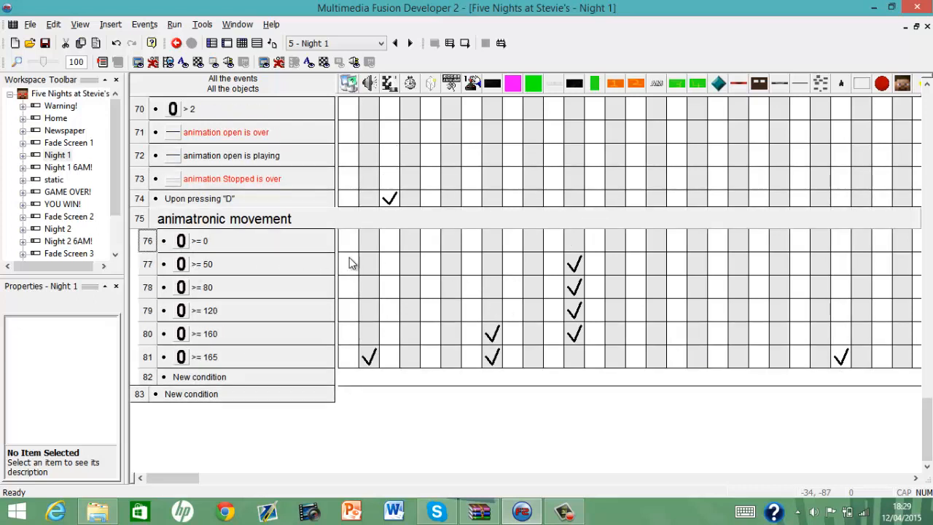
pyautogui.scroll(3)
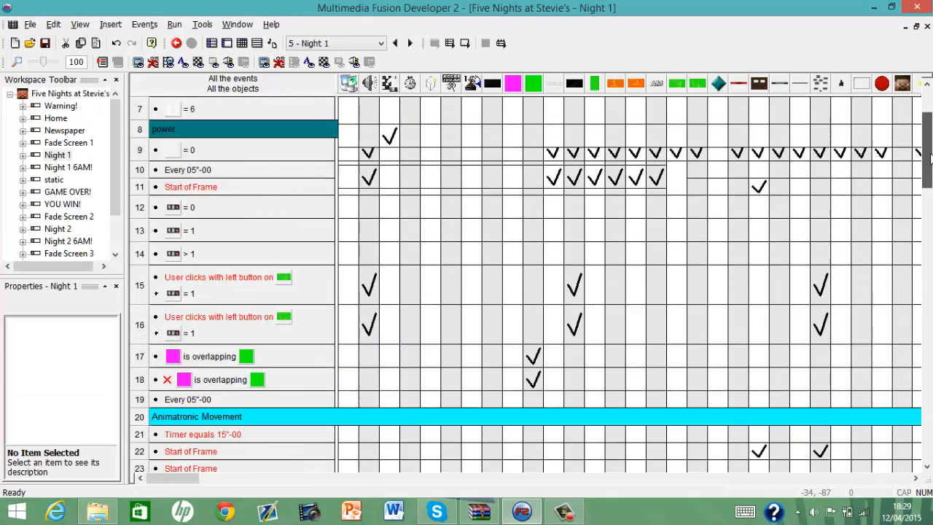
pyautogui.scroll(3)
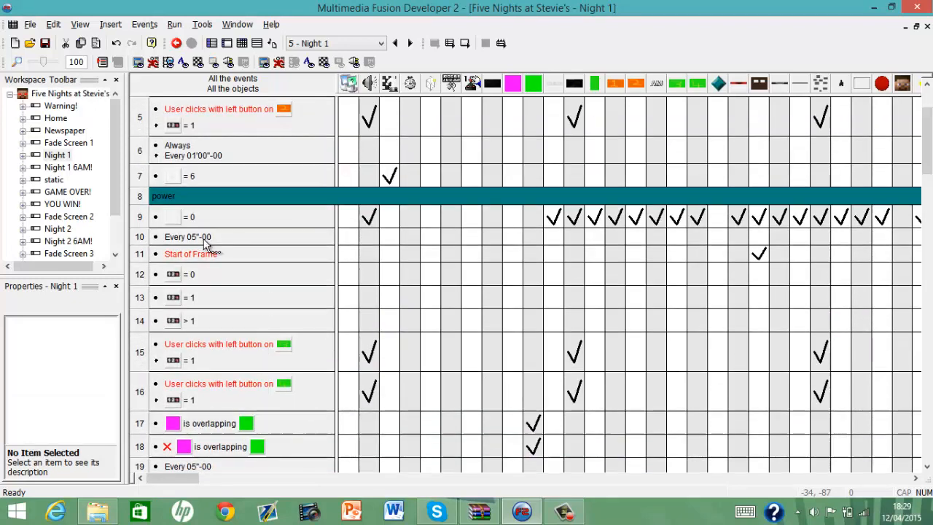
pyautogui.scroll(-3)
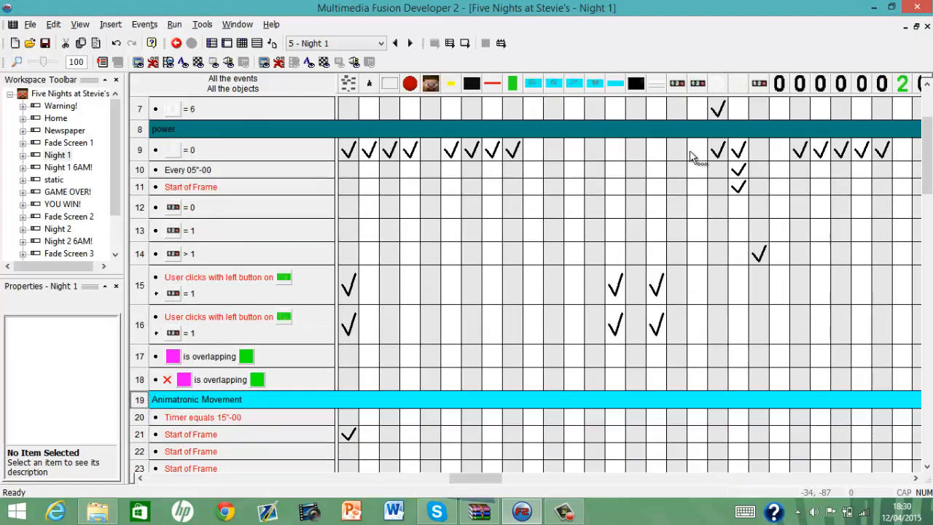
pyautogui.moveTo(780, 83)
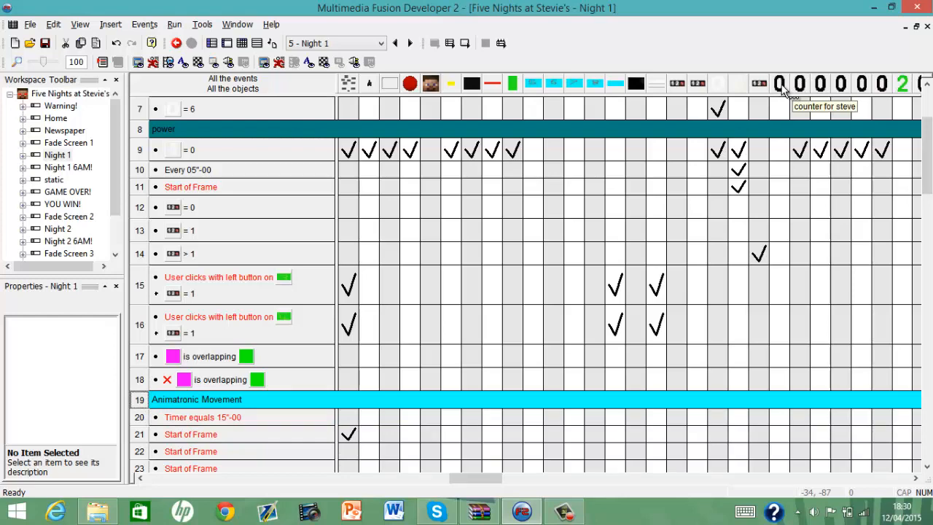
pyautogui.scroll(-3)
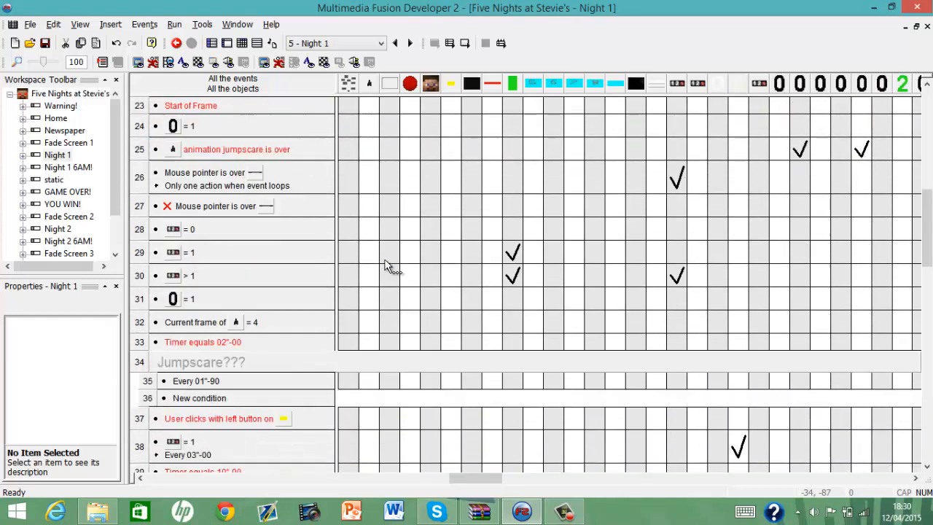
pyautogui.scroll(-3)
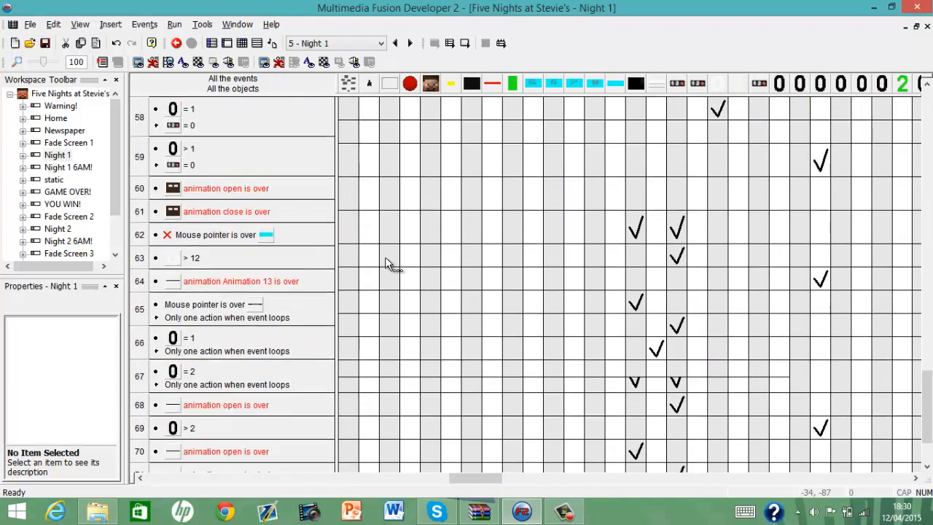
pyautogui.scroll(-3)
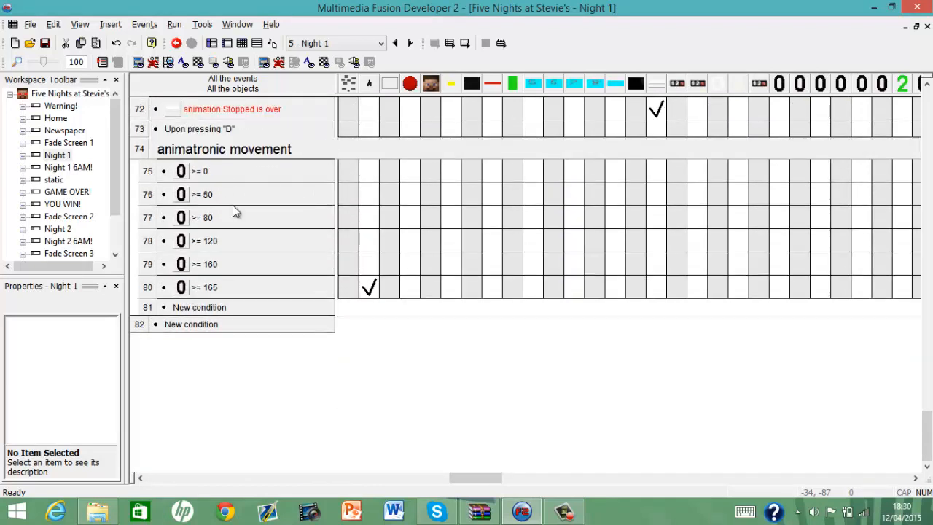
# Delete the six counter-comparison events and add a Timer 'Every 5 seconds' event to the group.
pyautogui.click(153, 170)
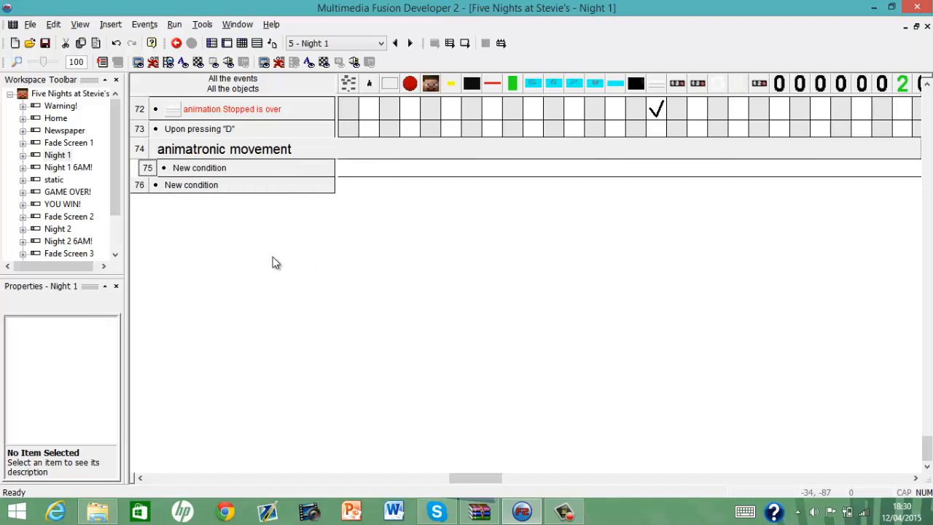
pyautogui.moveTo(207, 149)
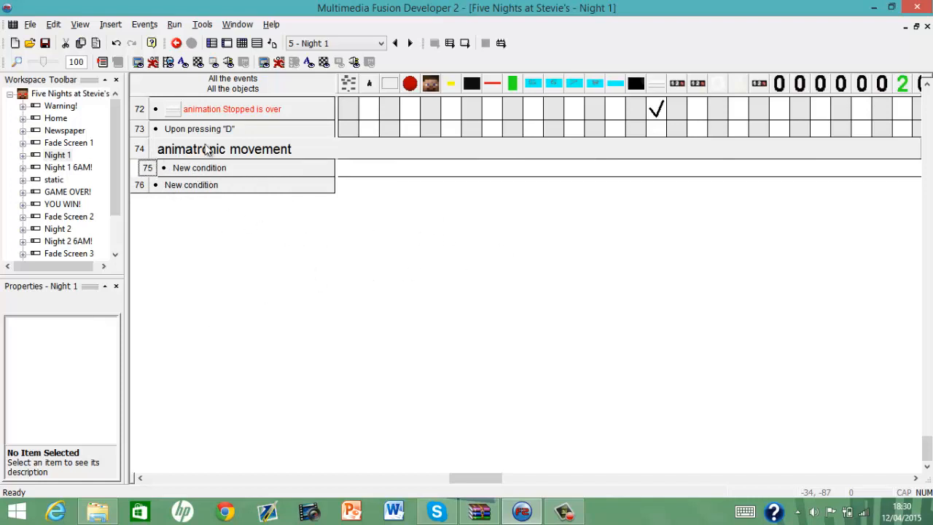
pyautogui.doubleClick(199, 167)
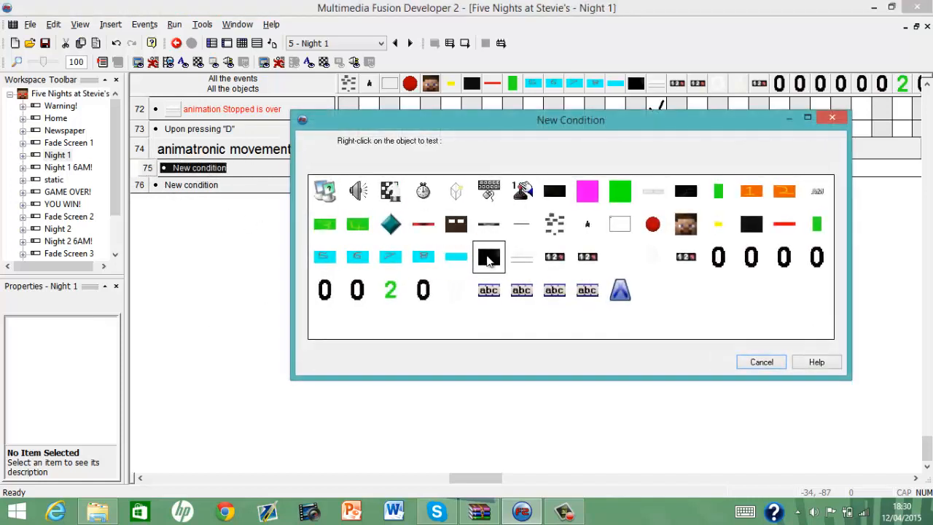
pyautogui.moveTo(423, 191)
pyautogui.write('5')
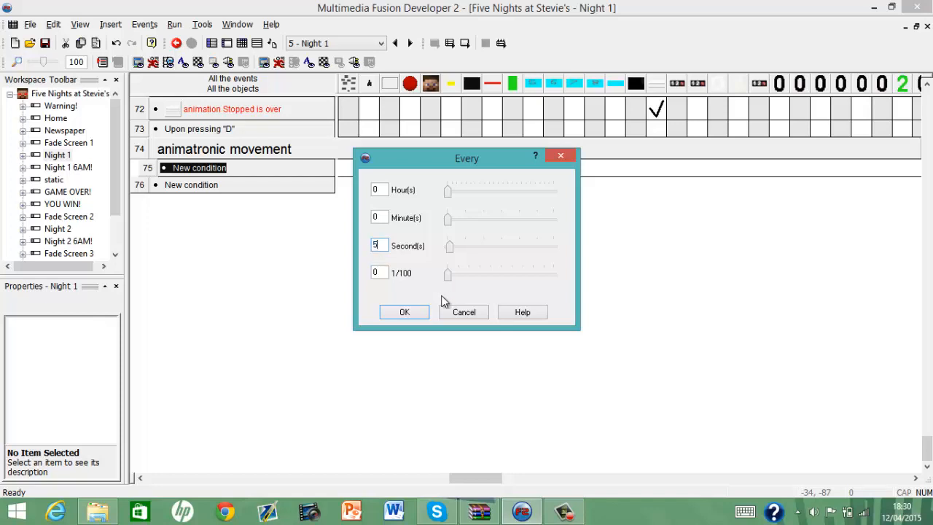
pyautogui.click(404, 312)
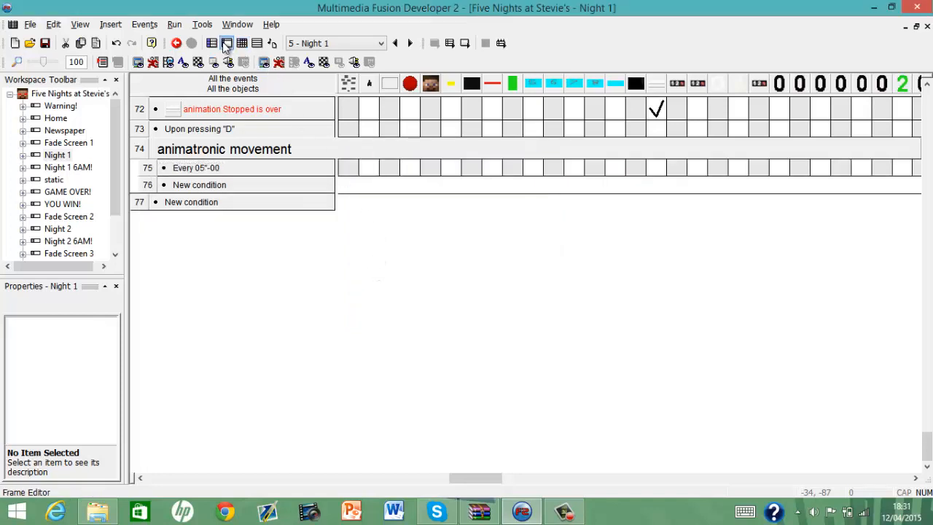
# In the Frame Editor, edit the 'counter for steve' digit images with the fill tool.
pyautogui.click(227, 43)
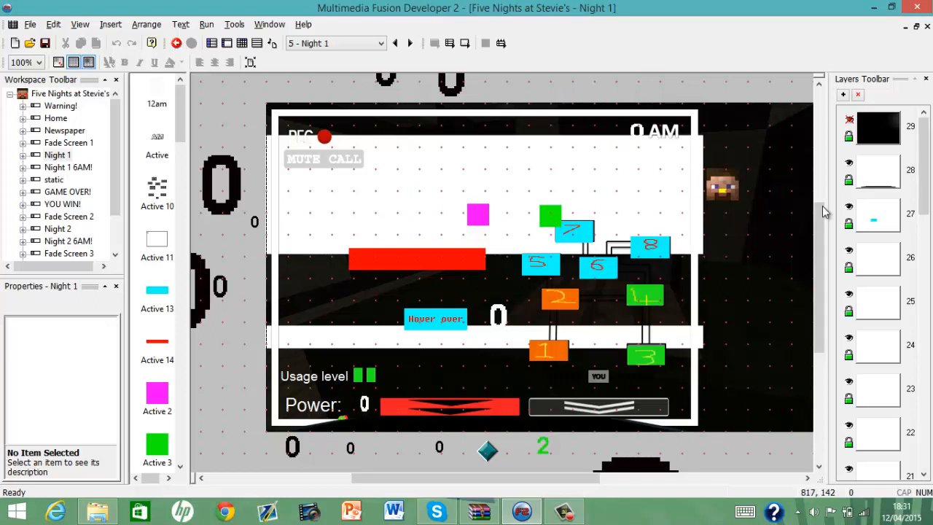
pyautogui.scroll(-3)
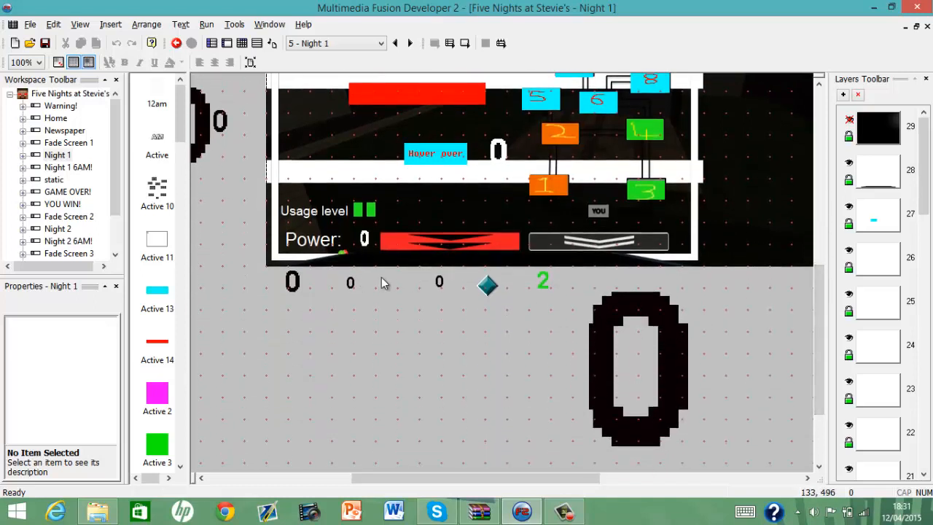
pyautogui.moveTo(311, 288)
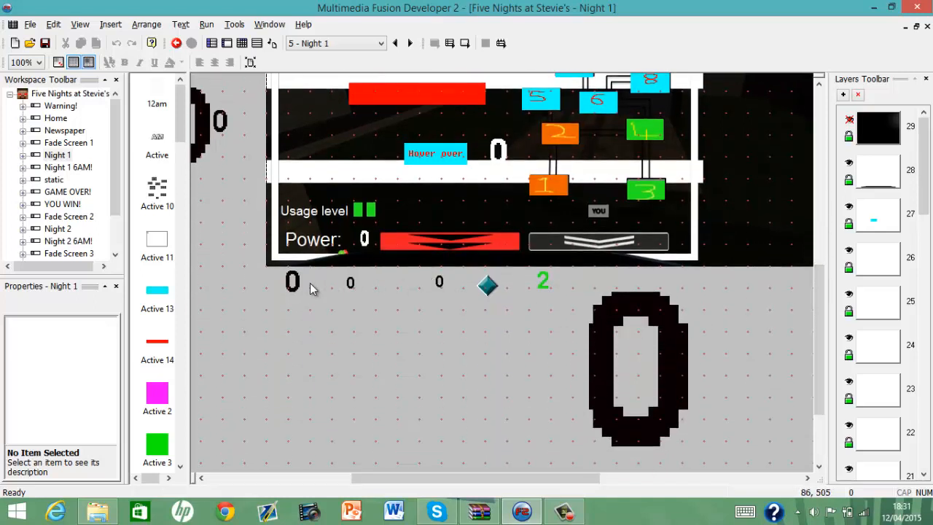
pyautogui.scroll(3)
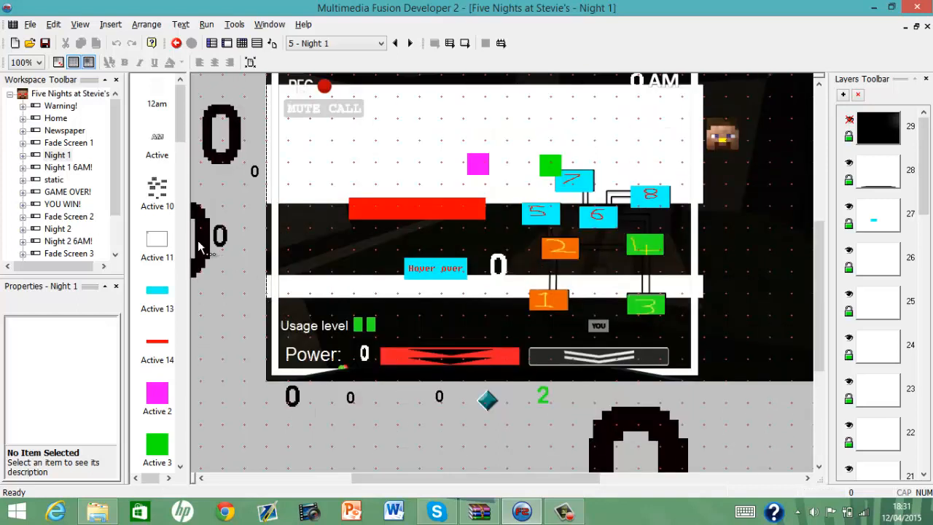
pyautogui.moveTo(255, 175)
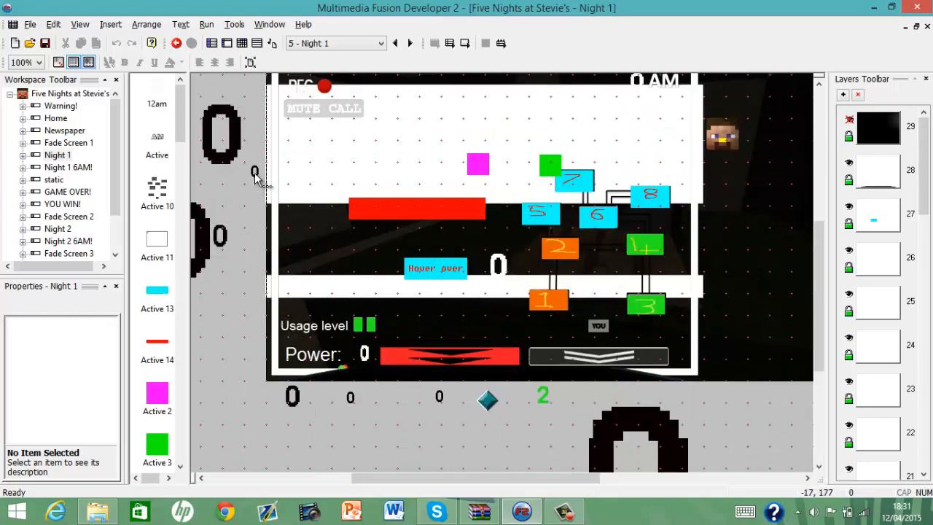
pyautogui.moveTo(233, 139)
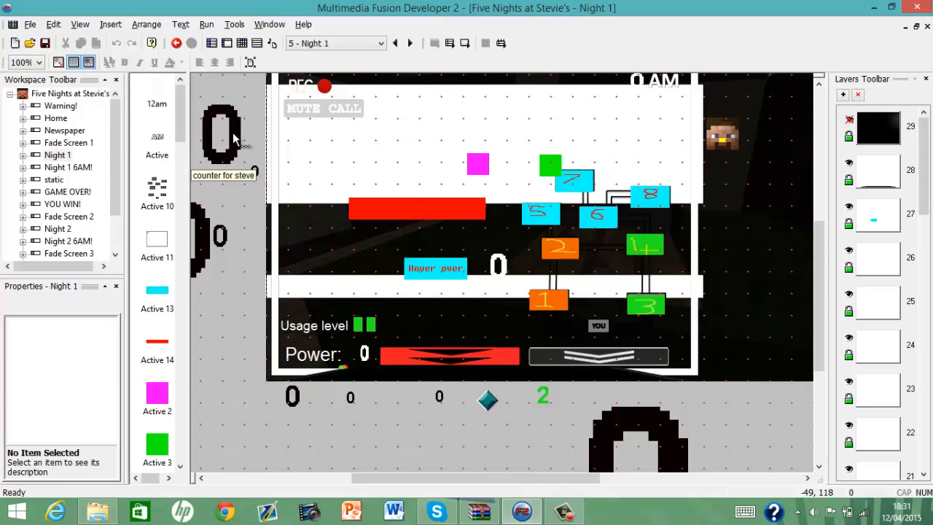
pyautogui.click(376, 145)
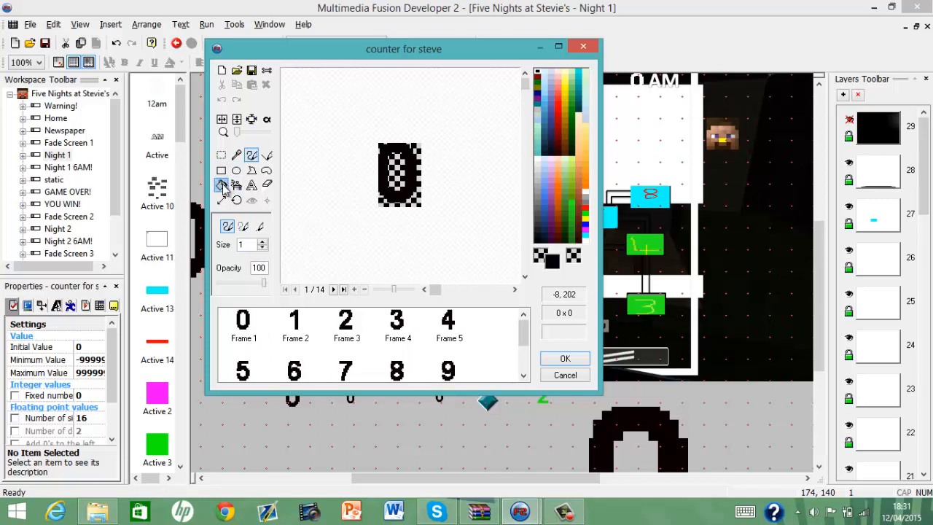
pyautogui.click(222, 184)
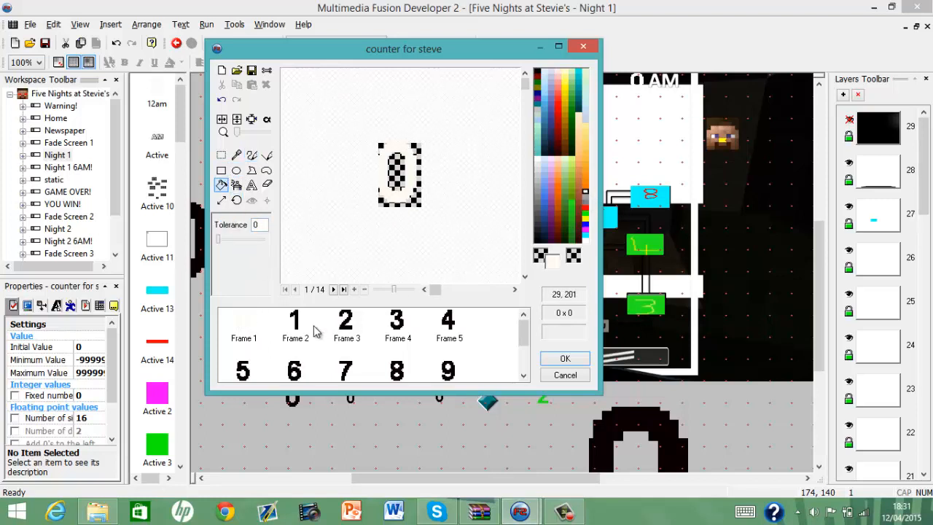
pyautogui.click(564, 359)
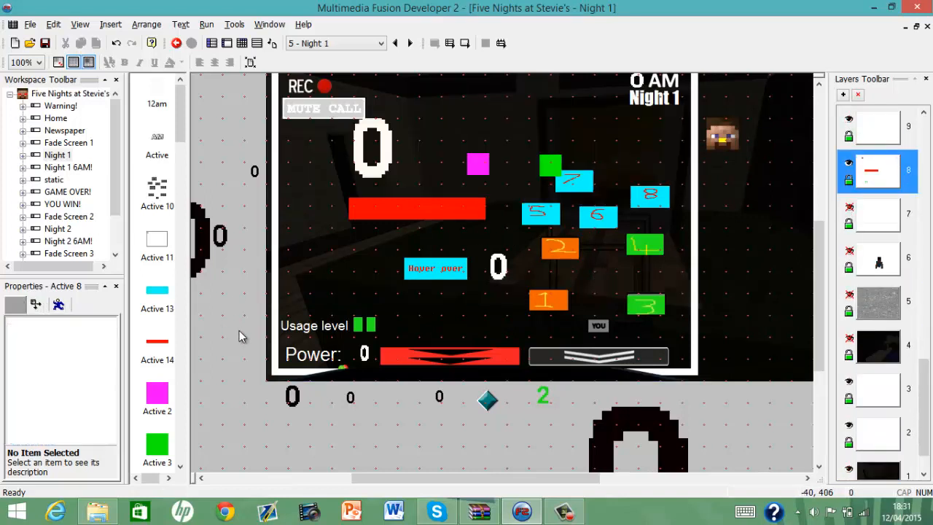
pyautogui.moveTo(391, 163)
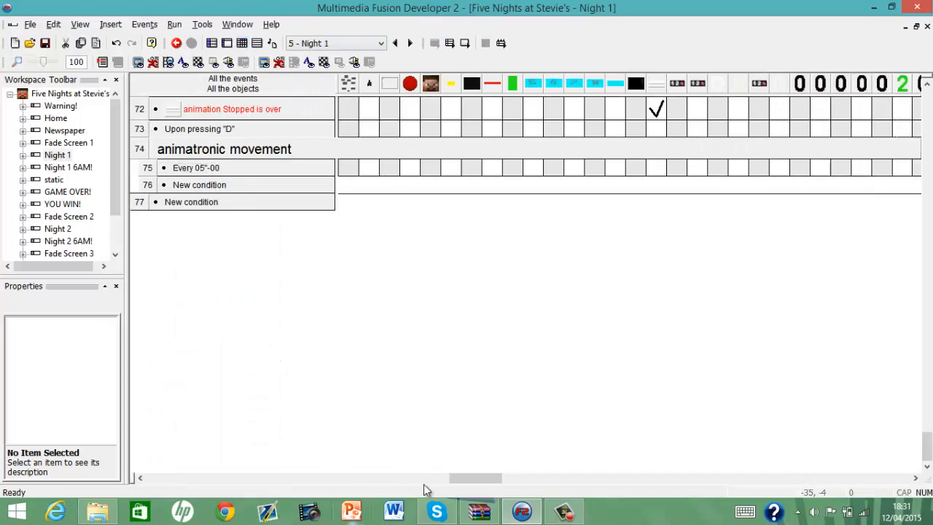
# On the Every 05"-00 event, add an Add to Counter action for 'counter for steve'.
pyautogui.moveTo(475, 478); pyautogui.dragTo(580, 478)
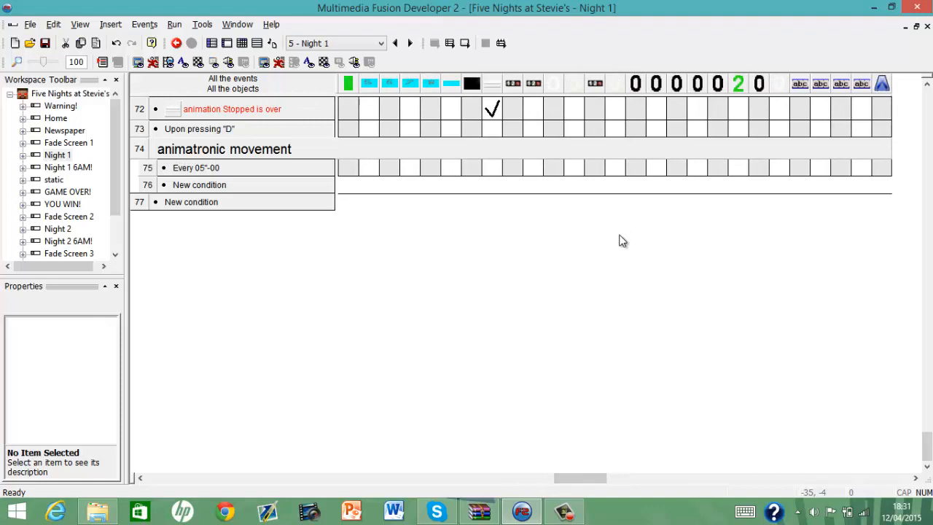
pyautogui.rightClick(615, 213)
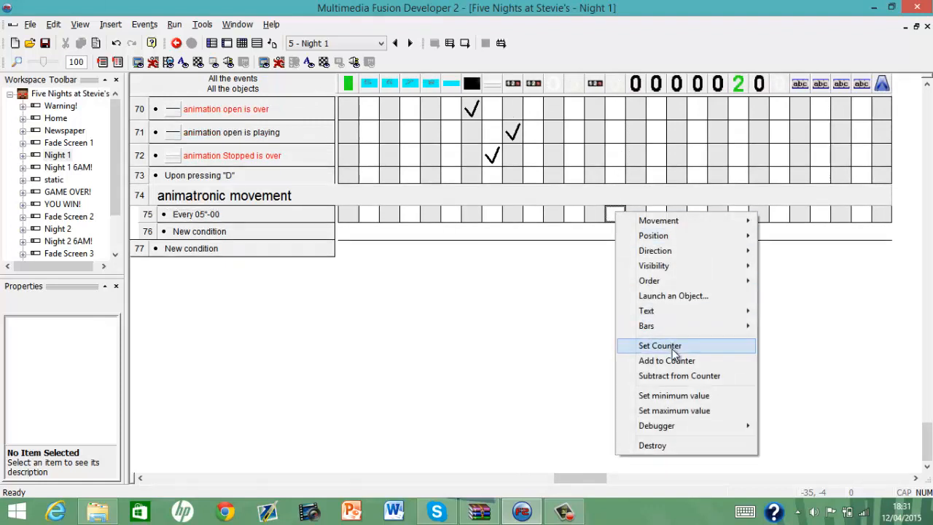
pyautogui.click(666, 360)
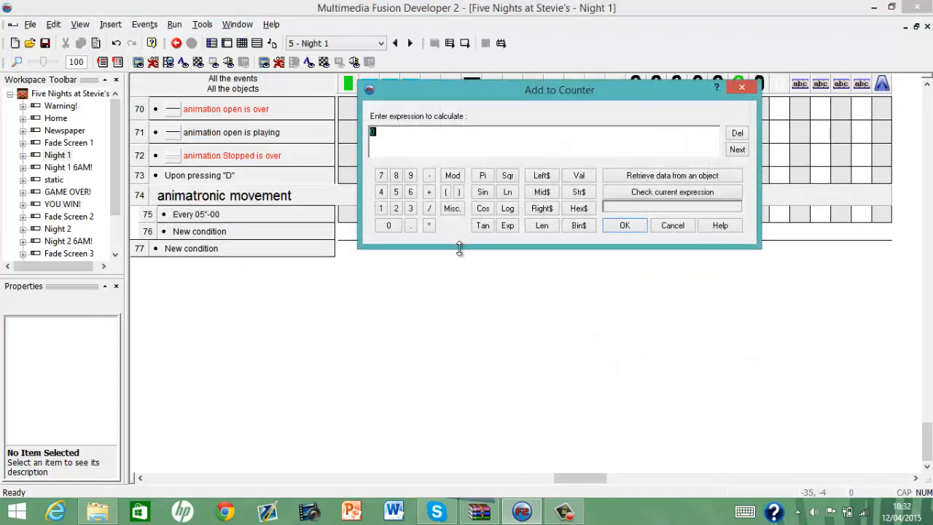
pyautogui.moveTo(502, 270)
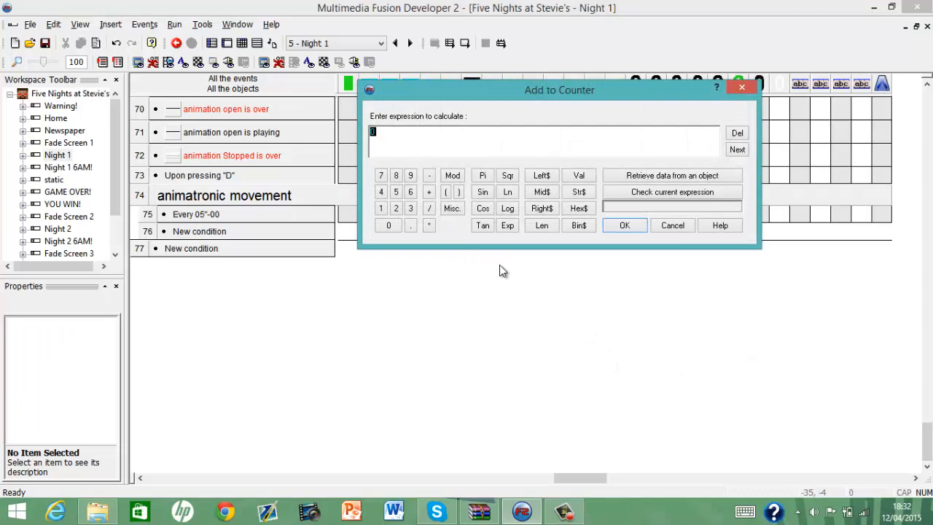
pyautogui.click(396, 193)
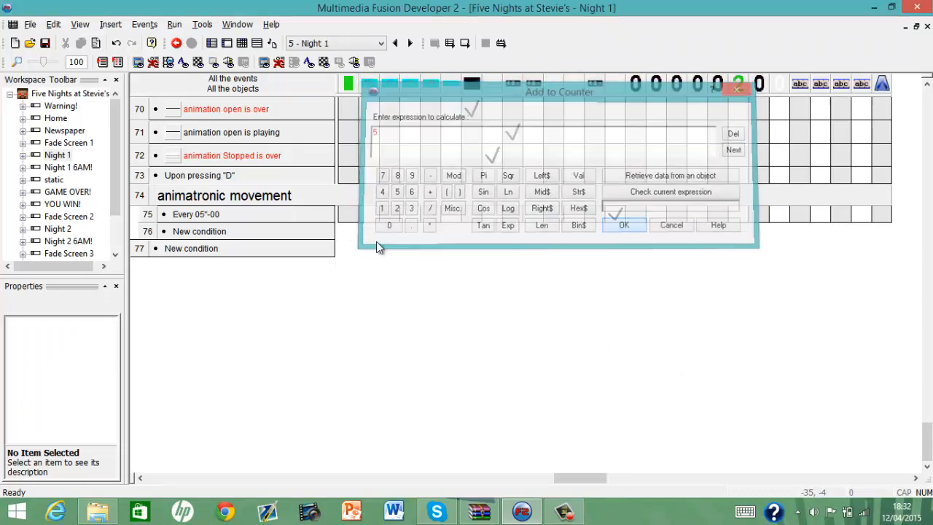
# Add a condition comparing 'counter for steve' with Greater or equal to a value.
pyautogui.click(623, 225)
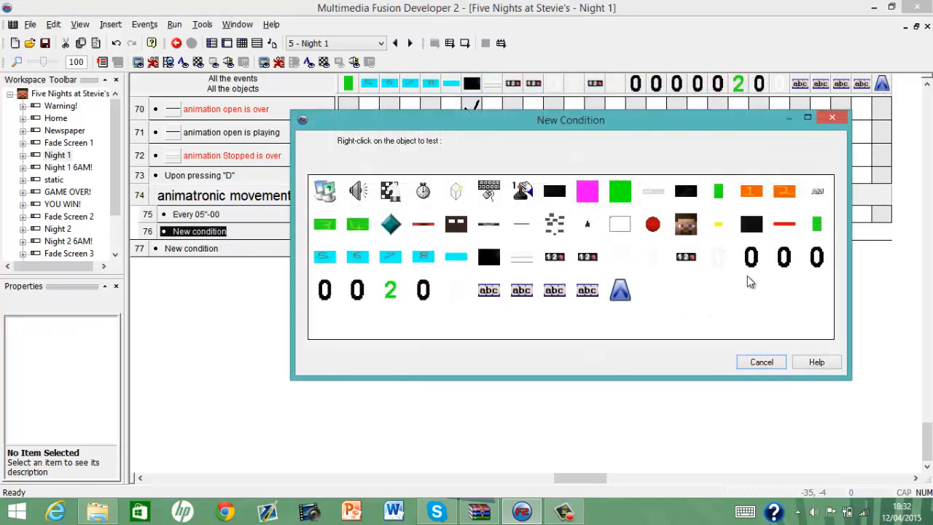
pyautogui.rightClick(717, 257)
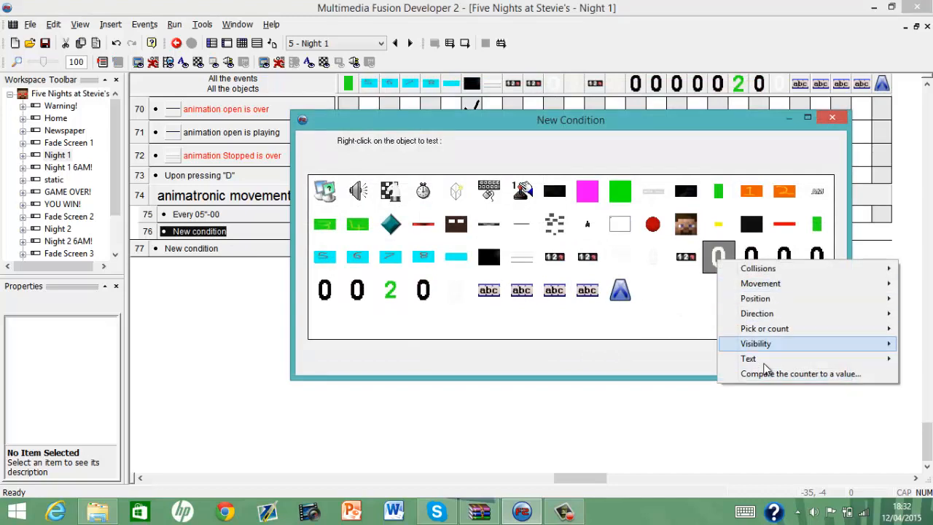
pyautogui.click(800, 373)
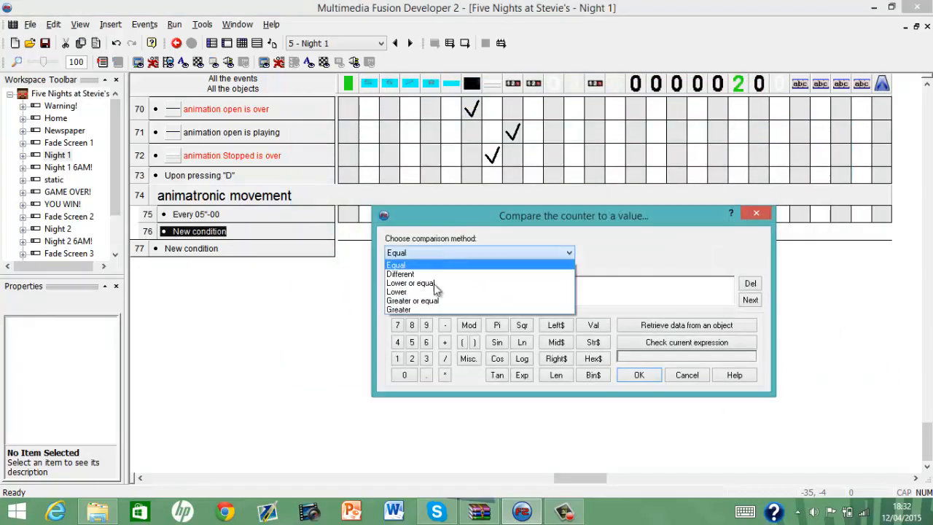
pyautogui.click(413, 300)
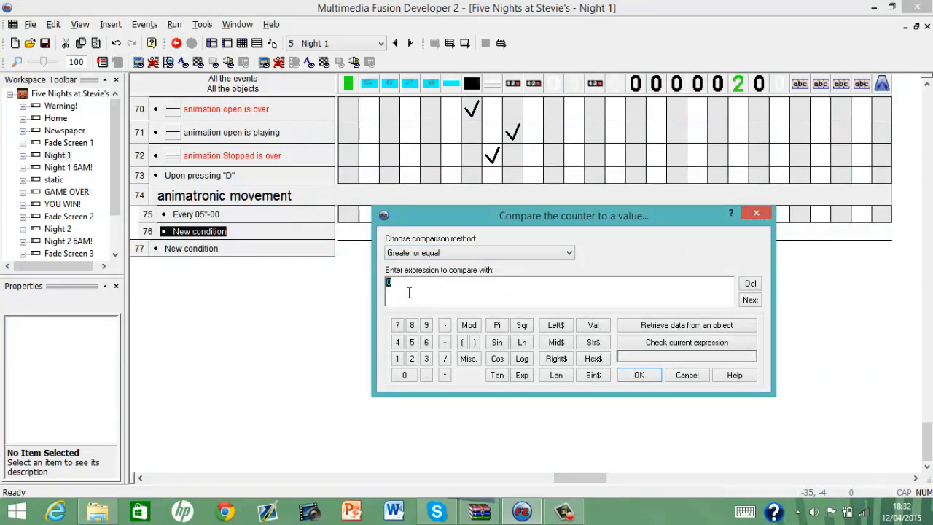
pyautogui.click(638, 373)
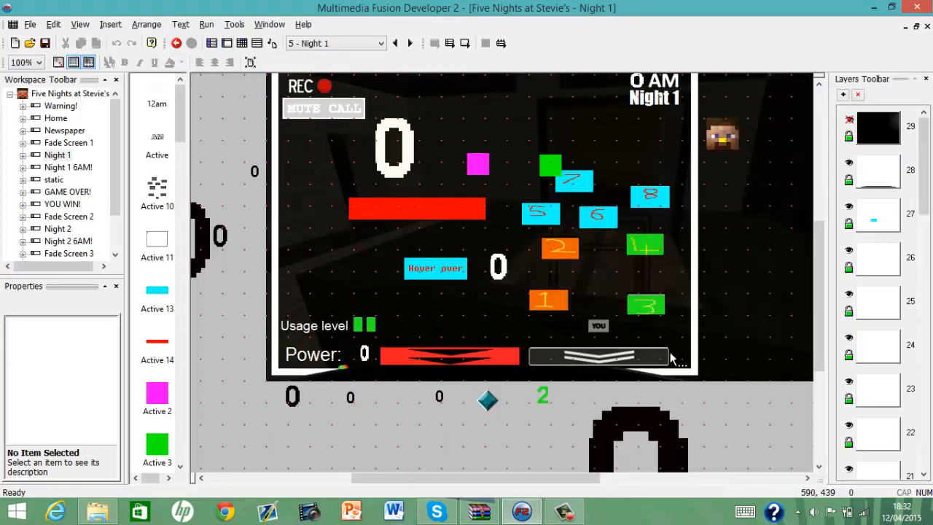
pyautogui.moveTo(489, 225)
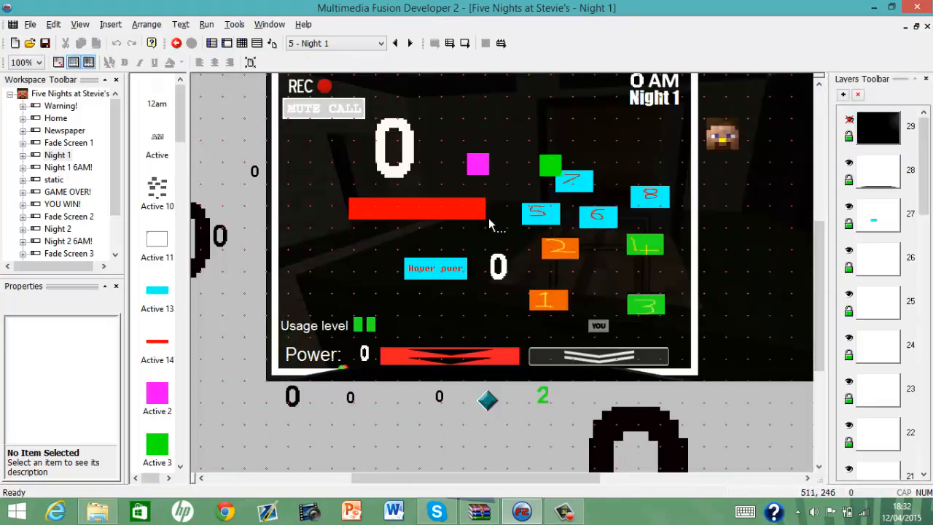
pyautogui.moveTo(632, 153)
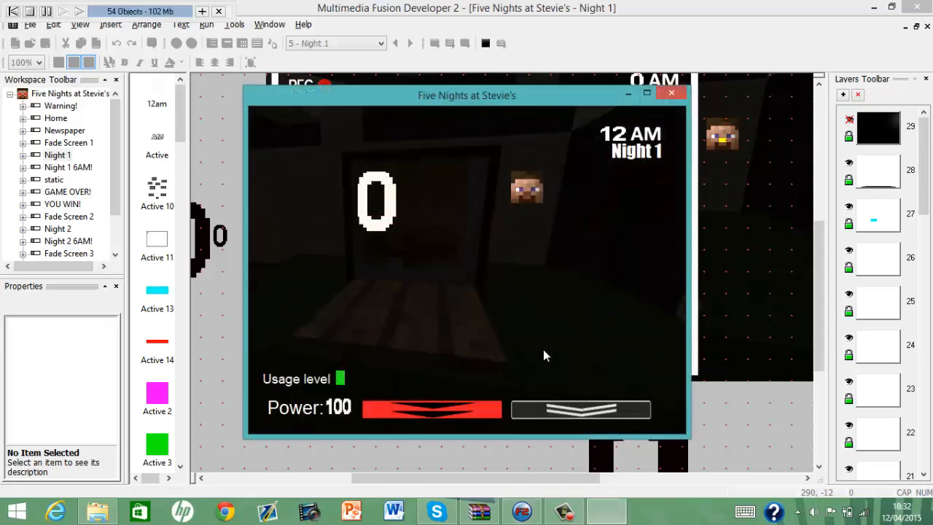
# In the running Night 1, bring up the camera monitor and check another CAM feed.
pyautogui.click(580, 408)
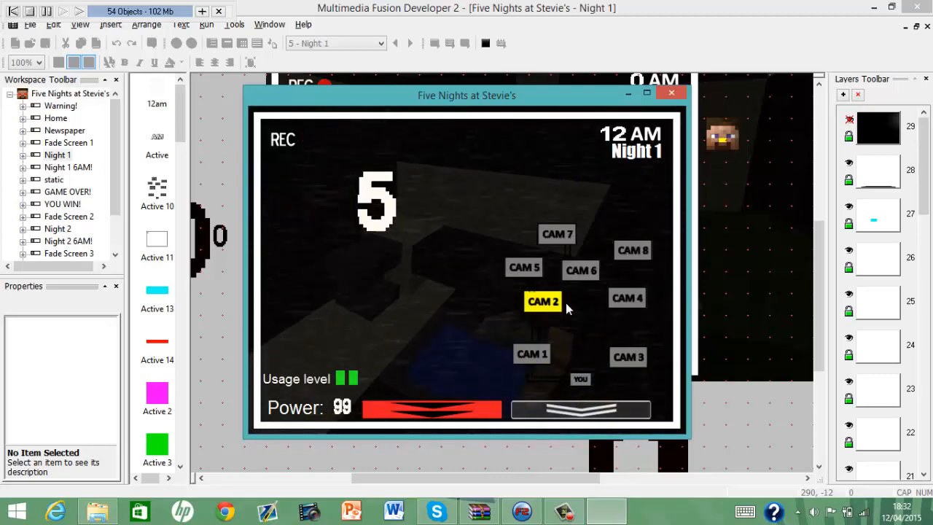
pyautogui.click(670, 92)
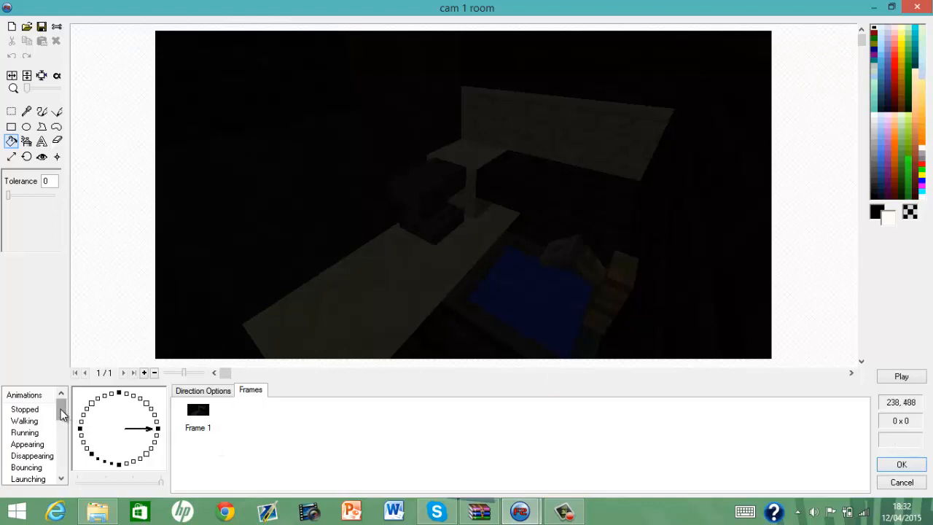
# Review cam 1 room's Cam 3 Steve and Cam 4 Steve animations, then confirm with OK.
pyautogui.scroll(-3)
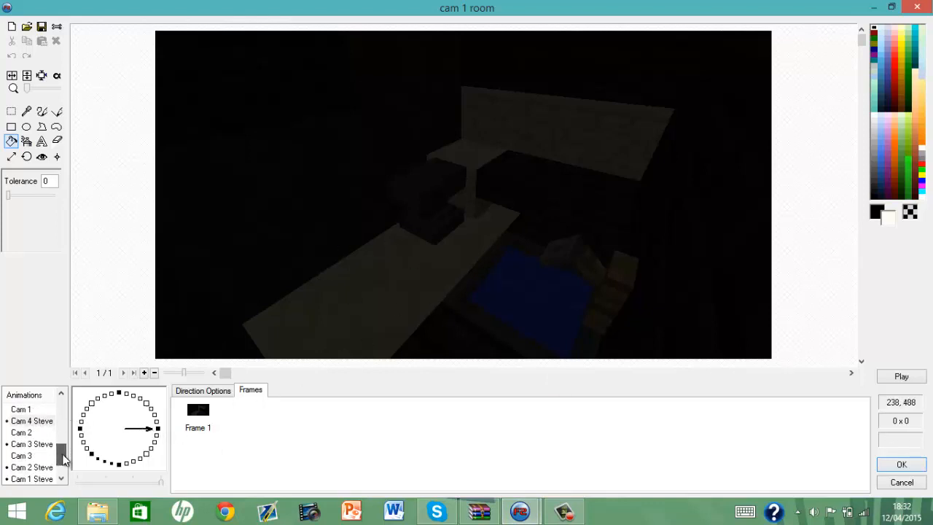
pyautogui.click(32, 443)
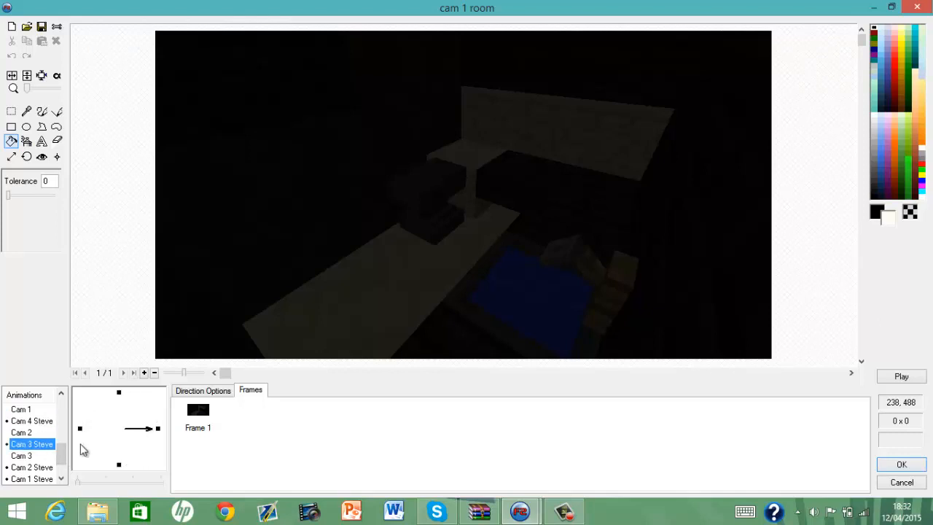
pyautogui.click(20, 431)
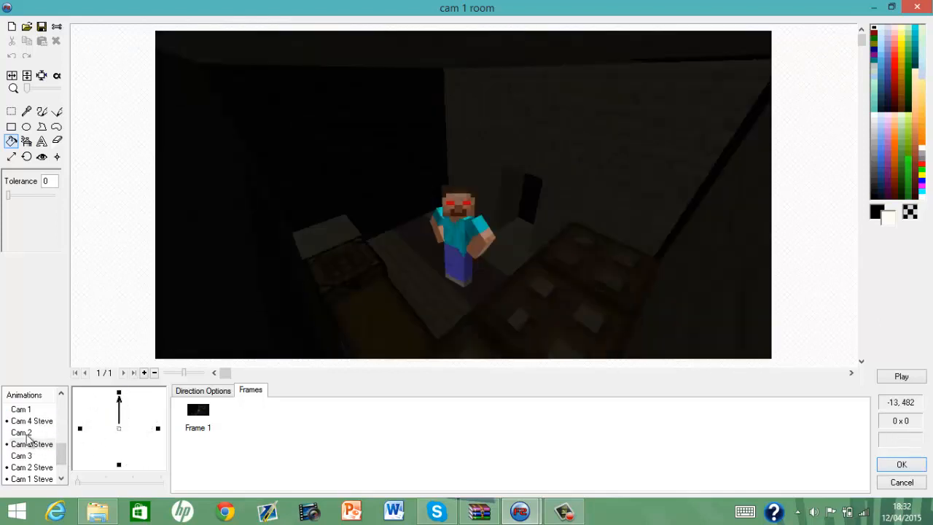
pyautogui.click(32, 466)
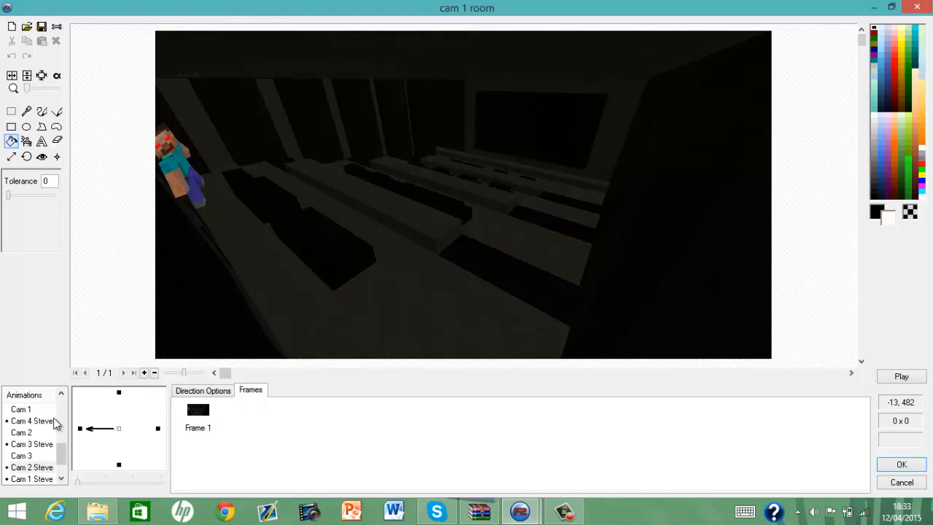
pyautogui.moveTo(188, 145)
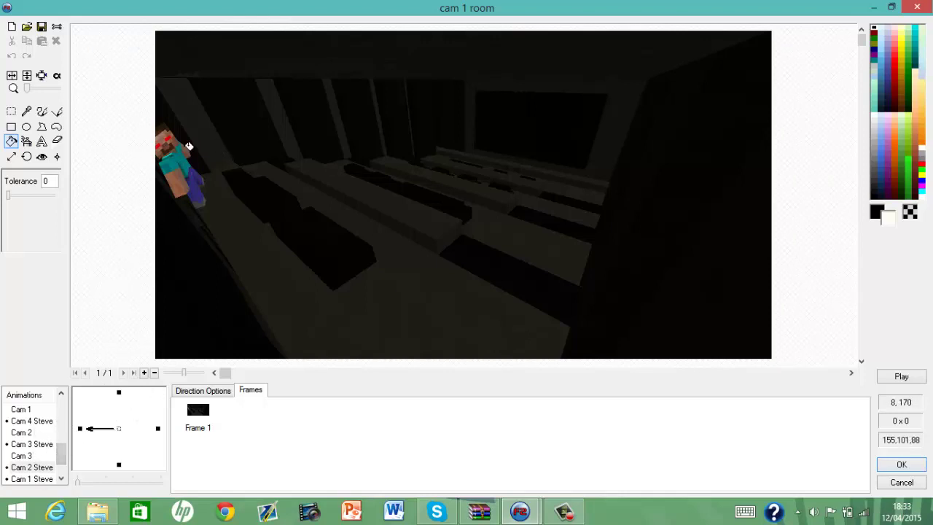
pyautogui.moveTo(195, 230)
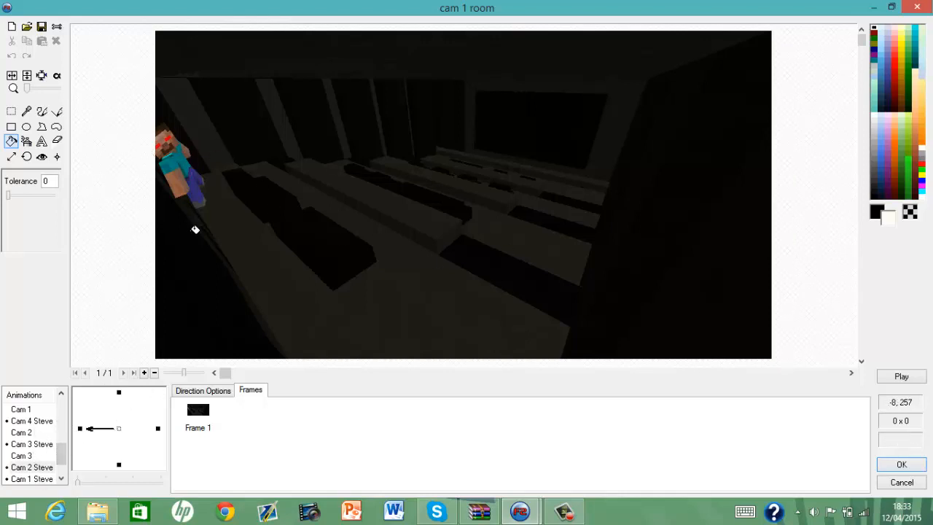
pyautogui.moveTo(370, 270)
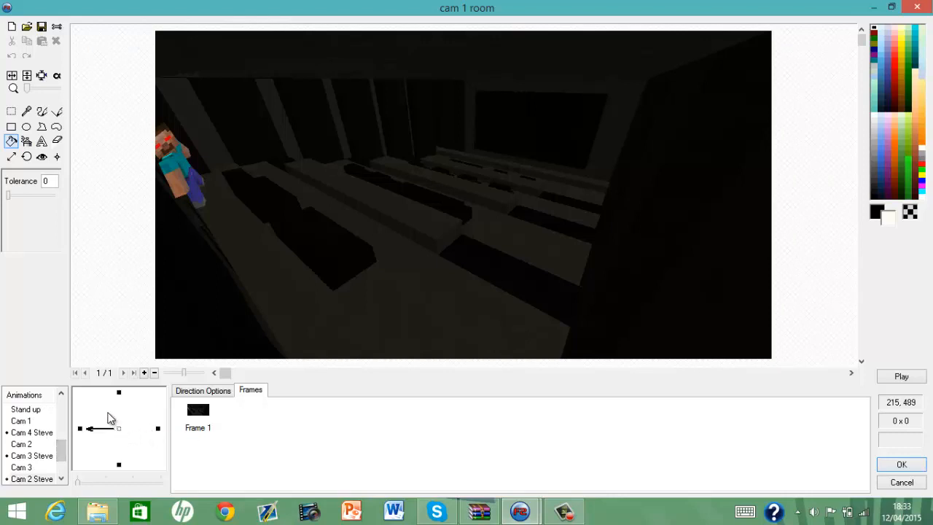
pyautogui.moveTo(36, 445)
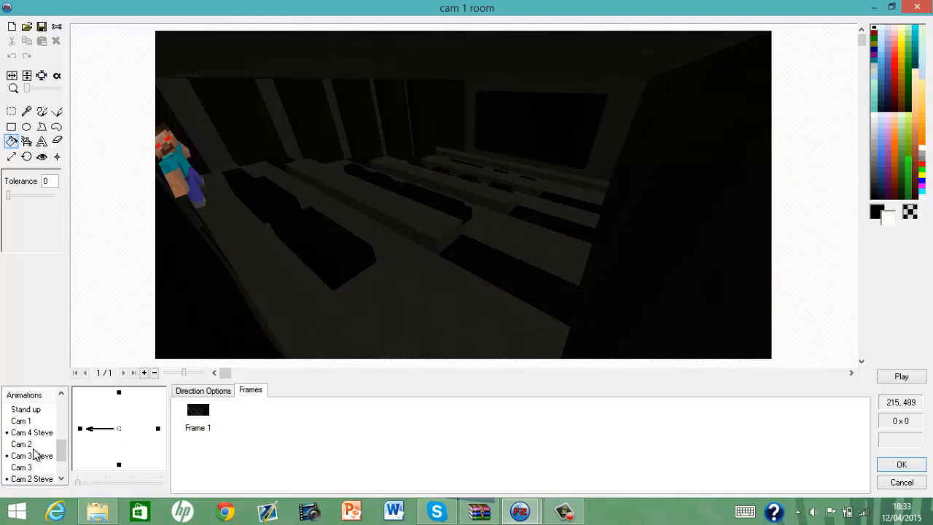
pyautogui.moveTo(32, 455)
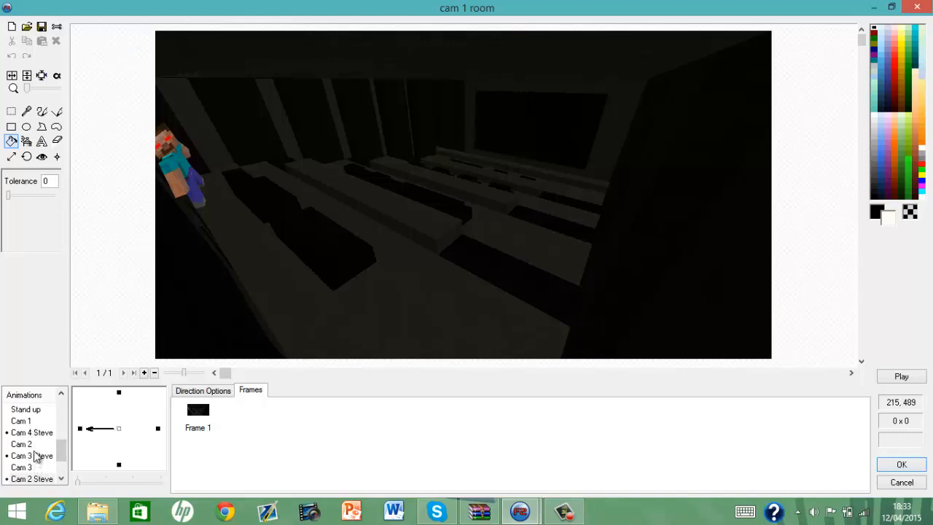
pyautogui.scroll(-3)
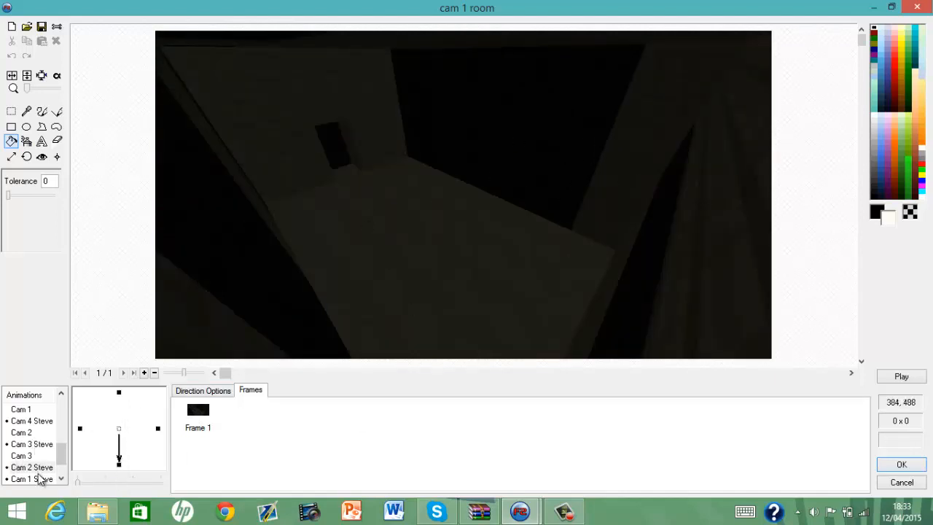
pyautogui.click(32, 420)
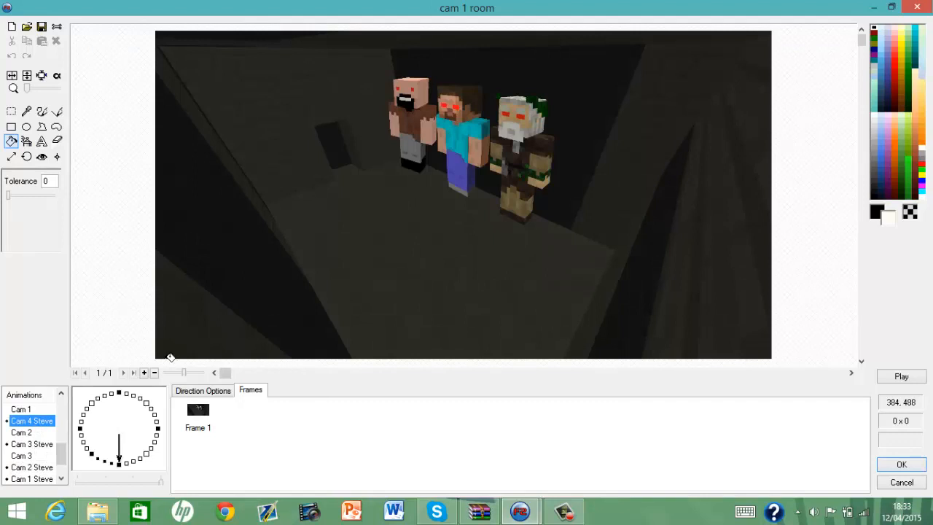
pyautogui.moveTo(583, 144)
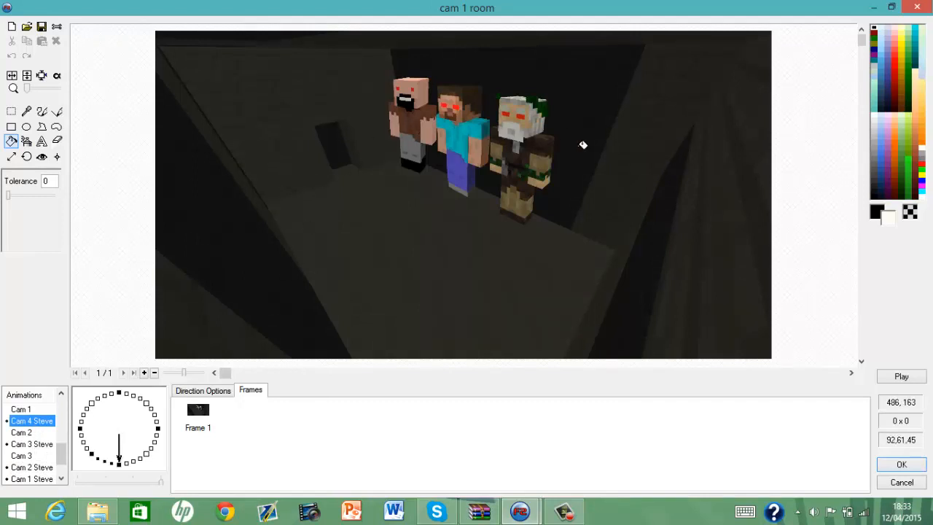
pyautogui.moveTo(507, 134)
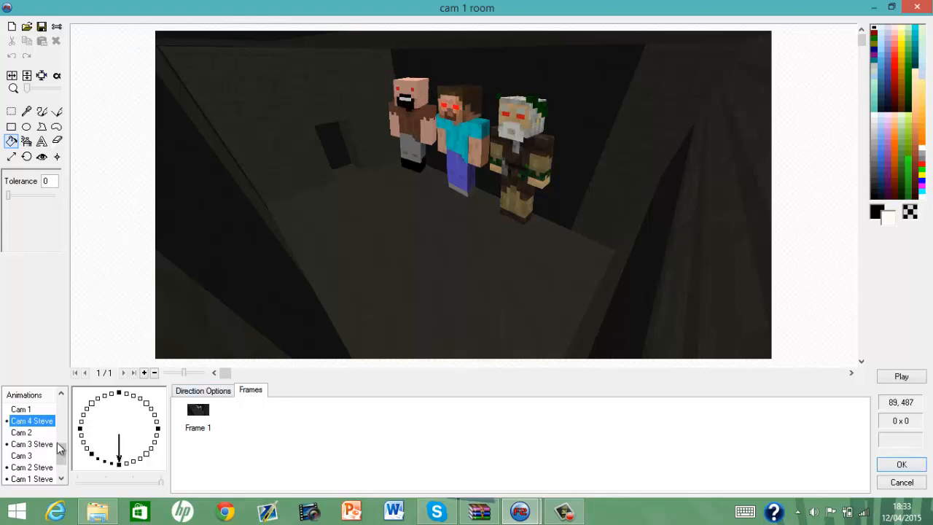
pyautogui.click(32, 443)
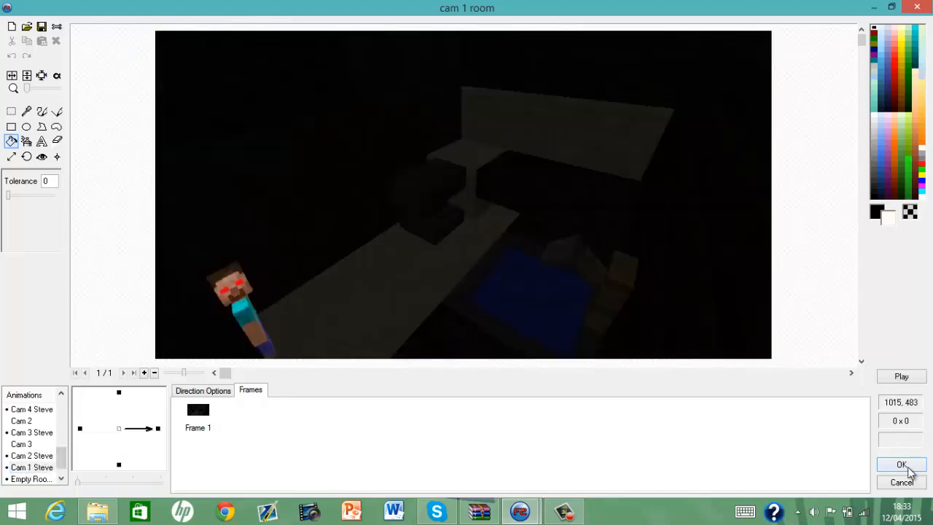
pyautogui.click(901, 465)
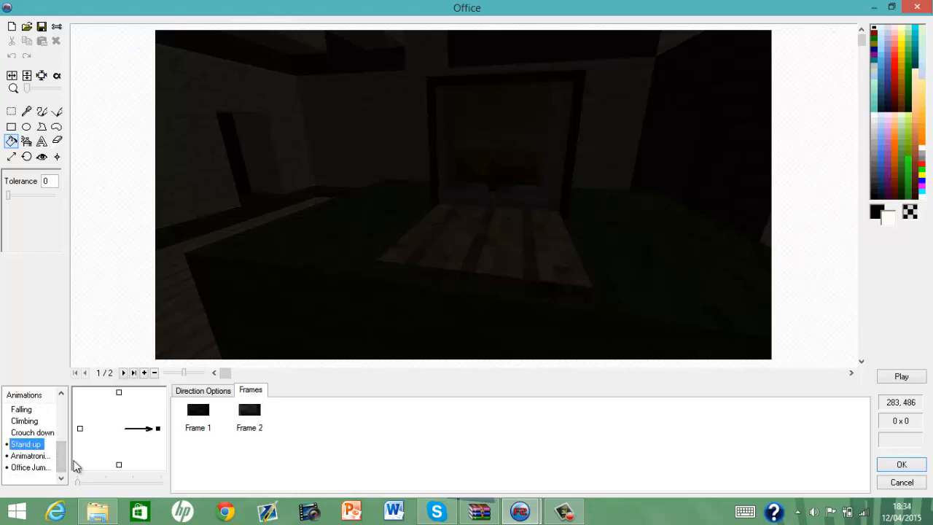
# Play the Office object's Stand up animation, view Animatronic and the Steve jumpscare, then confirm with OK.
pyautogui.click(900, 376)
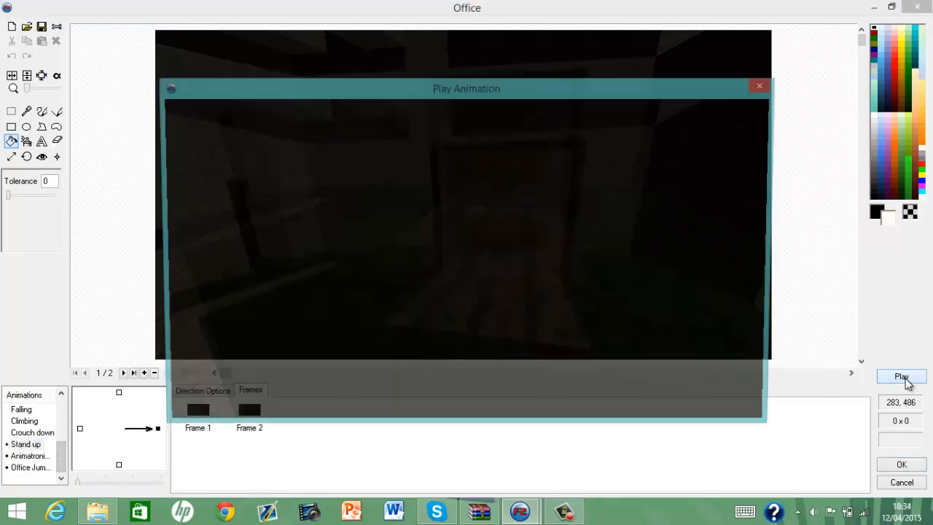
pyautogui.click(901, 376)
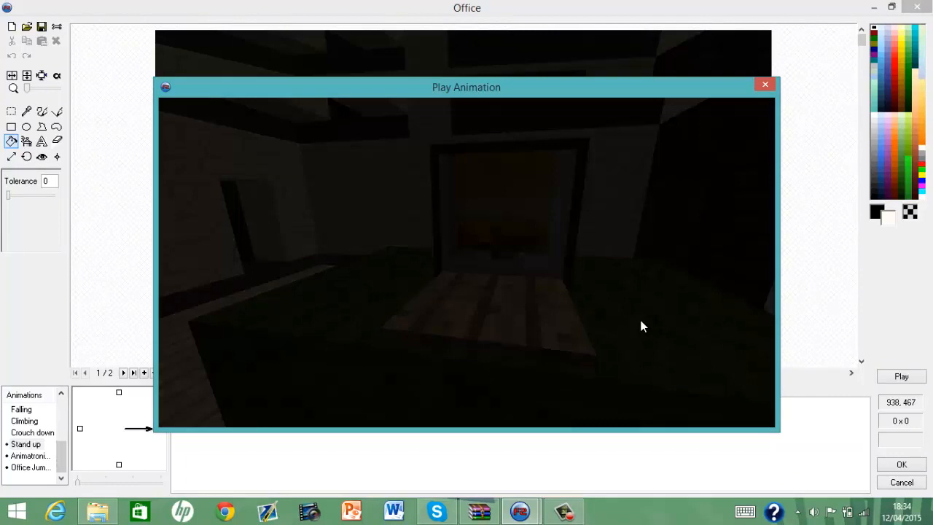
pyautogui.click(764, 83)
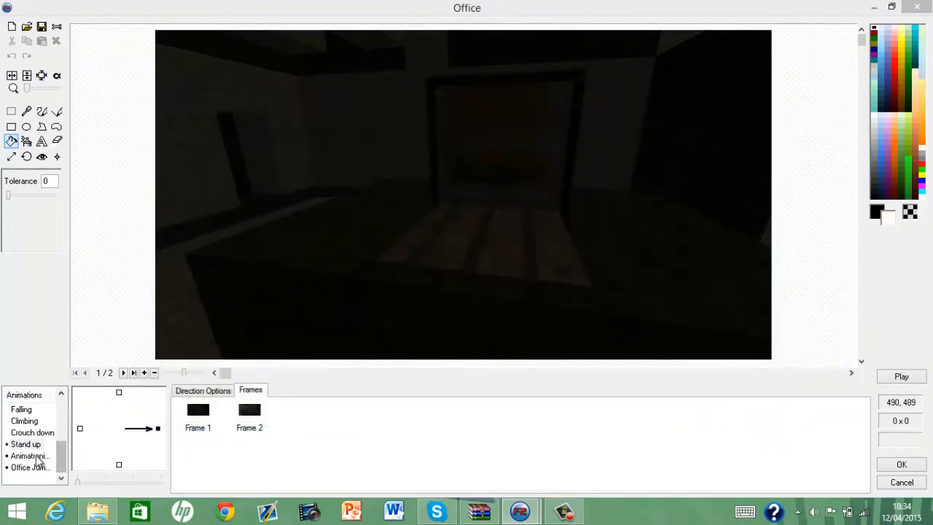
pyautogui.click(31, 455)
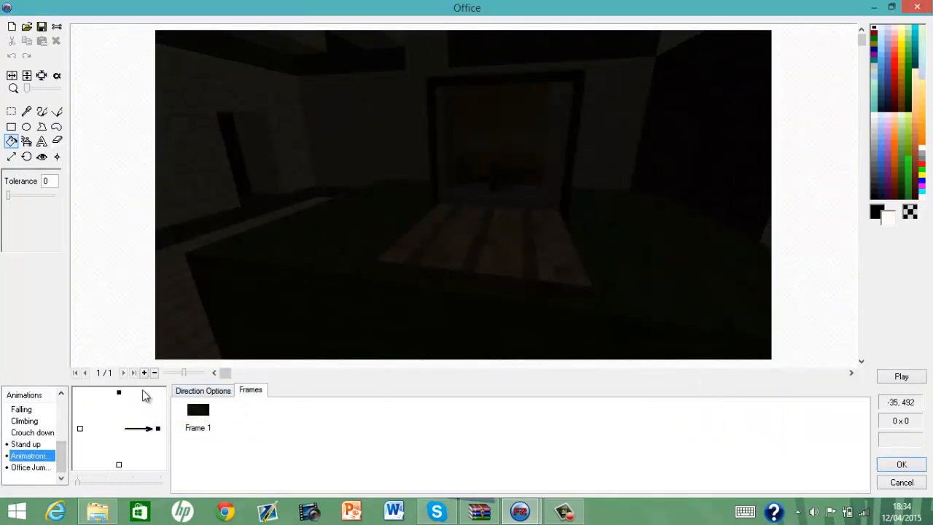
pyautogui.click(30, 466)
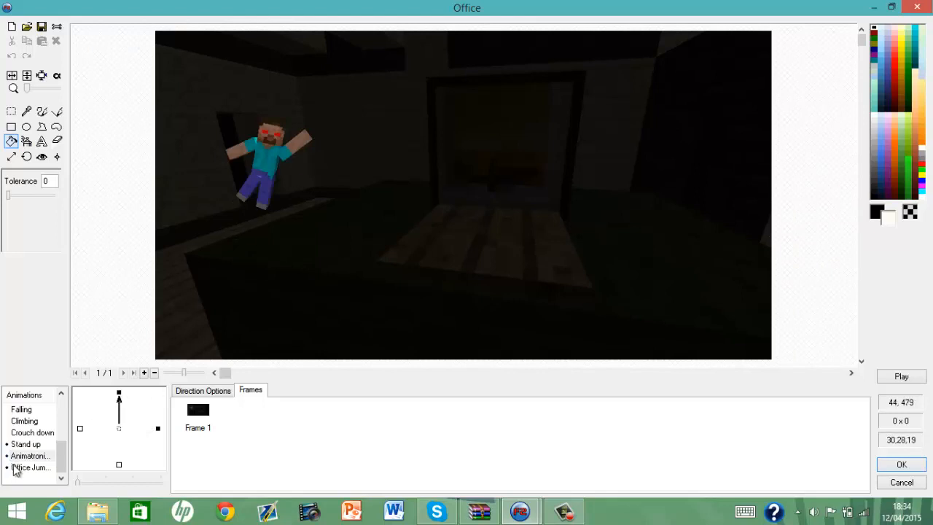
pyautogui.click(32, 467)
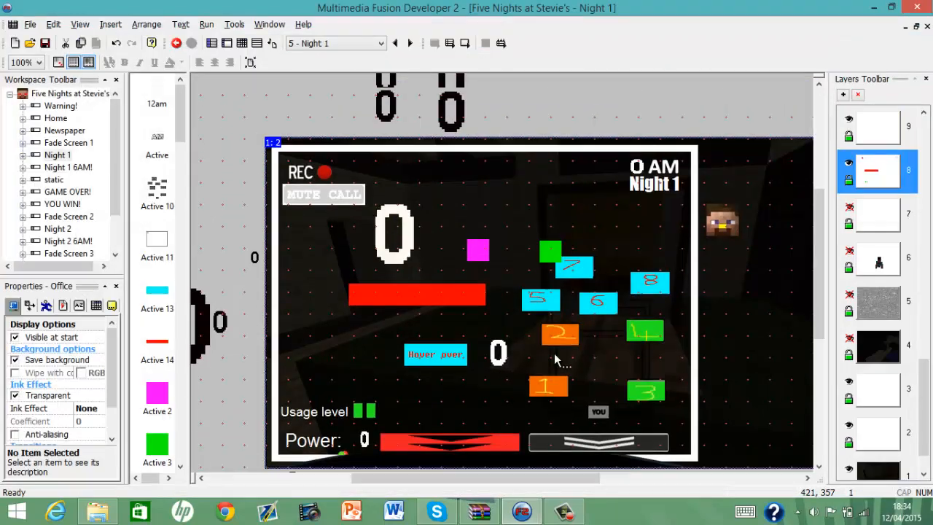
# Scroll down the event list toward the animatronic movement group.
pyautogui.scroll(-3)
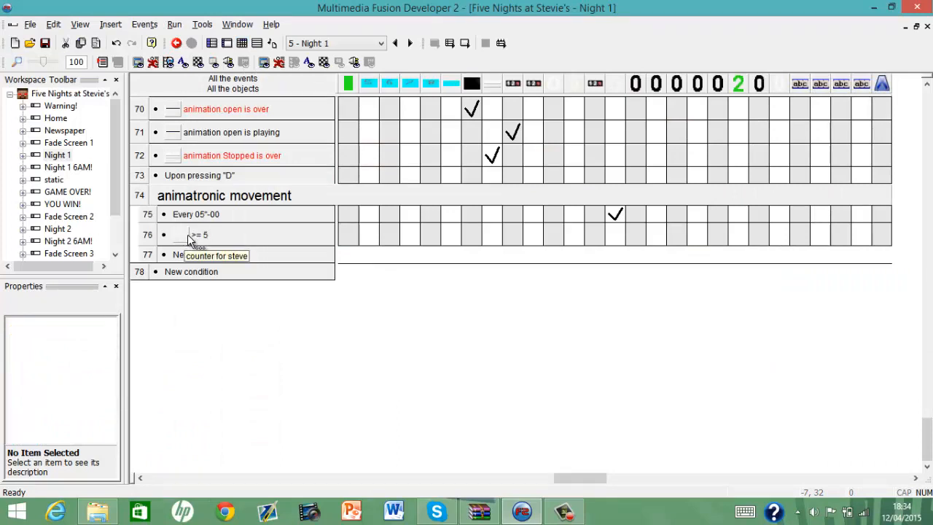
pyautogui.moveTo(204, 245)
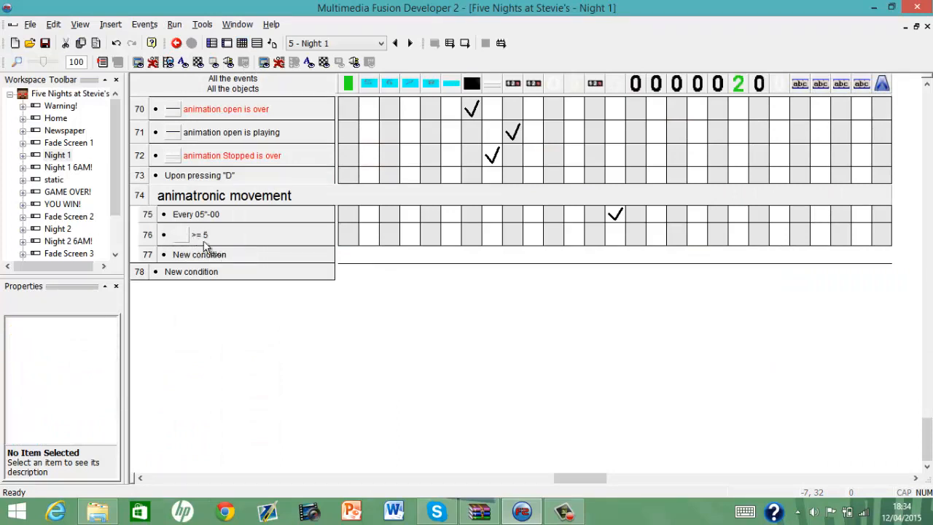
pyautogui.moveTo(487, 254)
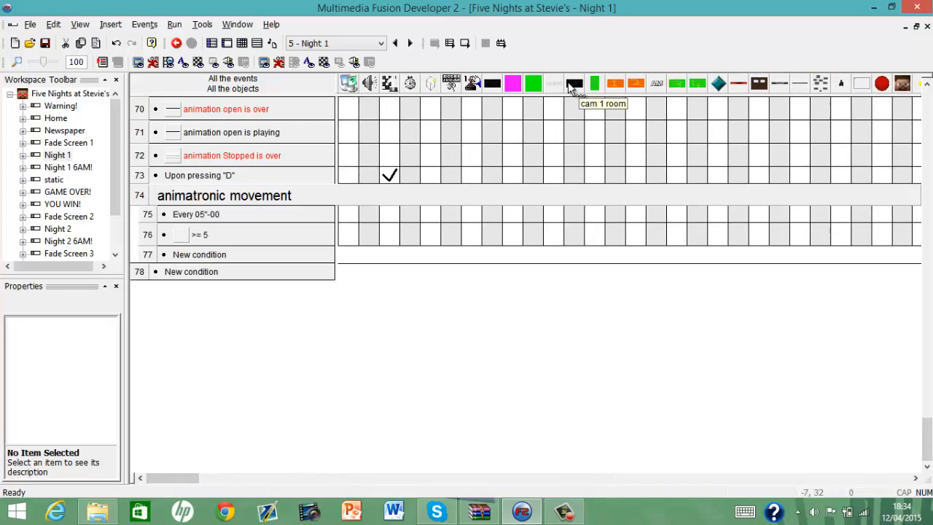
# Set cam 1 room's animation sequence to Cam 3 Steve on the counter ≥ 5 event and start a test run.
pyautogui.rightClick(576, 233)
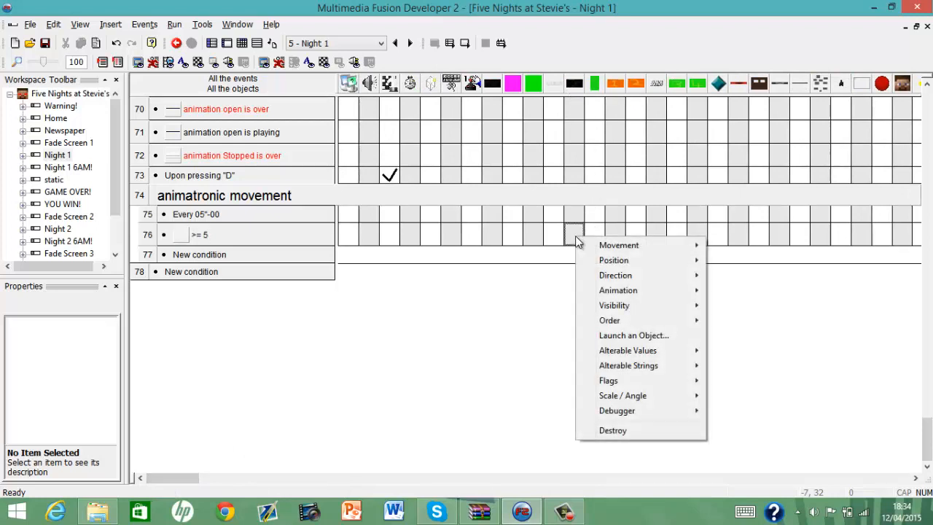
pyautogui.moveTo(618, 290)
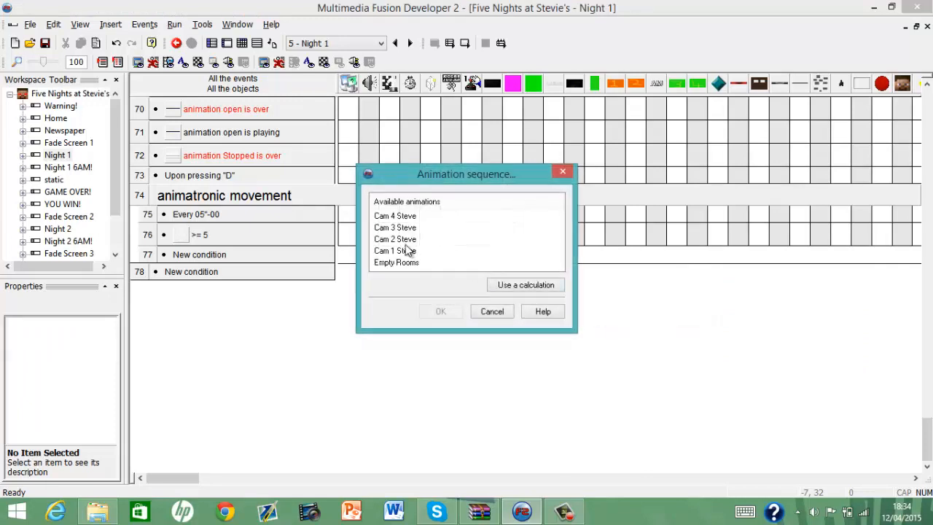
pyautogui.click(395, 227)
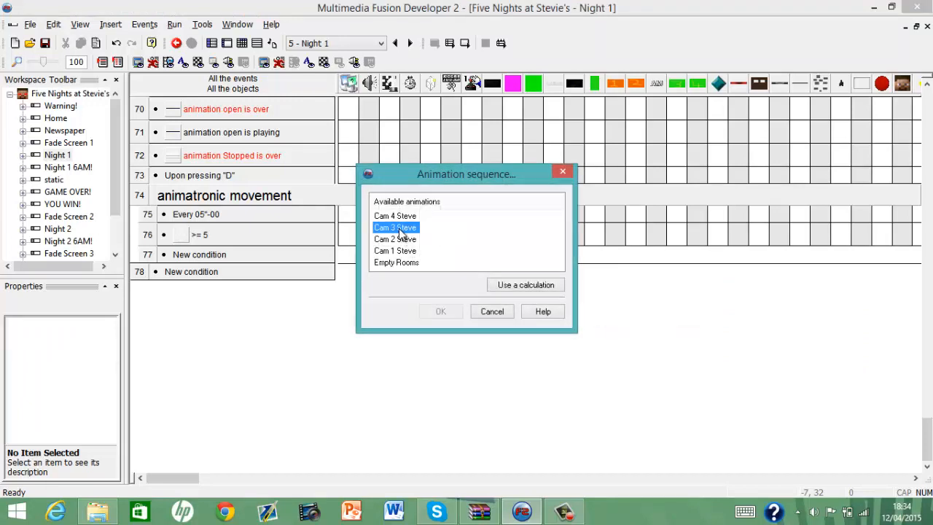
pyautogui.click(441, 312)
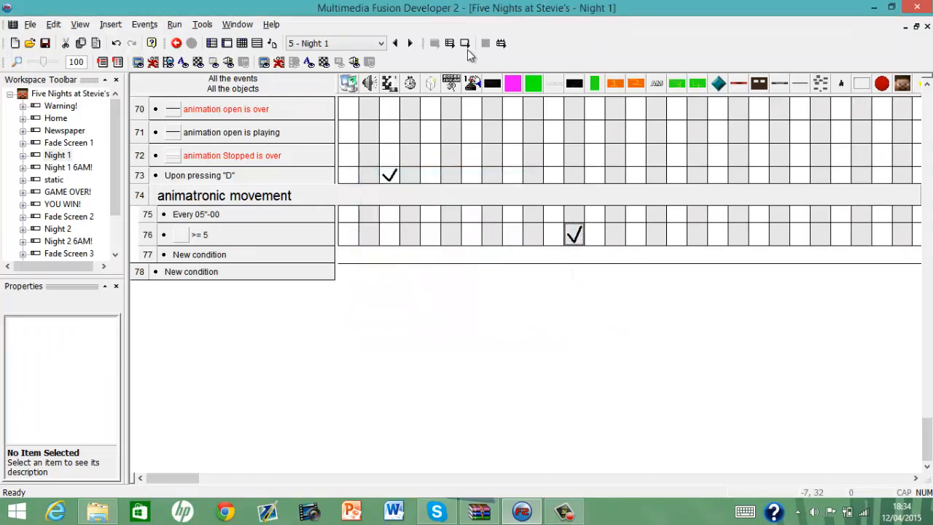
pyautogui.click(175, 44)
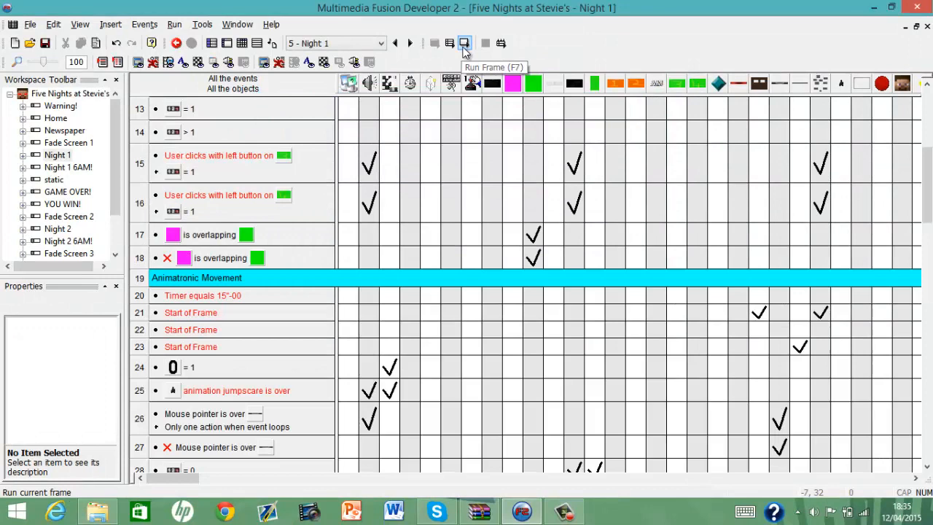
pyautogui.click(463, 42)
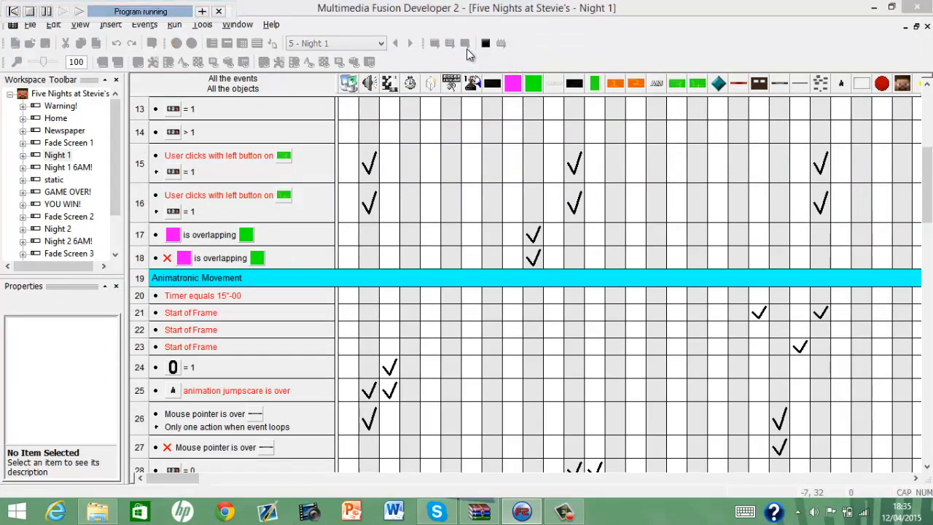
pyautogui.click(64, 12)
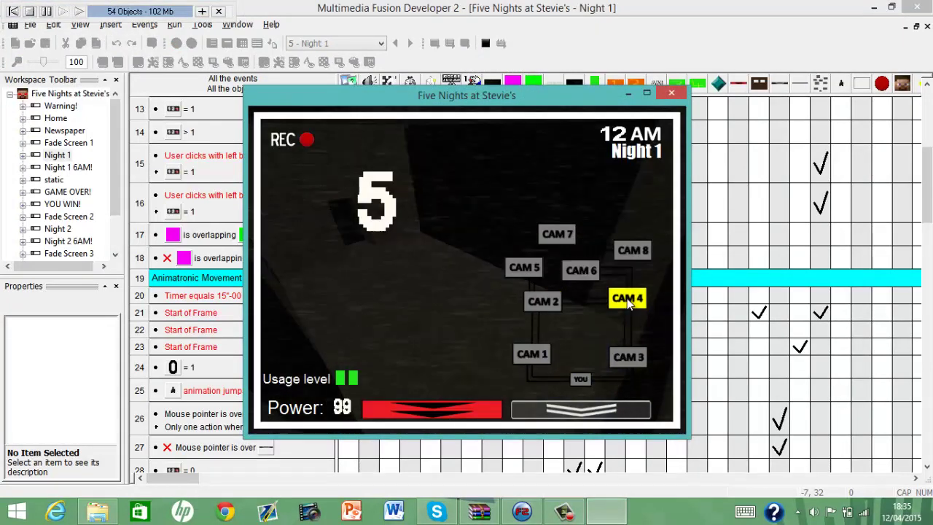
pyautogui.click(626, 356)
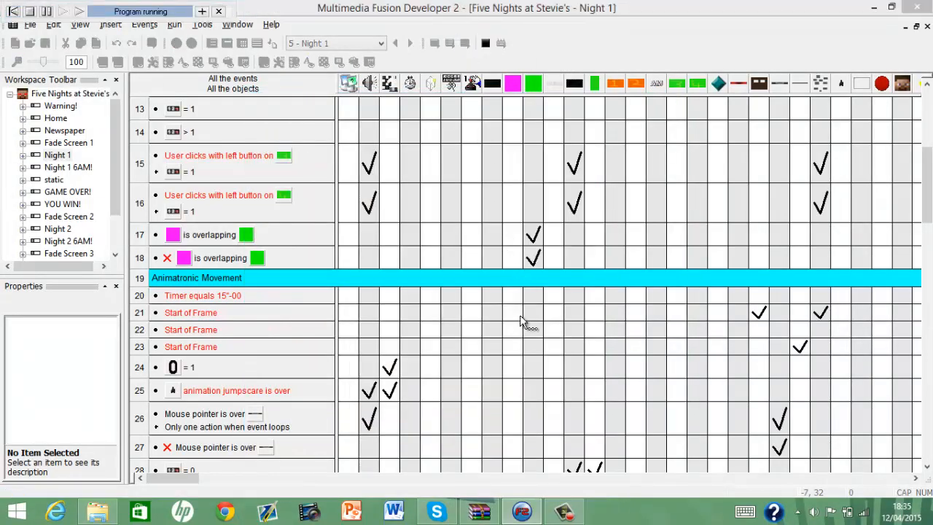
pyautogui.click(61, 11)
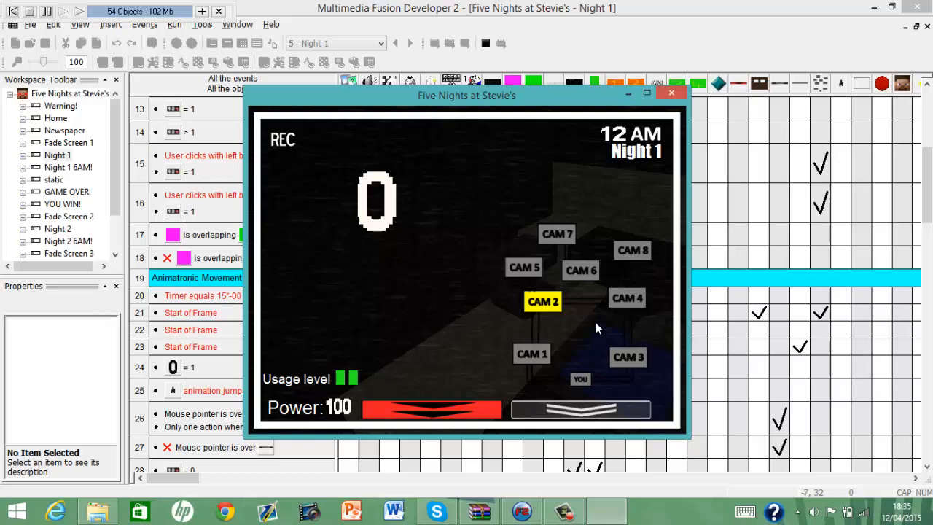
pyautogui.click(627, 297)
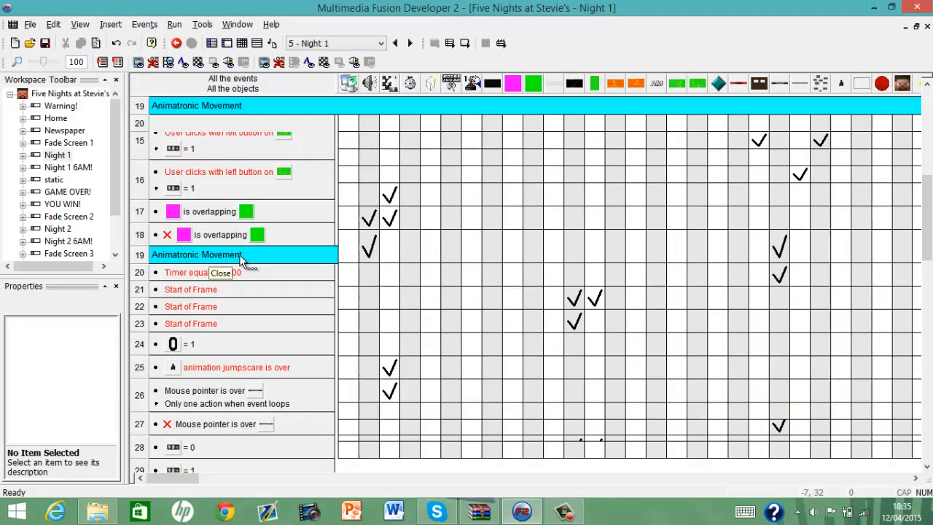
# Set row 77's counter condition to ≥ 15 and begin choosing its camera animation sequence.
pyautogui.scroll(-3)
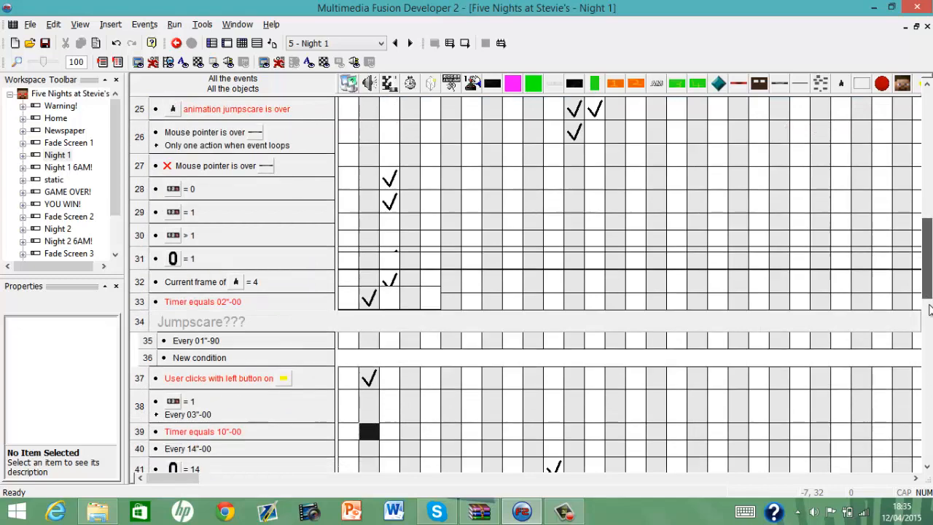
pyautogui.scroll(-3)
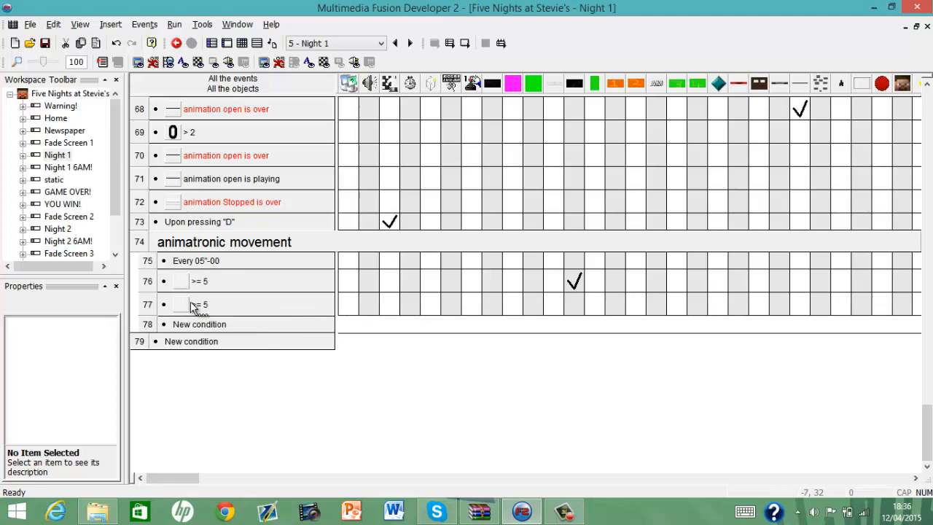
pyautogui.doubleClick(200, 305)
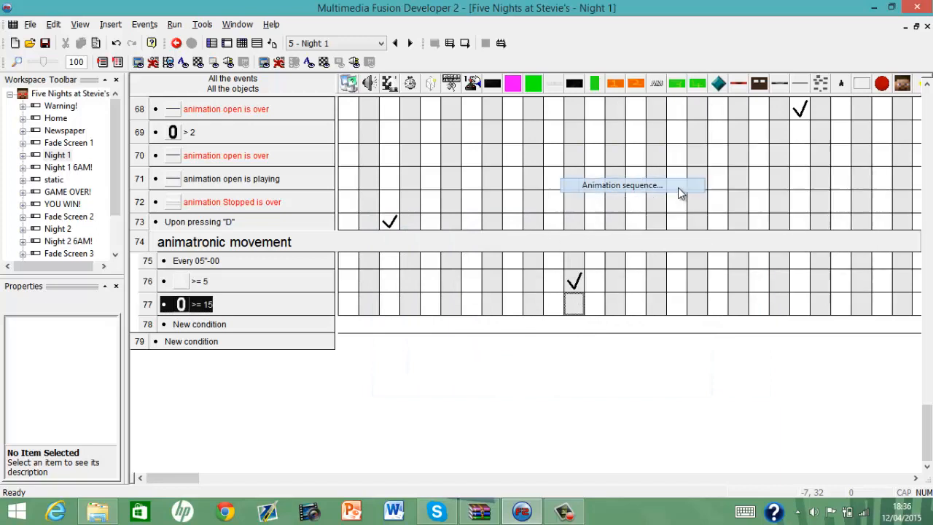
pyautogui.click(621, 183)
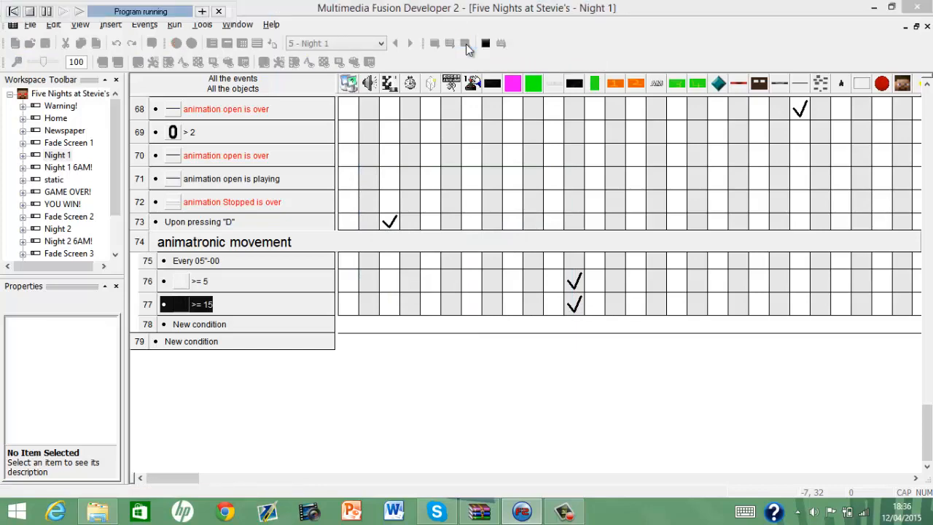
# Test-run Night 1, switching cameras while Steve's counter climbs to 15.
pyautogui.click(63, 12)
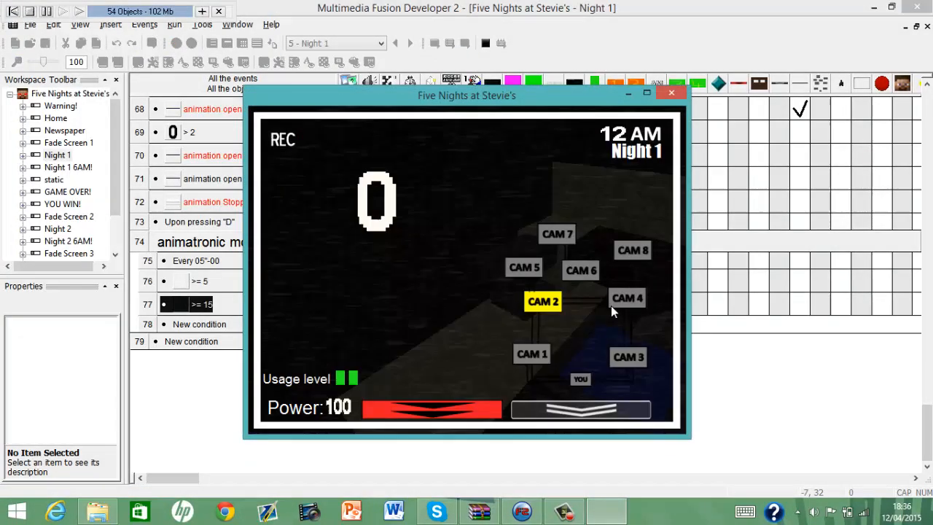
pyautogui.click(627, 297)
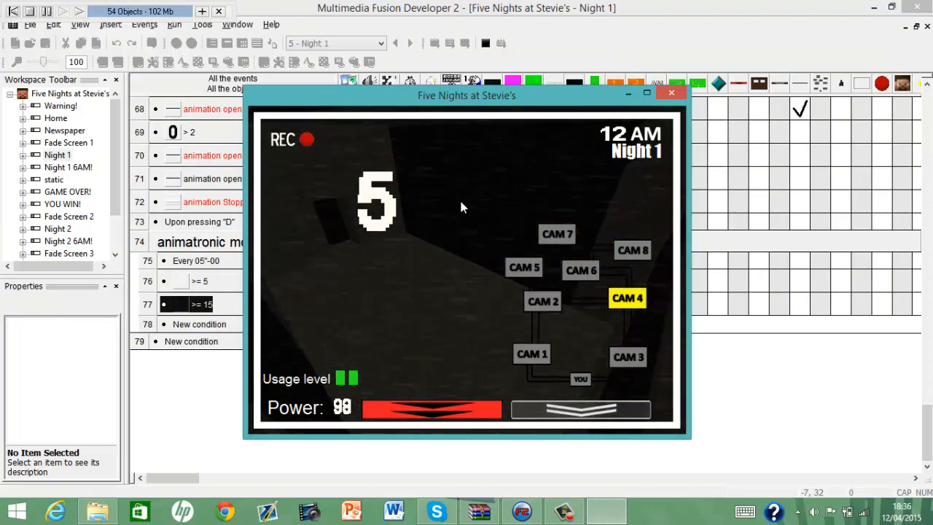
pyautogui.click(626, 355)
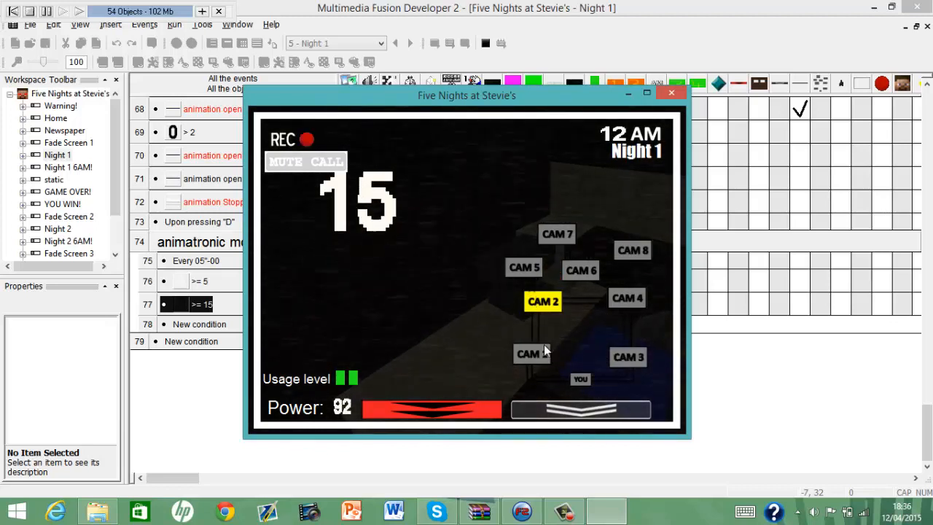
pyautogui.click(532, 354)
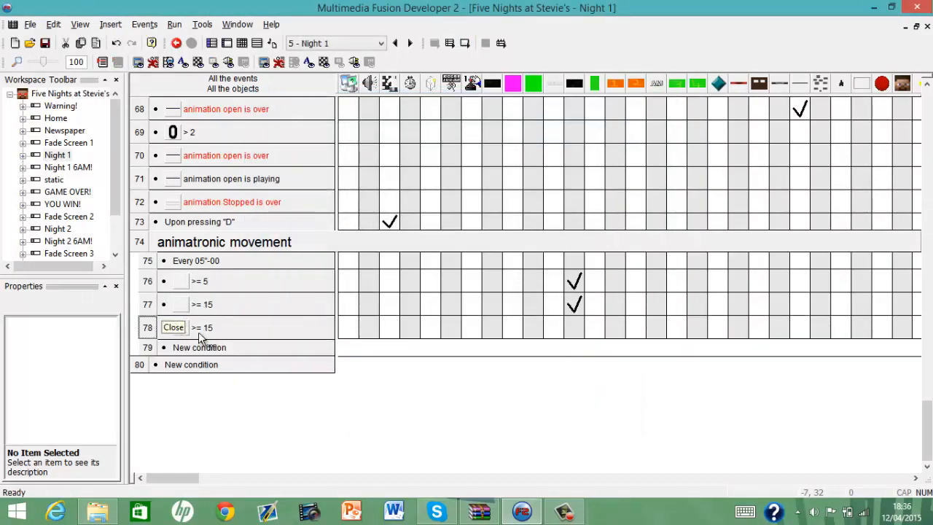
# Change row 78's condition to counter ≥ 25 with Cam 1 Steve as its animation.
pyautogui.doubleClick(202, 326)
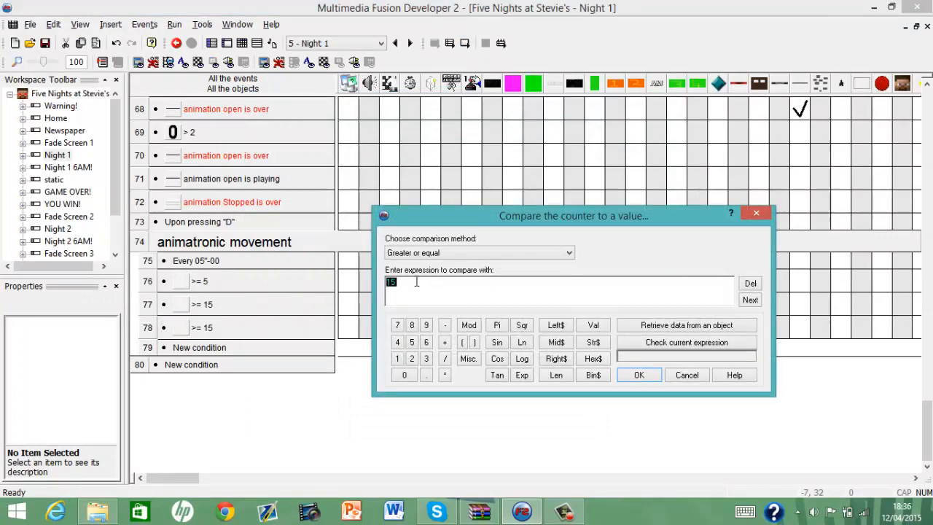
pyautogui.write('25')
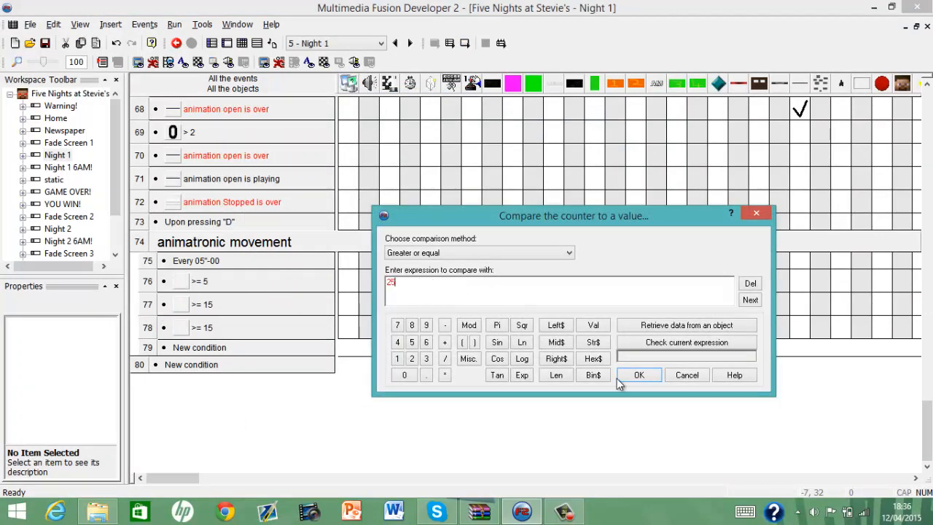
pyautogui.click(639, 373)
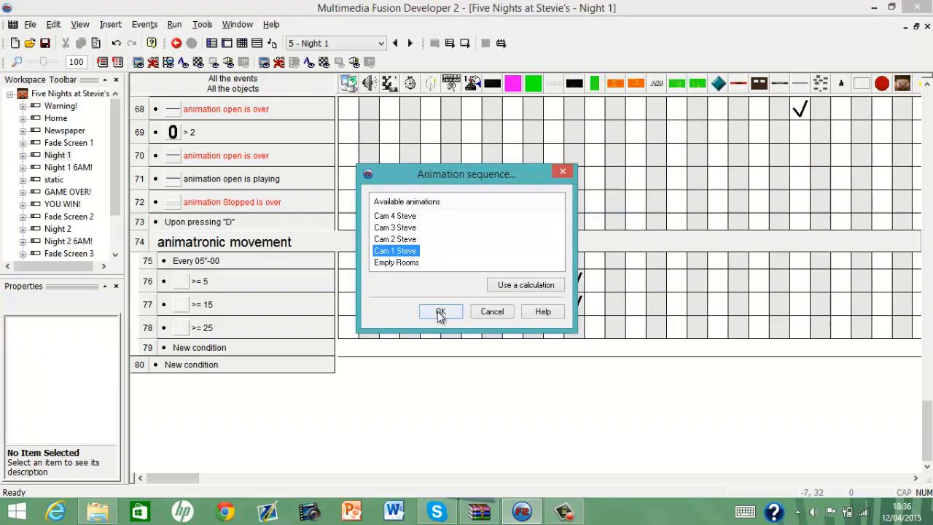
pyautogui.moveTo(430, 290)
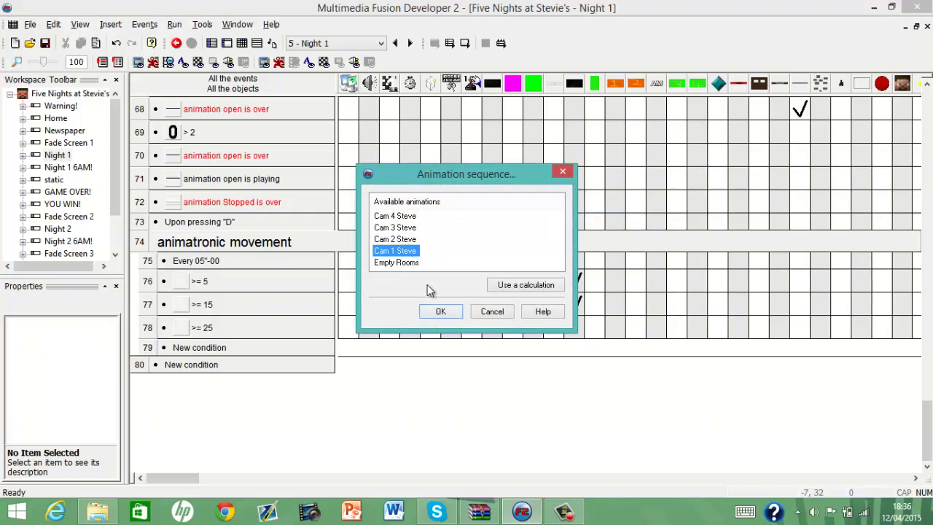
pyautogui.click(440, 312)
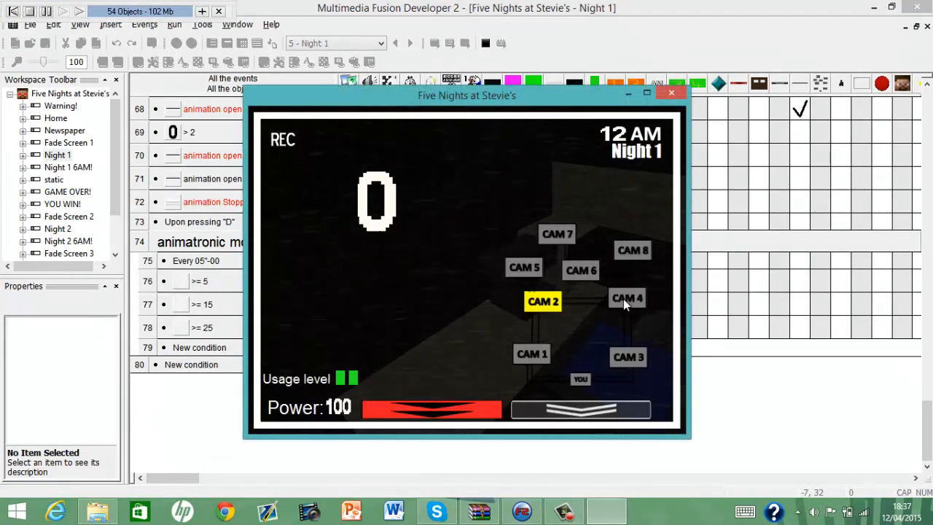
# Switch between cameras in the running test until the counter reaches 30, then end the test run.
pyautogui.click(626, 298)
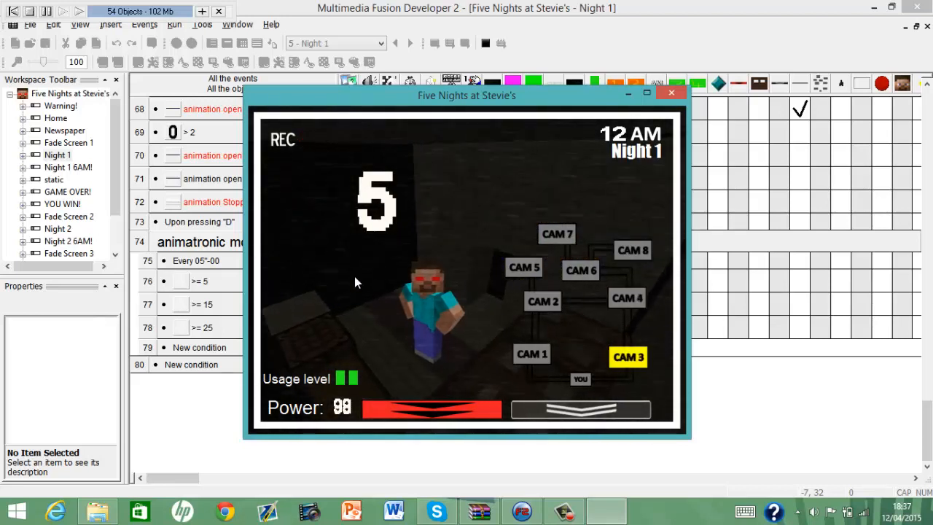
pyautogui.moveTo(484, 298)
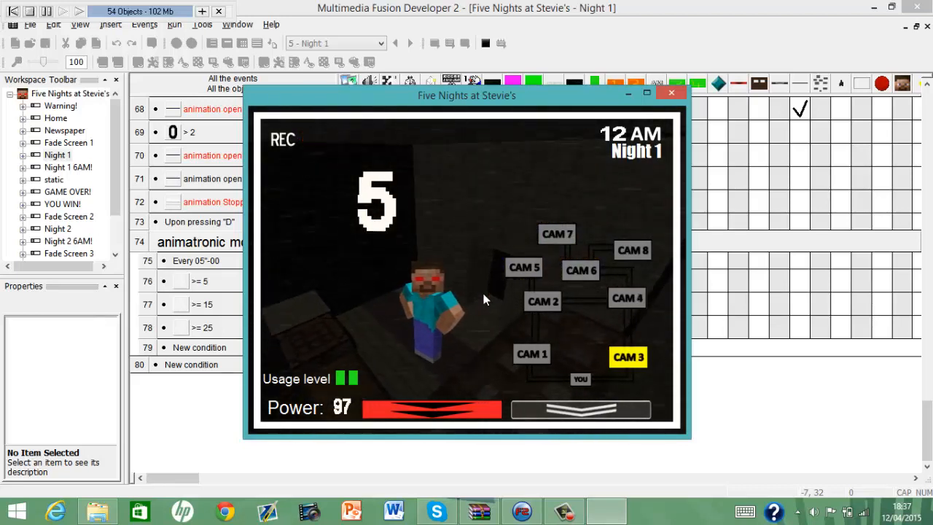
pyautogui.click(542, 301)
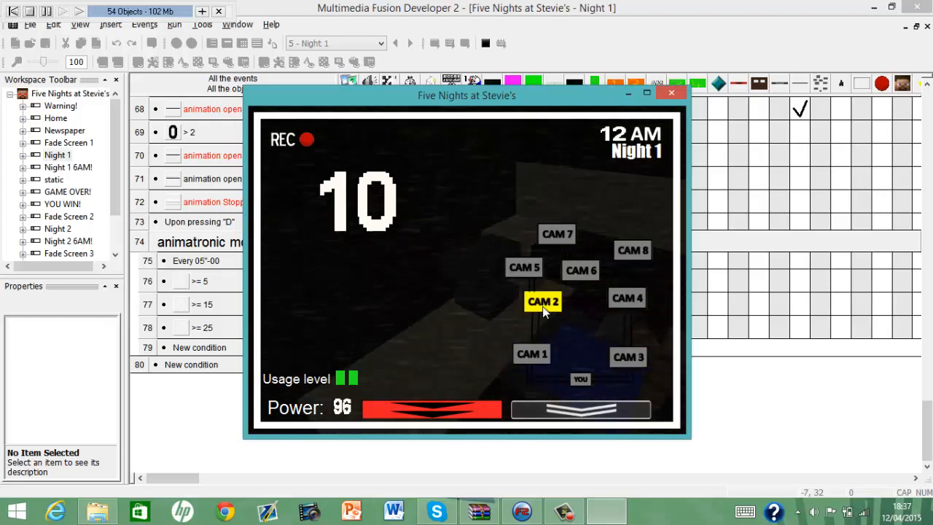
pyautogui.click(530, 354)
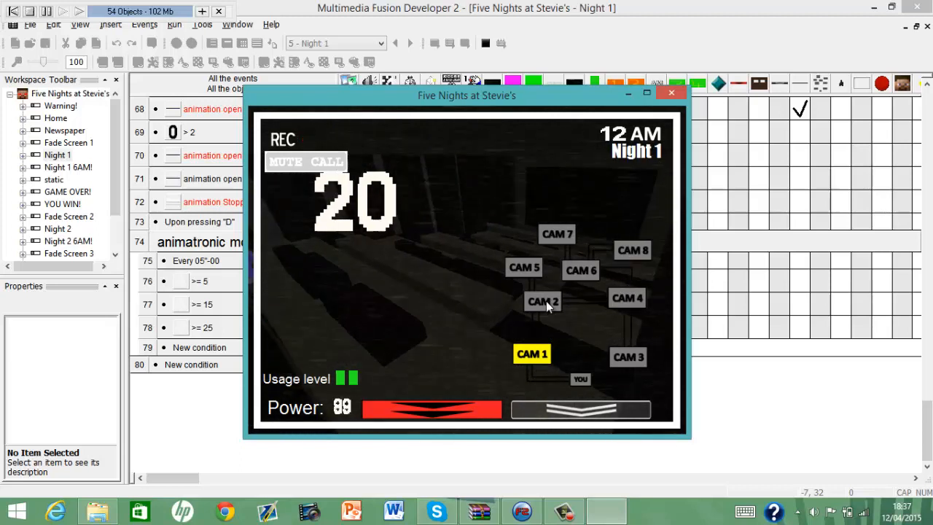
pyautogui.click(542, 300)
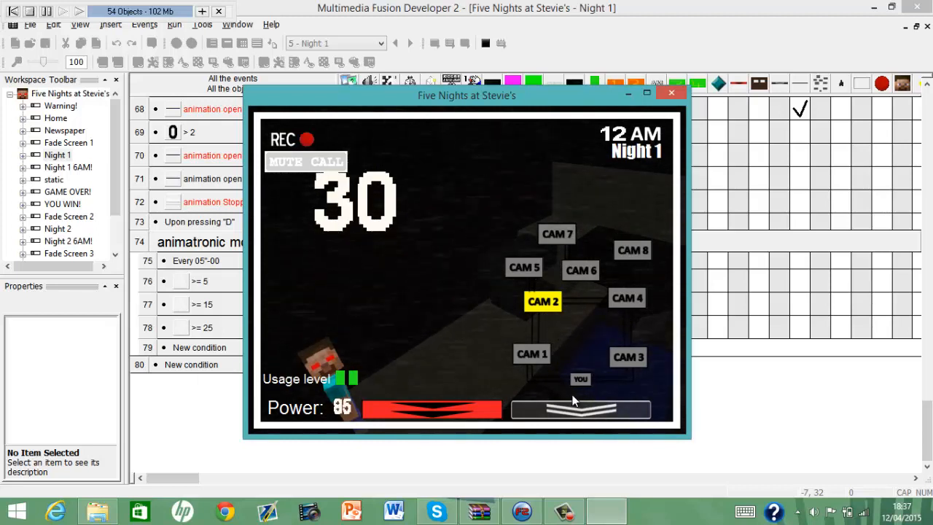
pyautogui.click(671, 94)
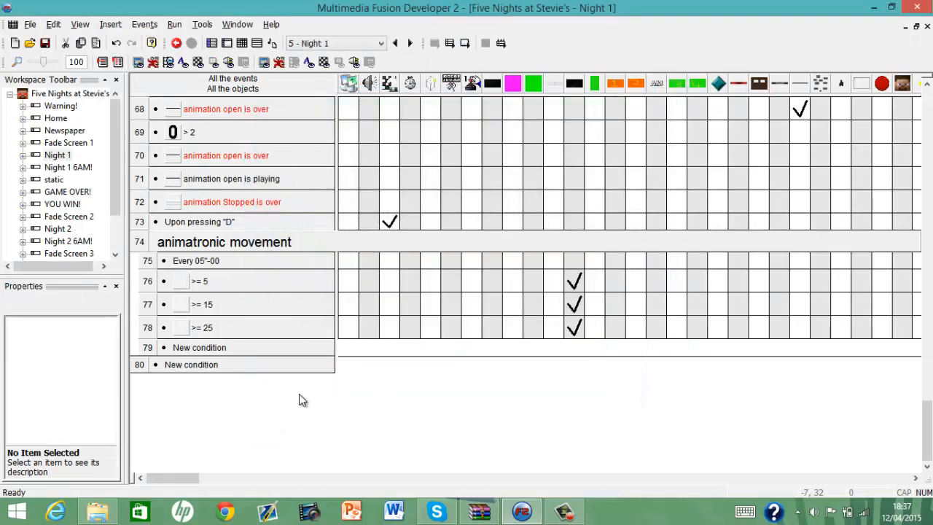
pyautogui.moveTo(448, 390)
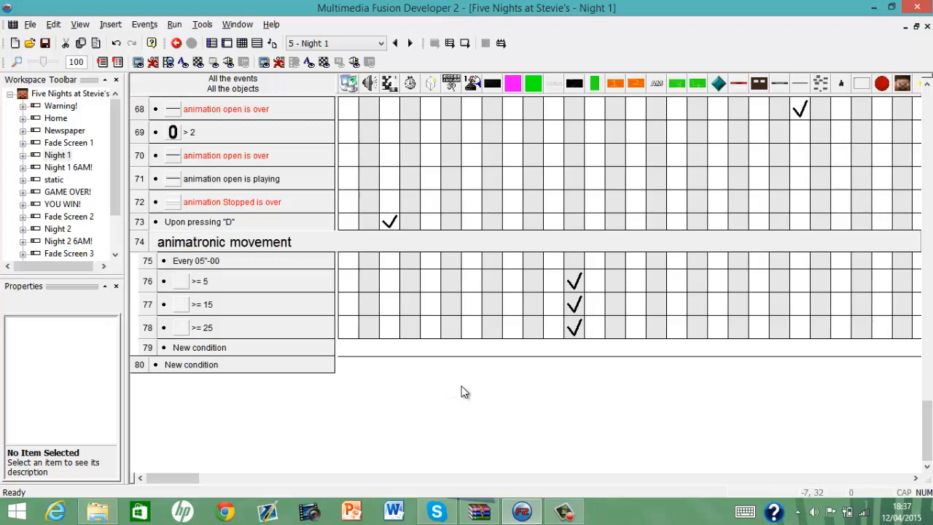
pyautogui.moveTo(268, 449)
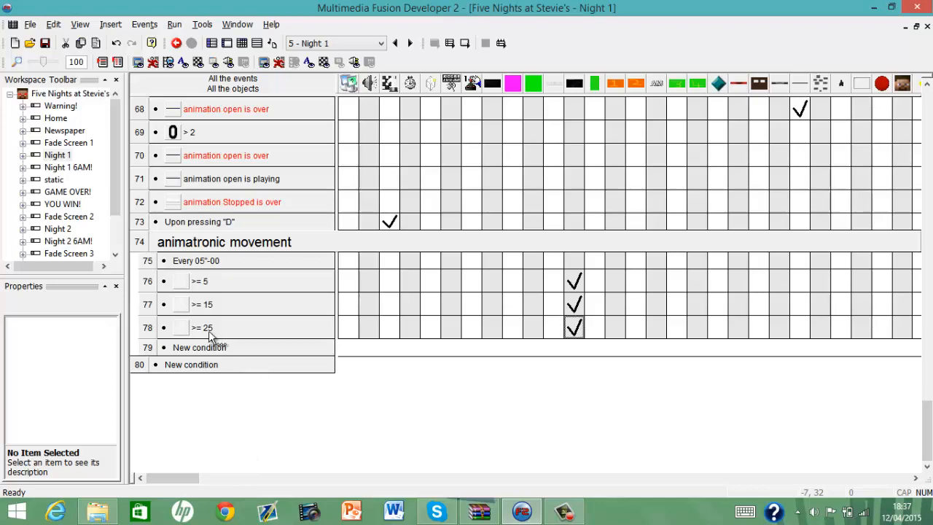
# Create row 79 comparing the counter to Random(3).
pyautogui.click(198, 347)
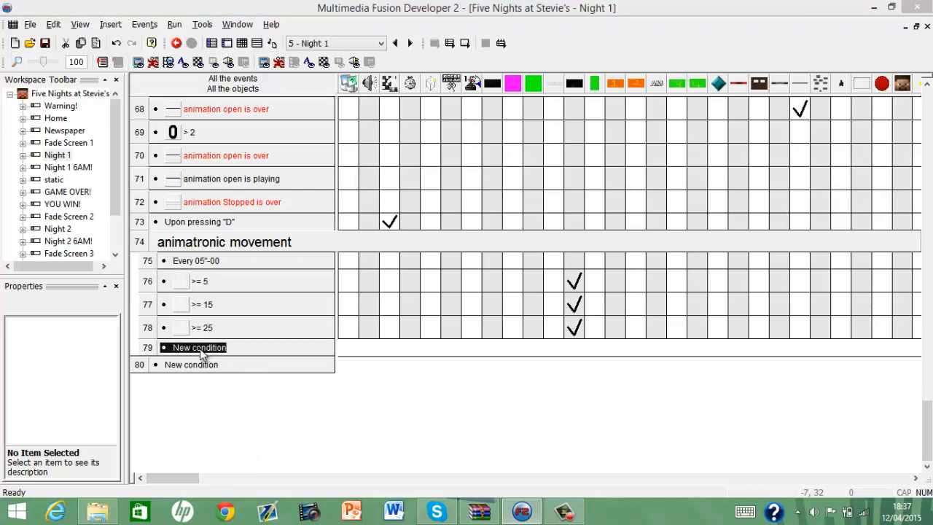
pyautogui.rightClick(717, 255)
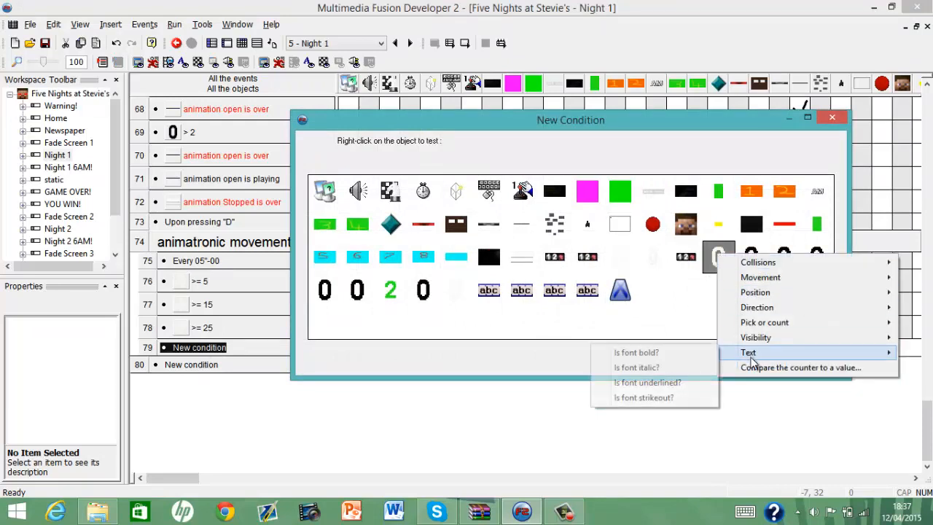
pyautogui.click(798, 367)
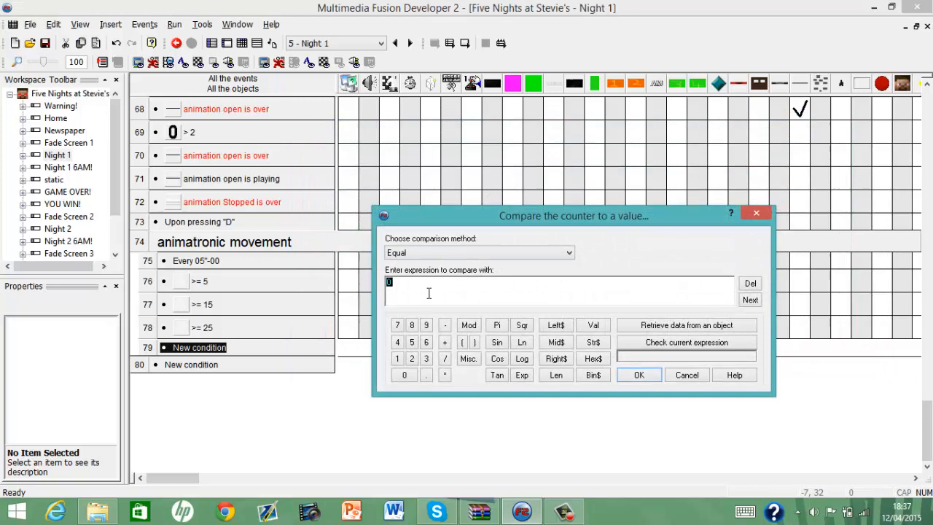
pyautogui.write('Random')
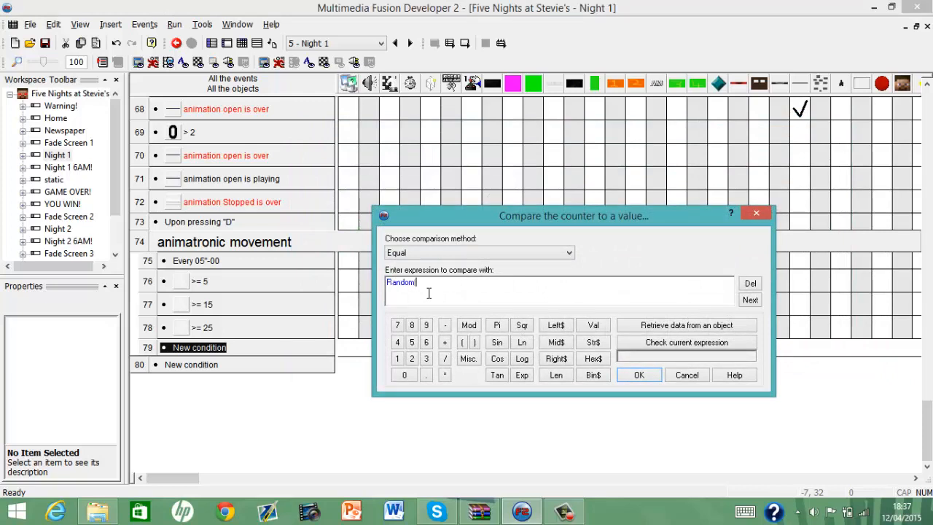
pyautogui.click(638, 374)
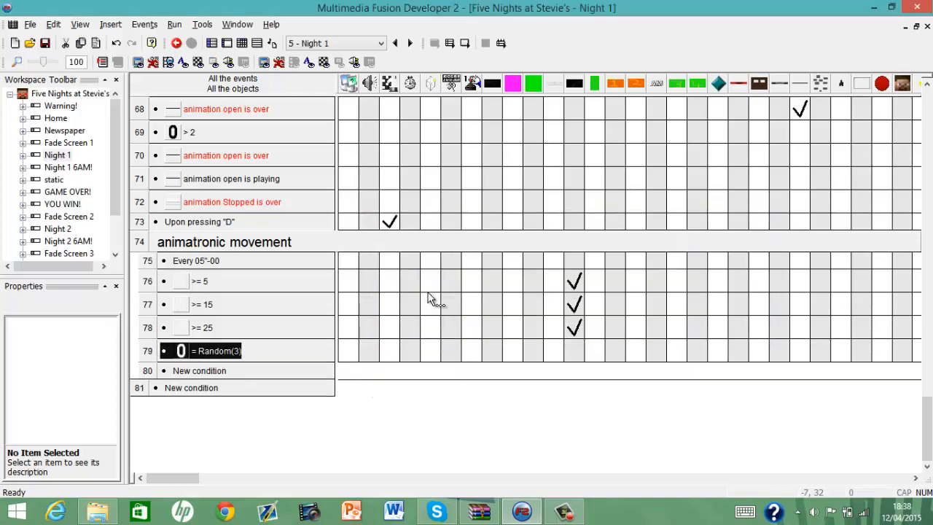
pyautogui.moveTo(574, 327)
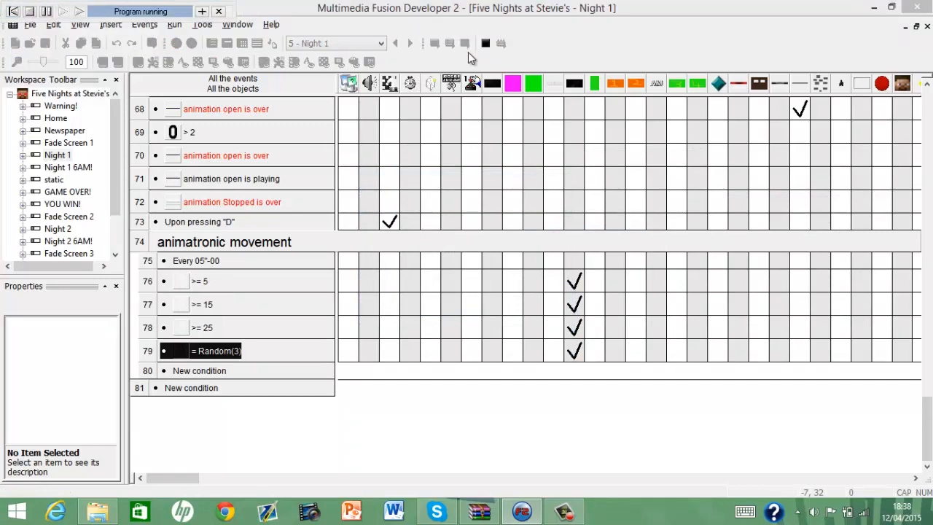
# Test-run Night 1, cycling cameras as the counter climbs to 35, then end the test.
pyautogui.click(63, 11)
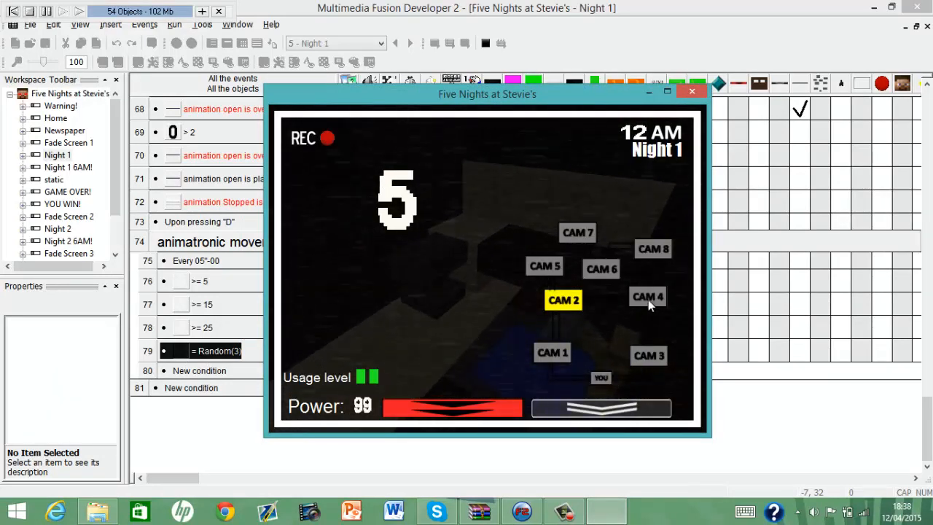
pyautogui.click(647, 356)
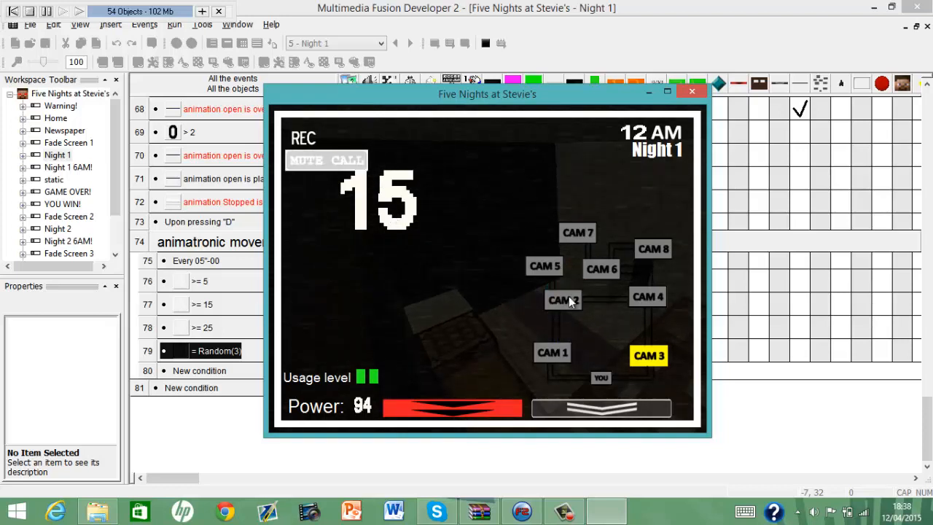
pyautogui.click(550, 353)
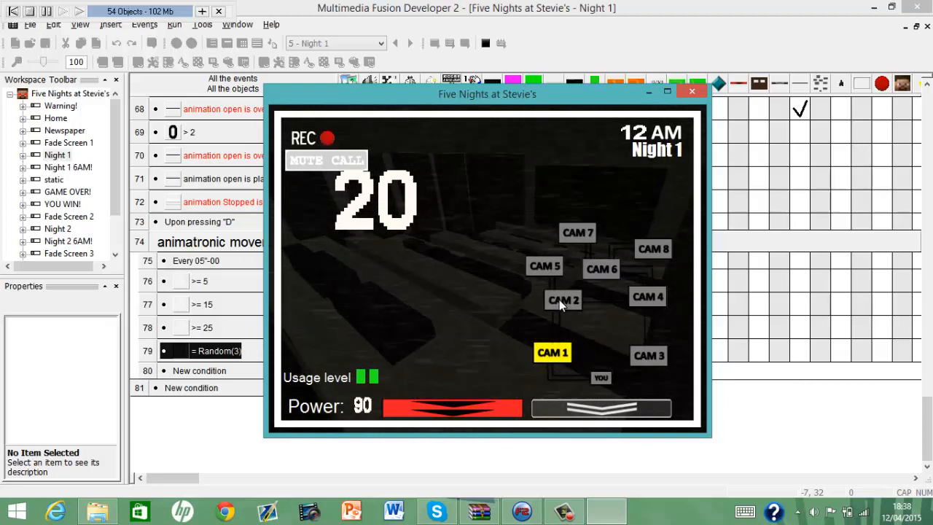
pyautogui.click(563, 300)
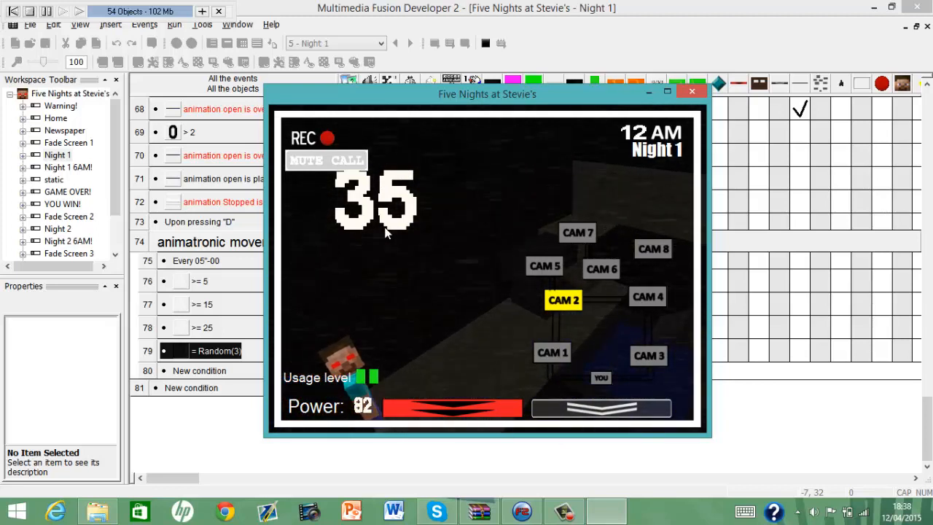
pyautogui.click(690, 91)
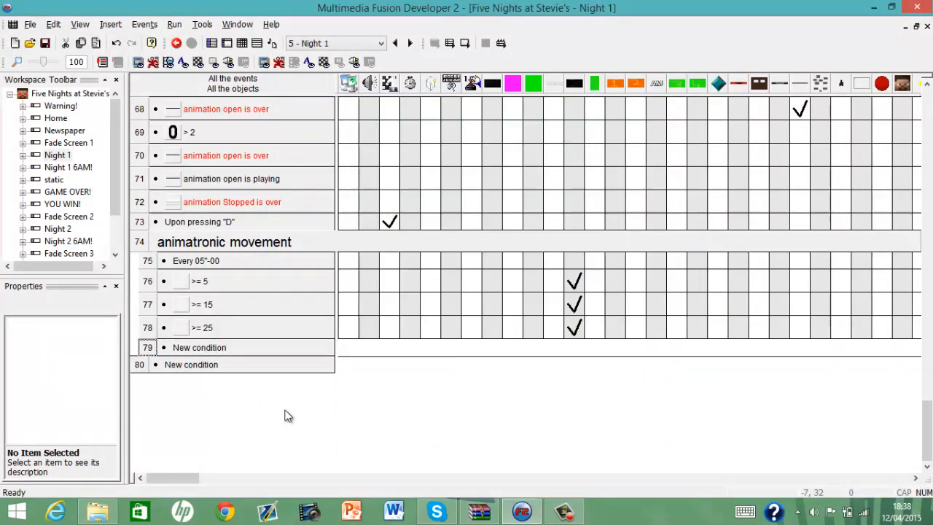
pyautogui.moveTo(357, 414)
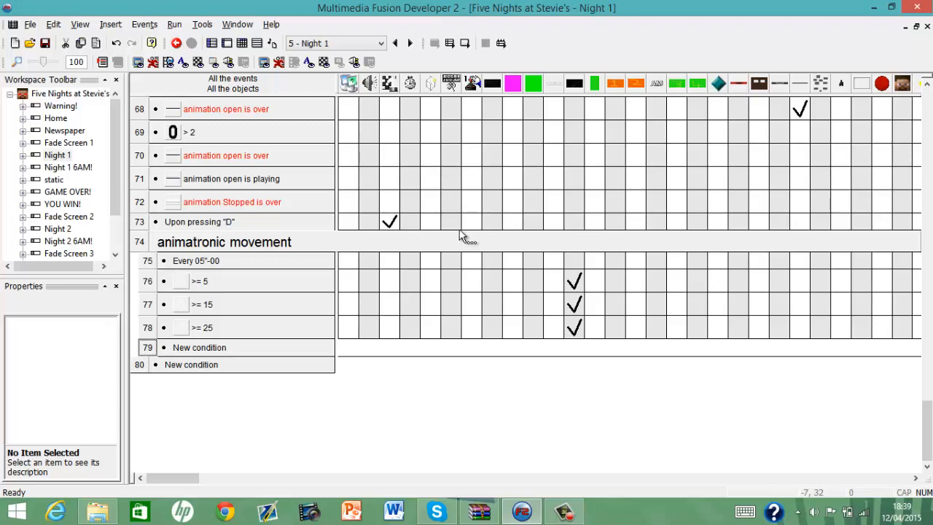
pyautogui.moveTo(644, 245)
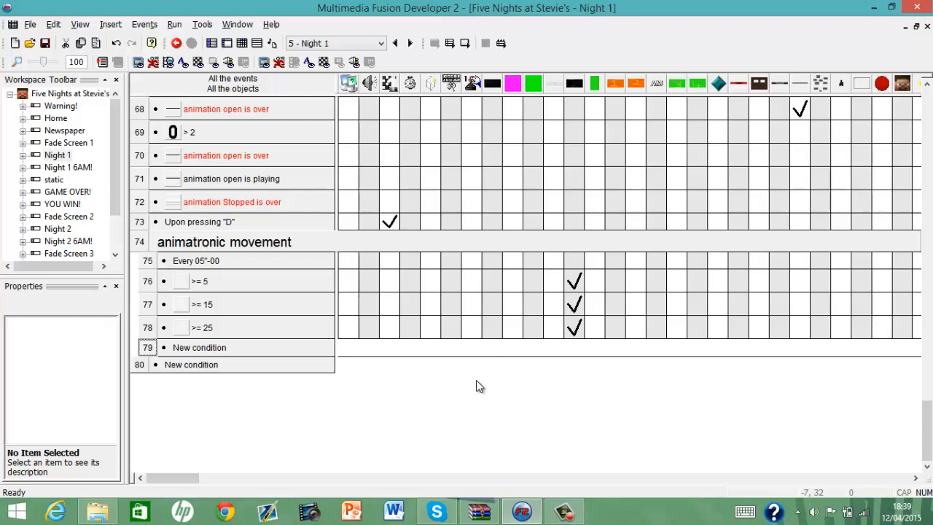
pyautogui.moveTo(487, 388)
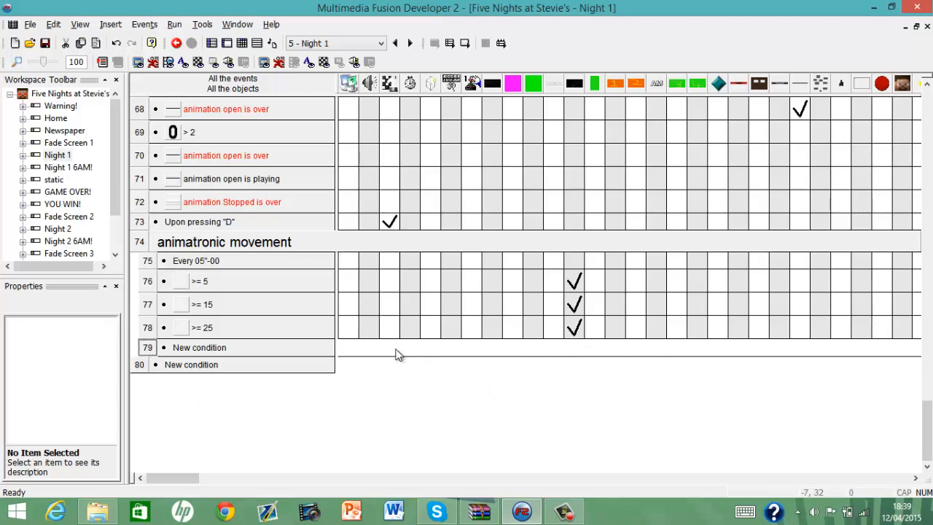
pyautogui.moveTo(467, 394)
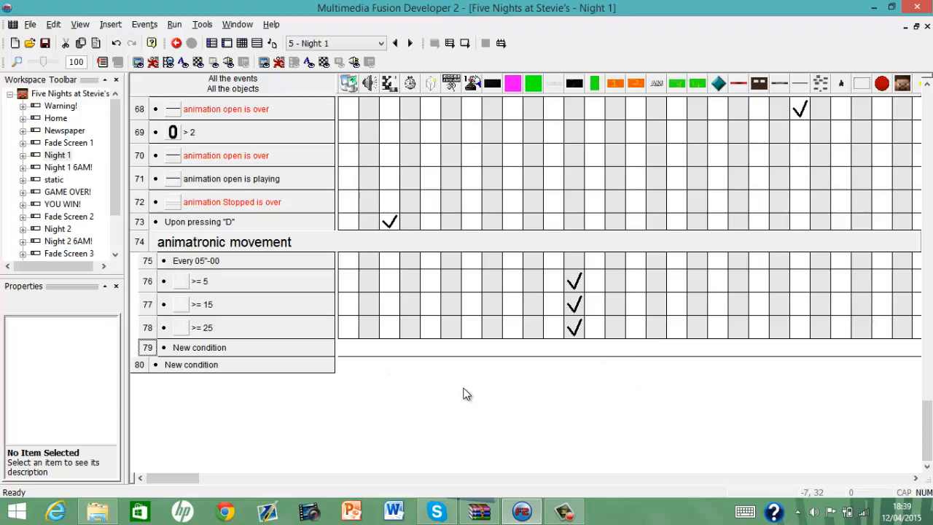
pyautogui.moveTo(456, 387)
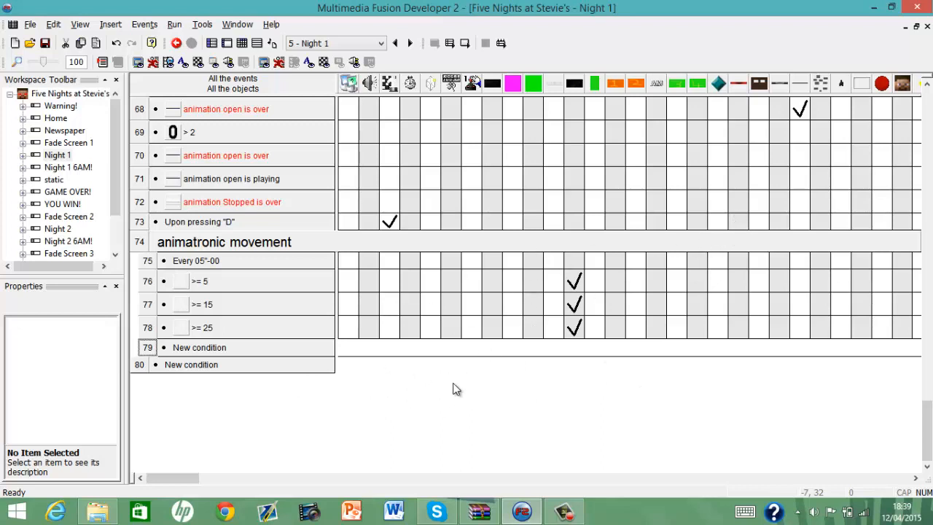
pyautogui.moveTo(516, 395)
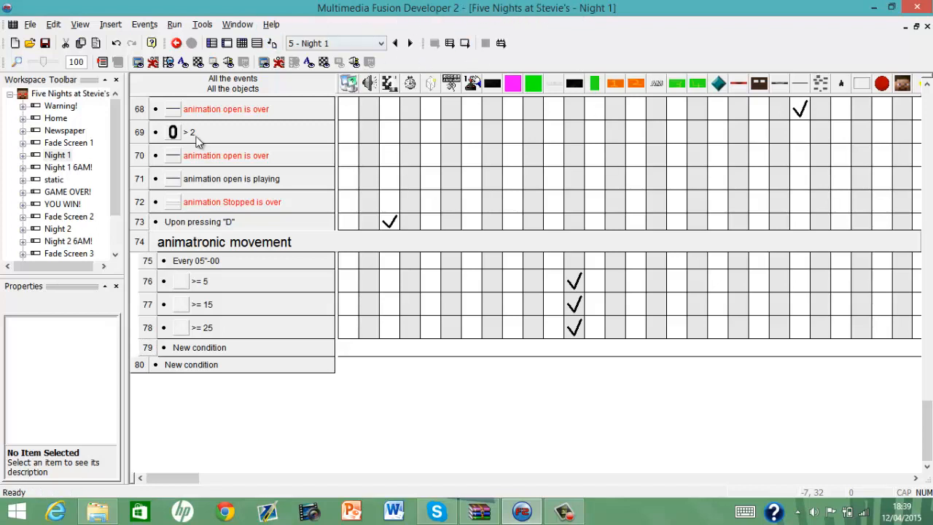
pyautogui.moveTo(533, 361)
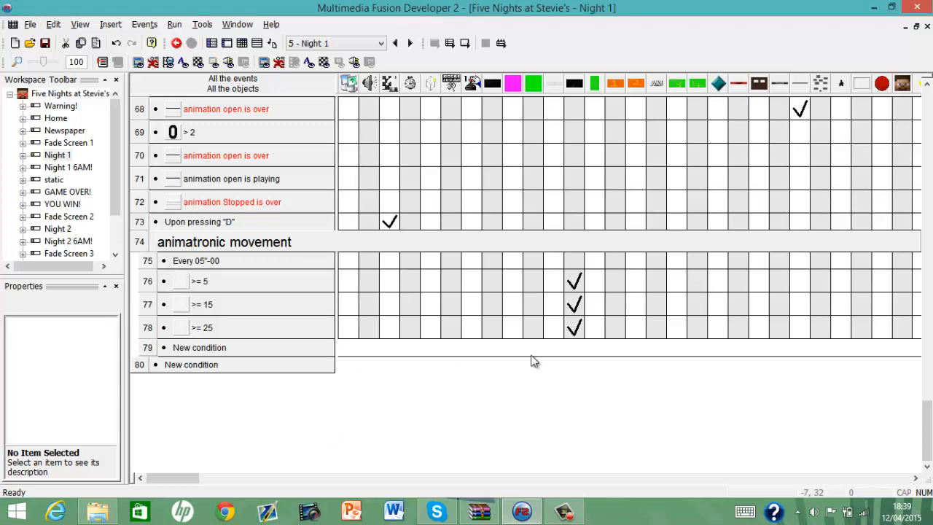
pyautogui.moveTo(522, 373)
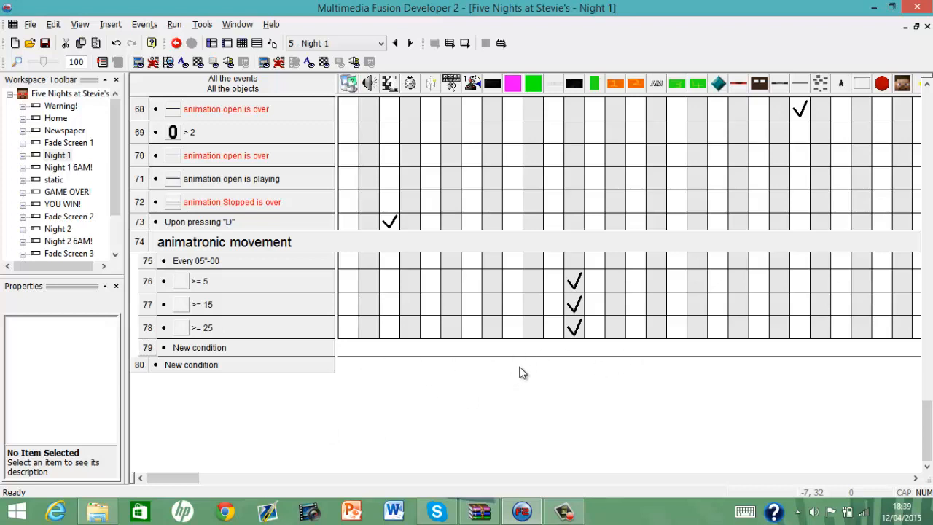
pyautogui.moveTo(459, 406)
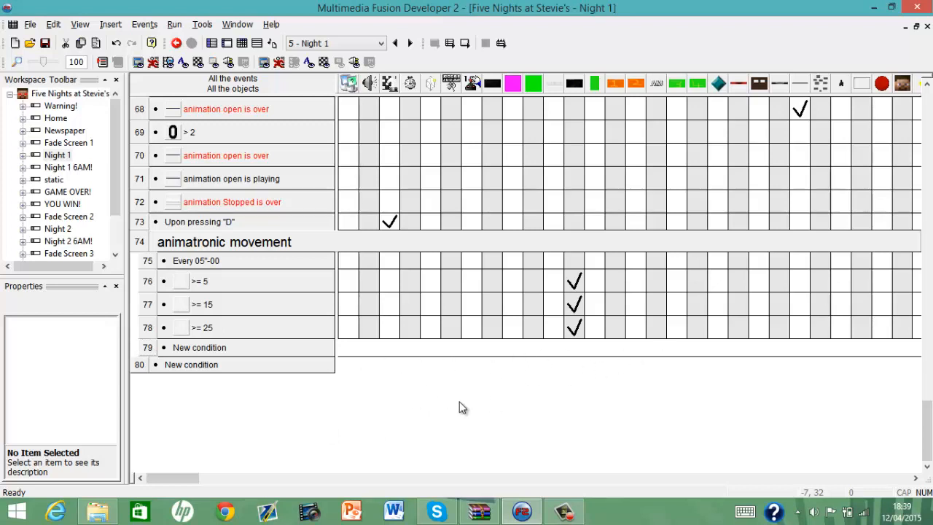
pyautogui.moveTo(390, 399)
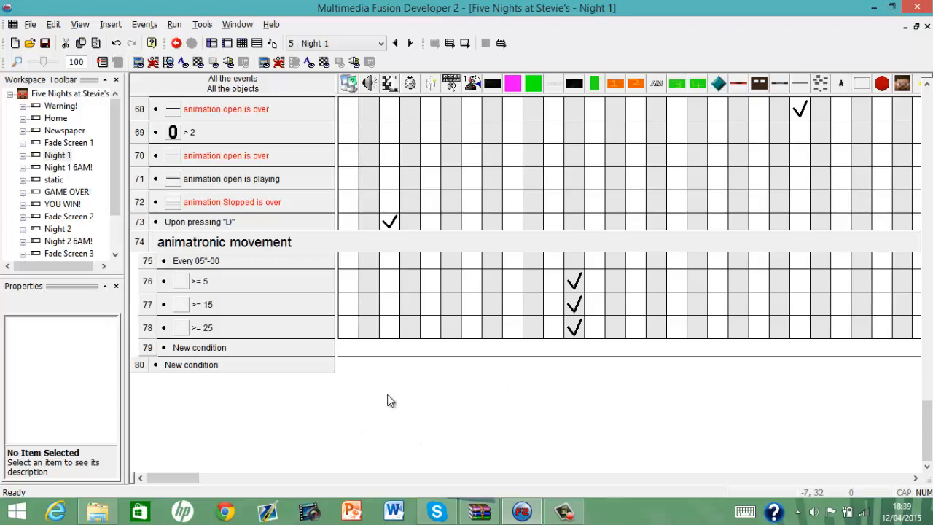
pyautogui.click(147, 347)
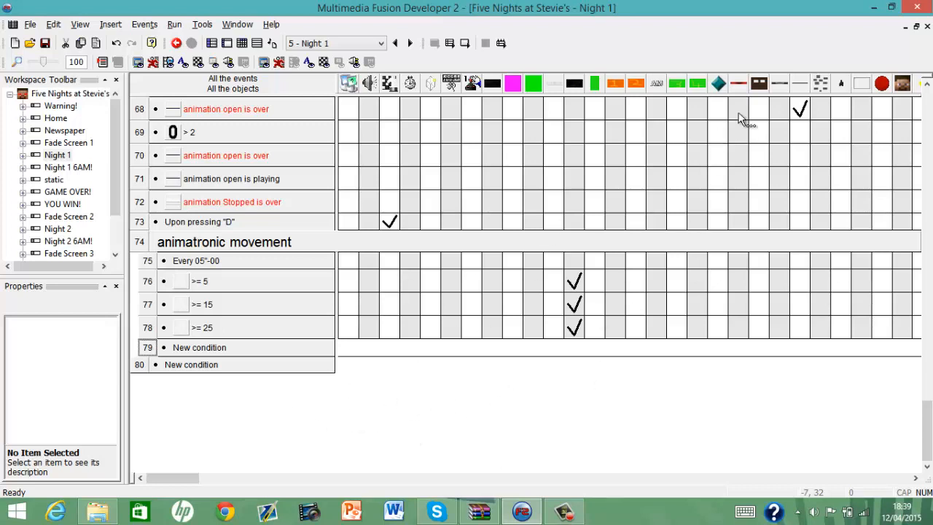